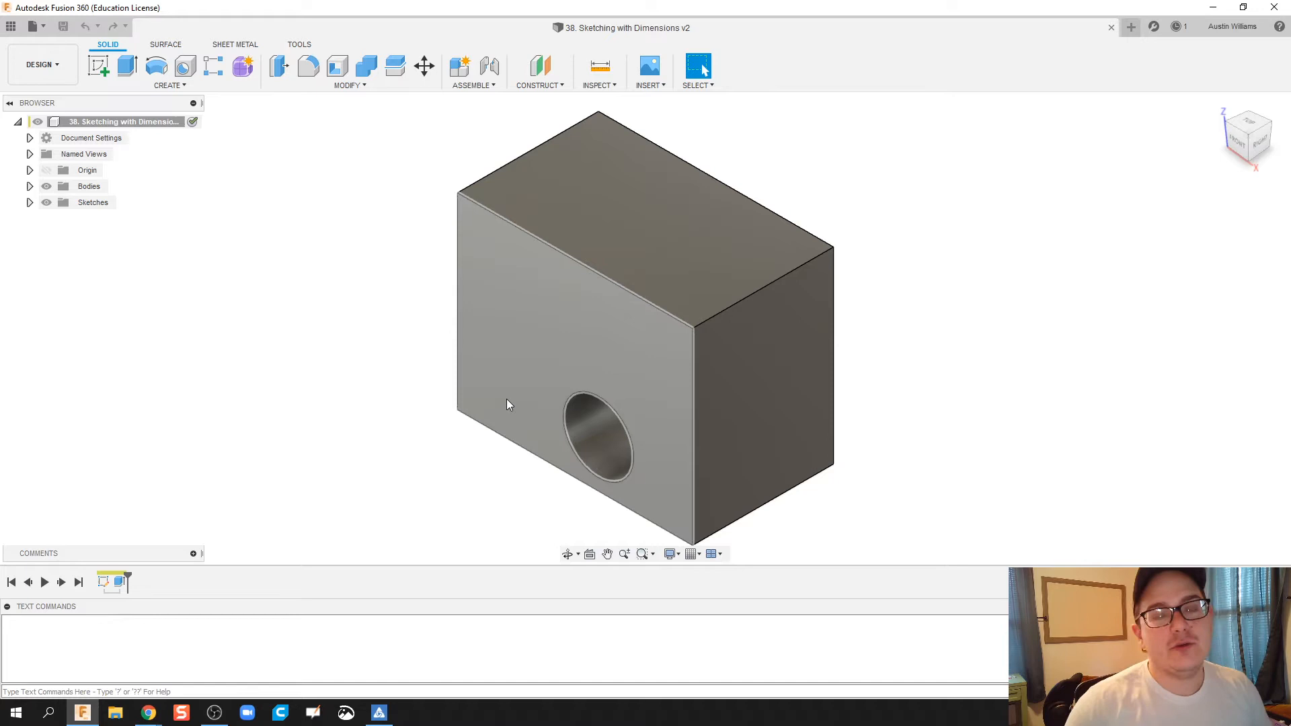
mouse_move(513, 435)
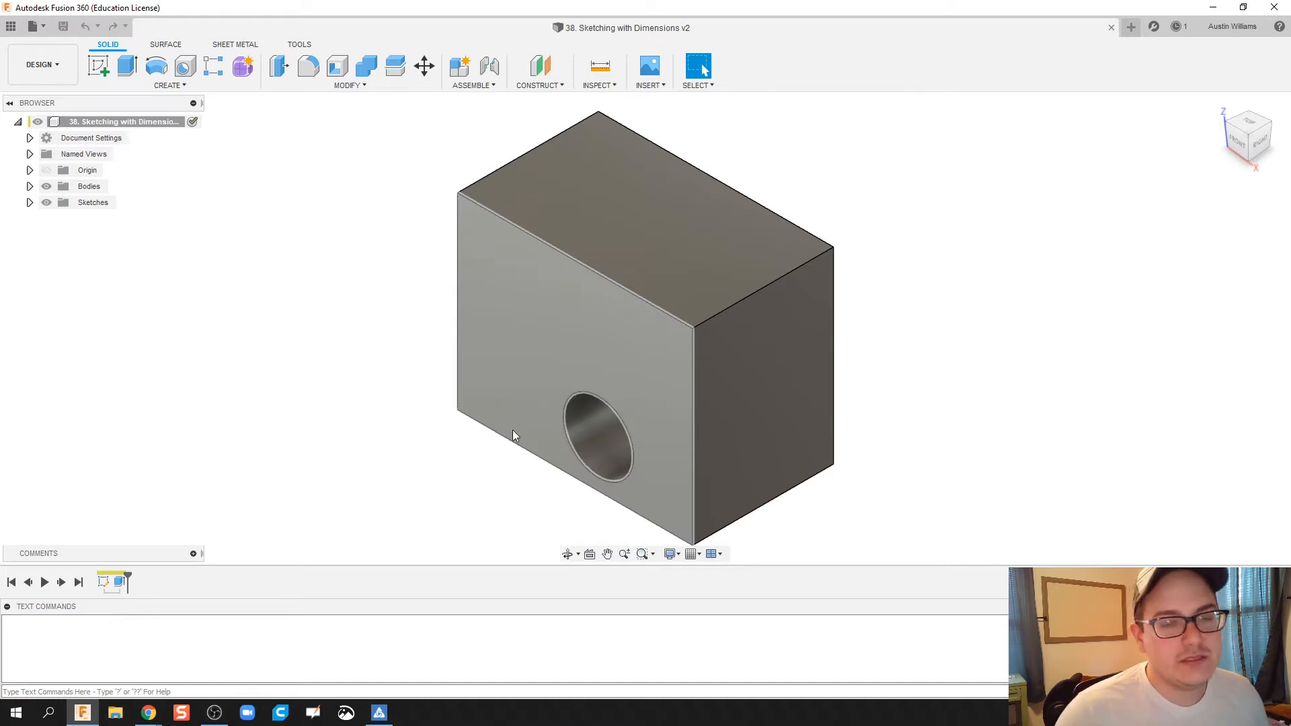
mouse_move(634, 364)
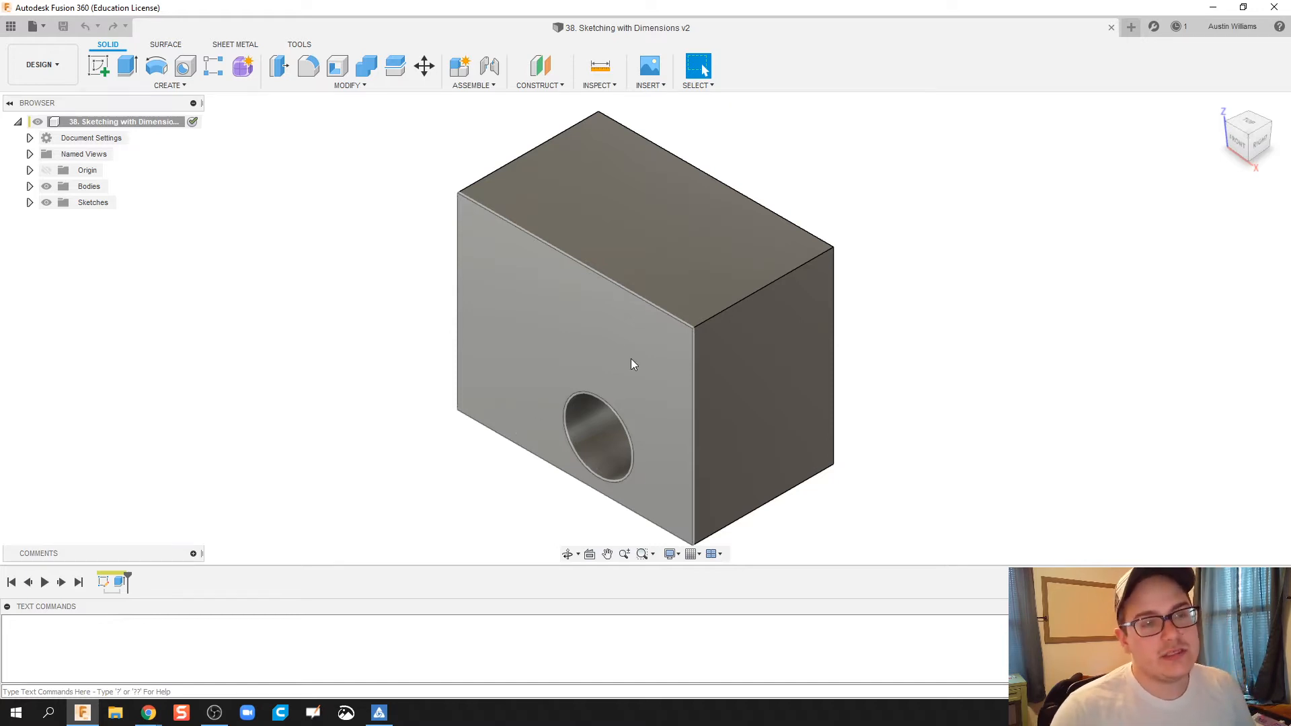
mouse_move(965, 299)
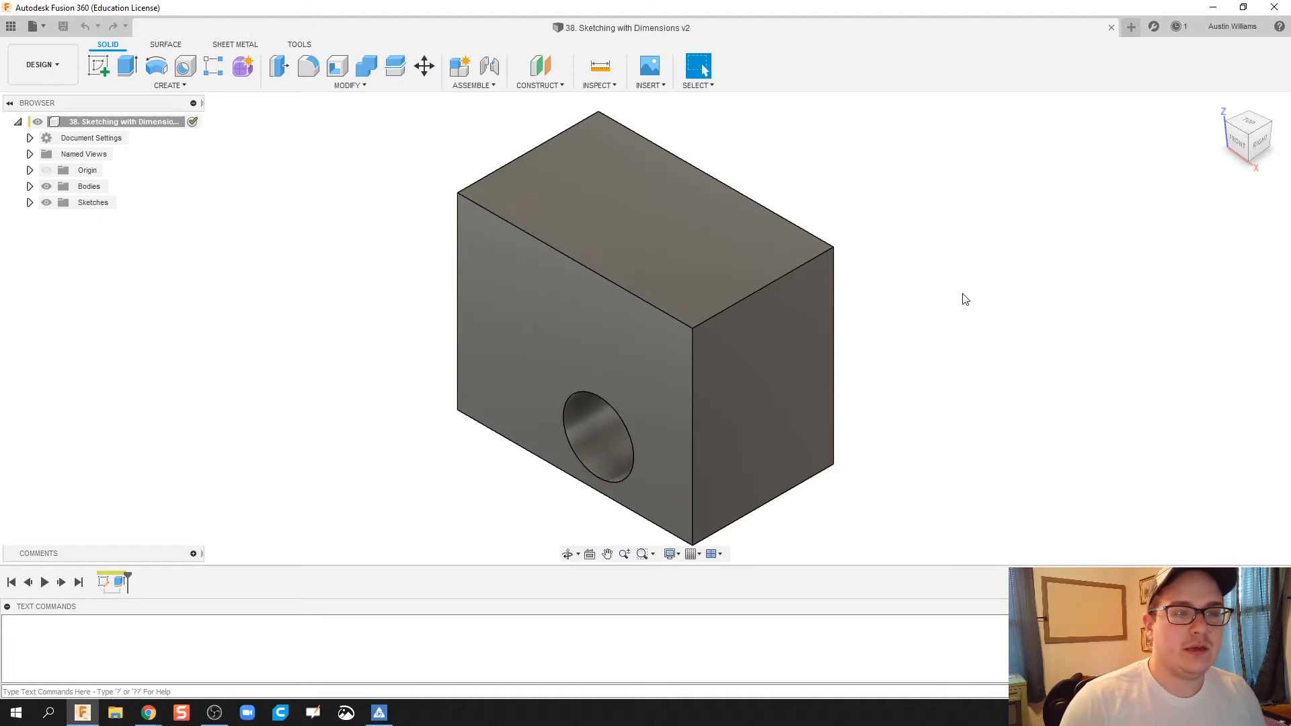
mouse_move(1121, 48)
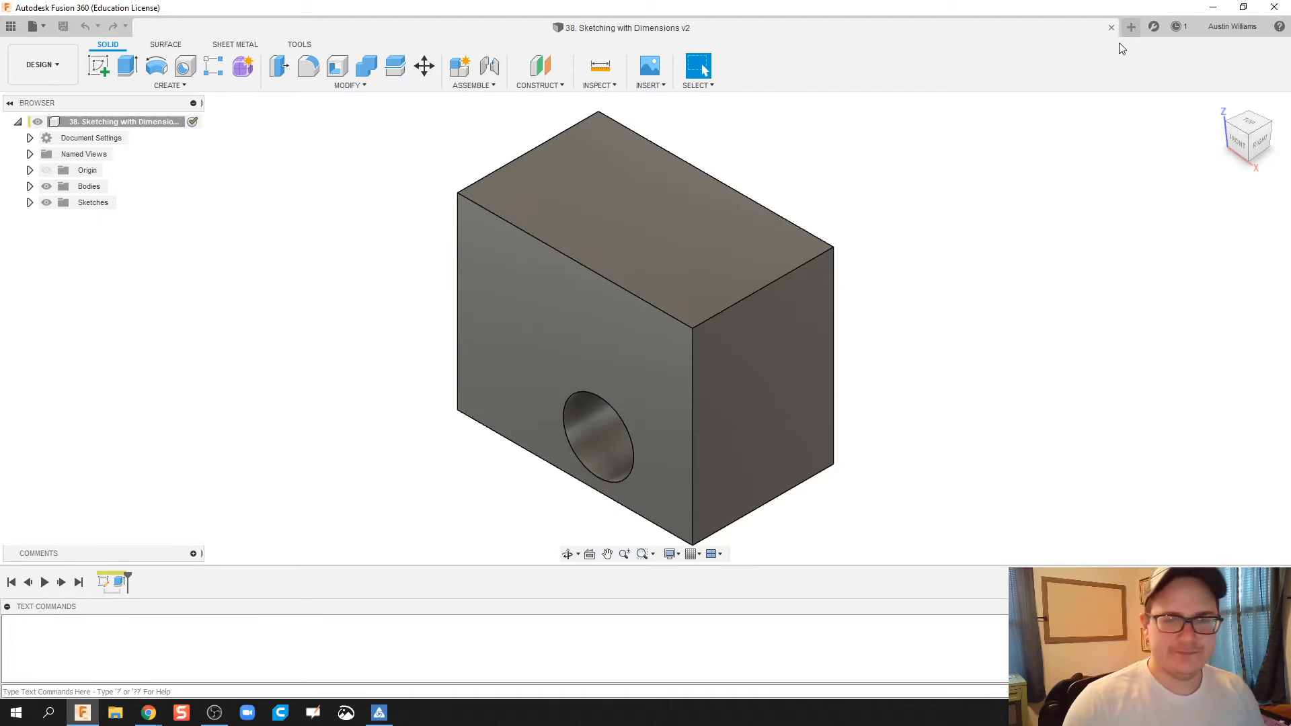
Step: Create a new blank design and change its active units from millimetres to inches
left_click(1131, 27)
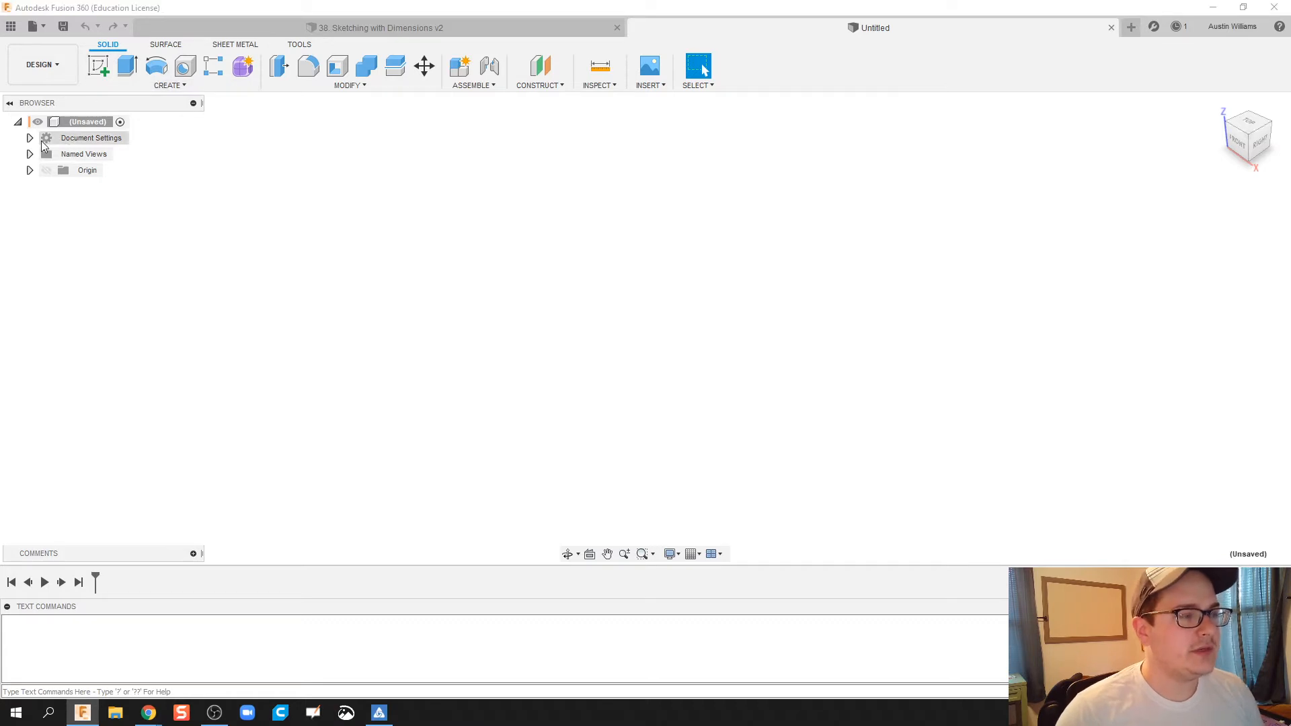
left_click(30, 137)
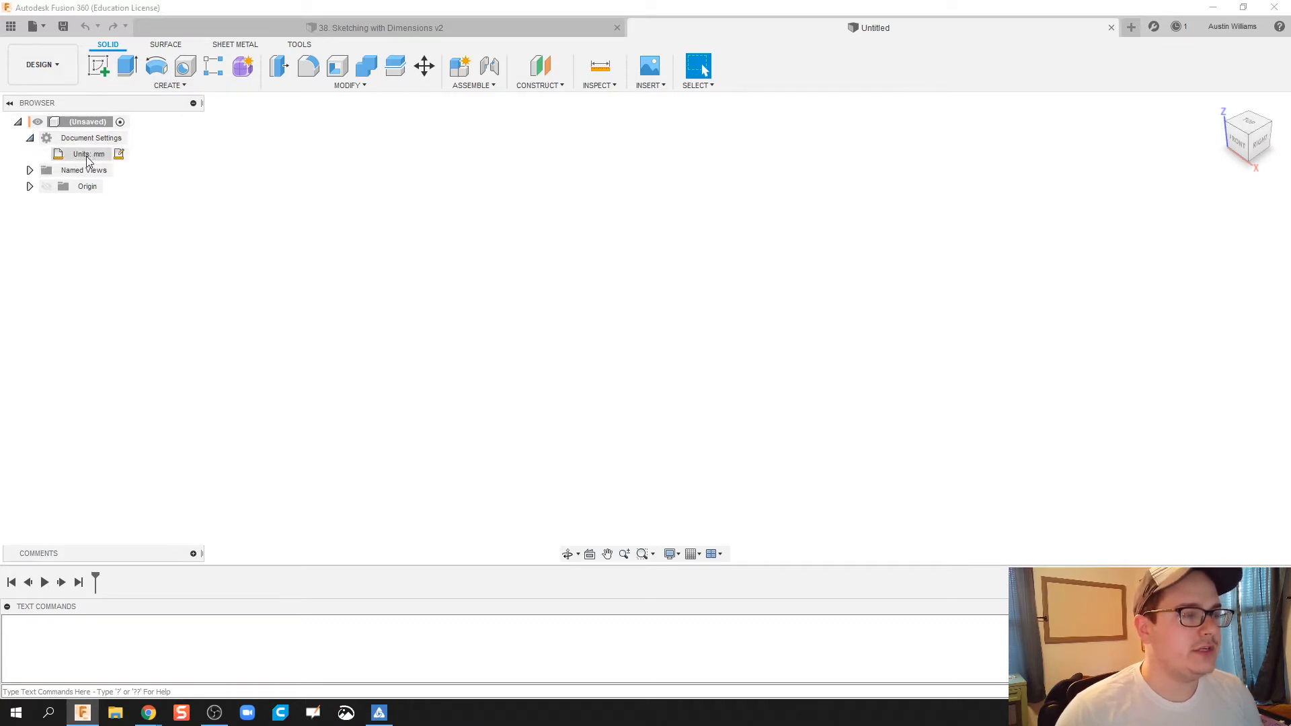
left_click(119, 154)
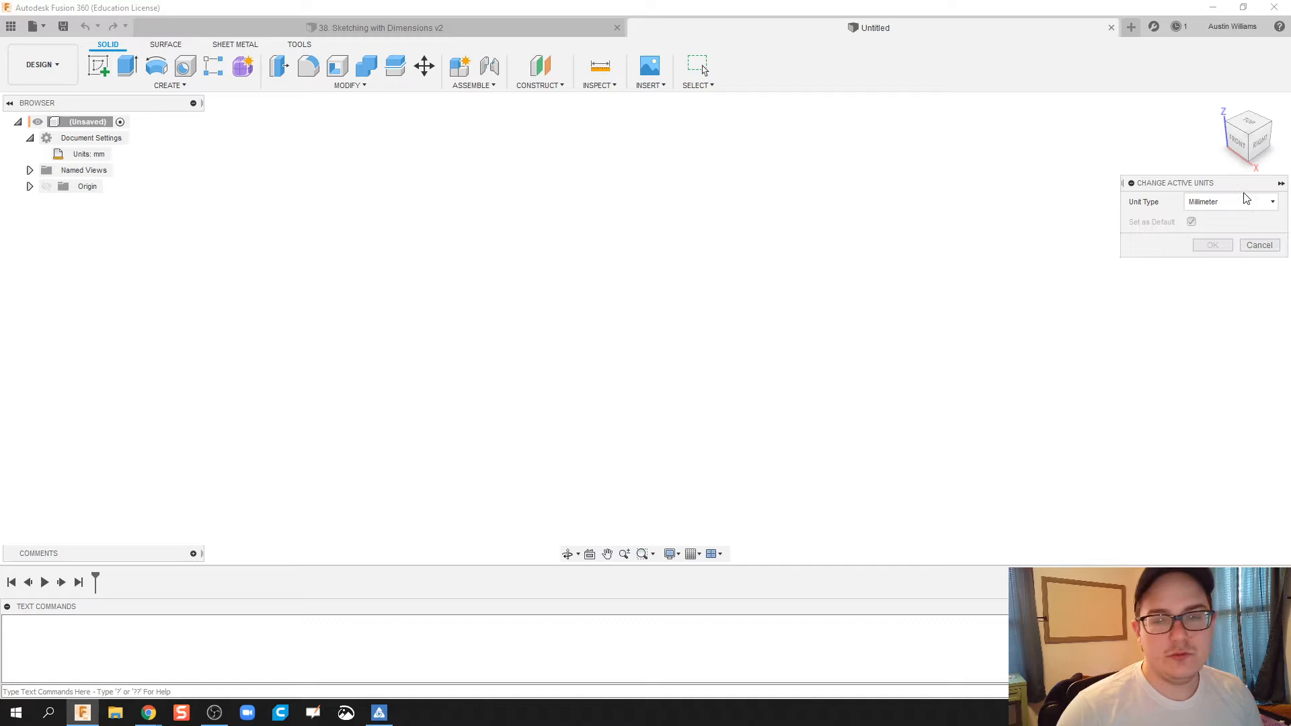
left_click(1227, 201)
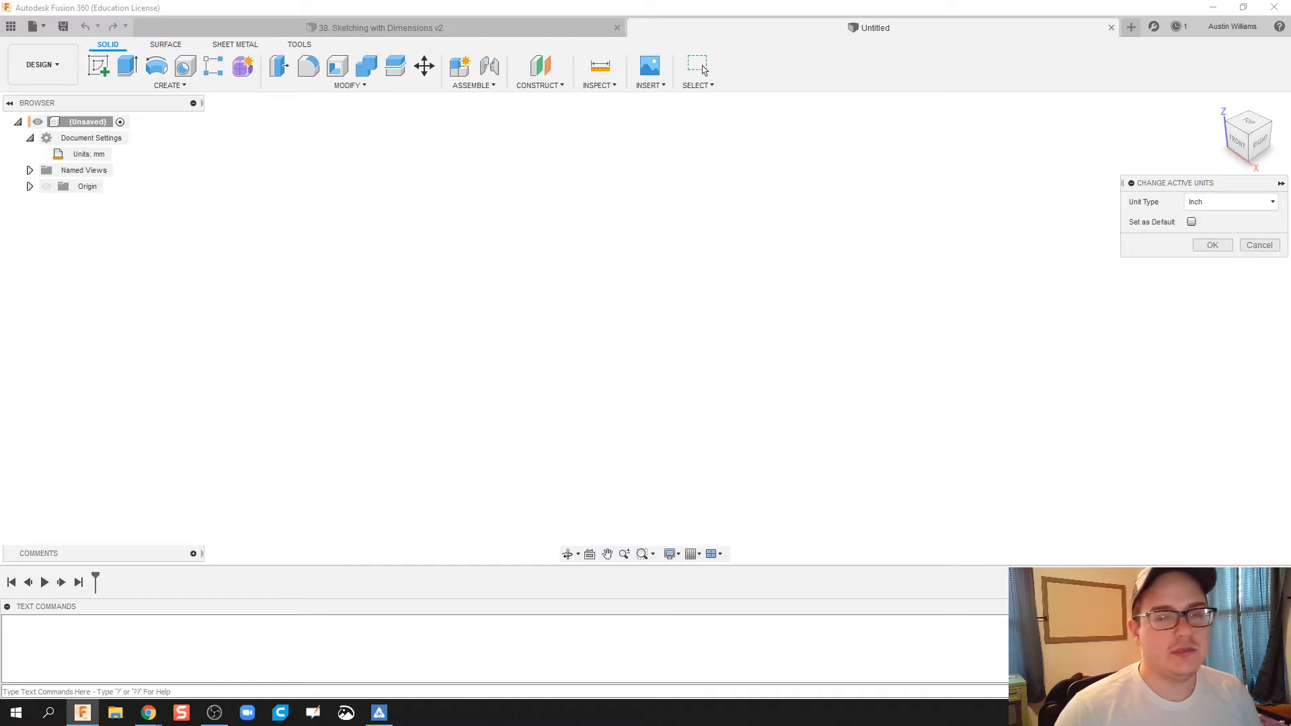
mouse_move(118, 154)
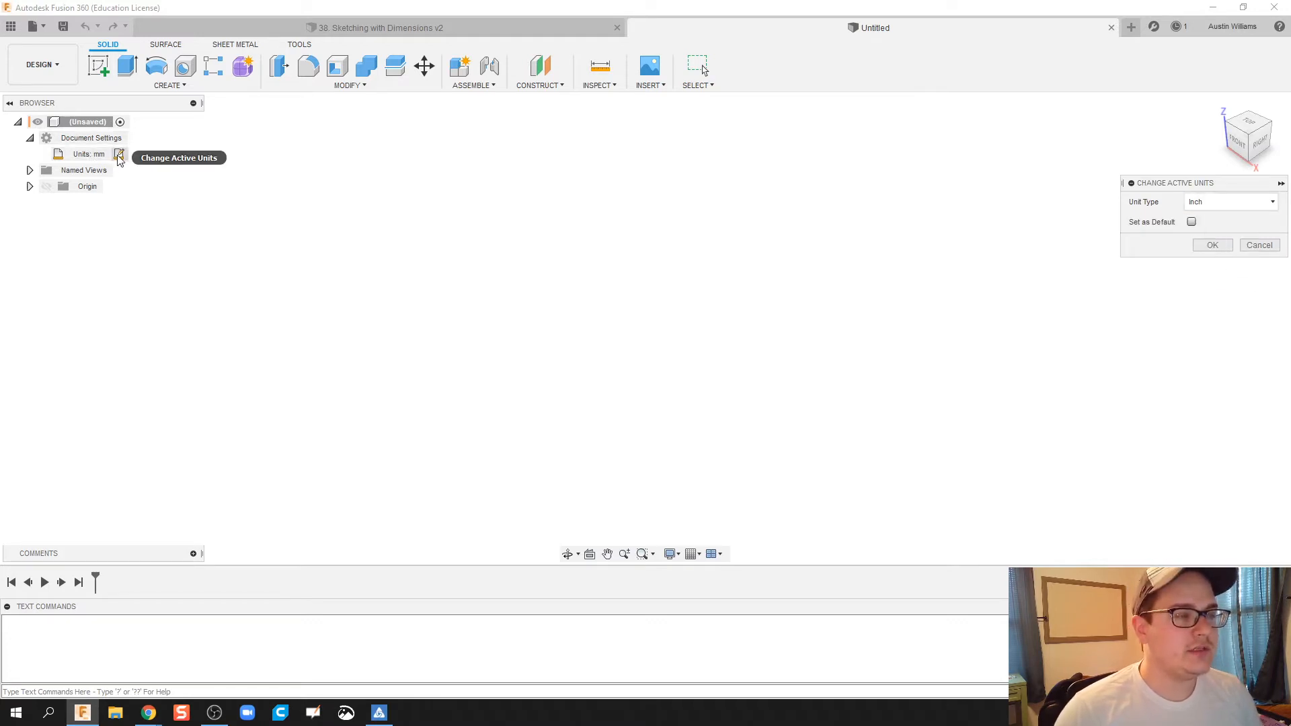
mouse_move(1262, 228)
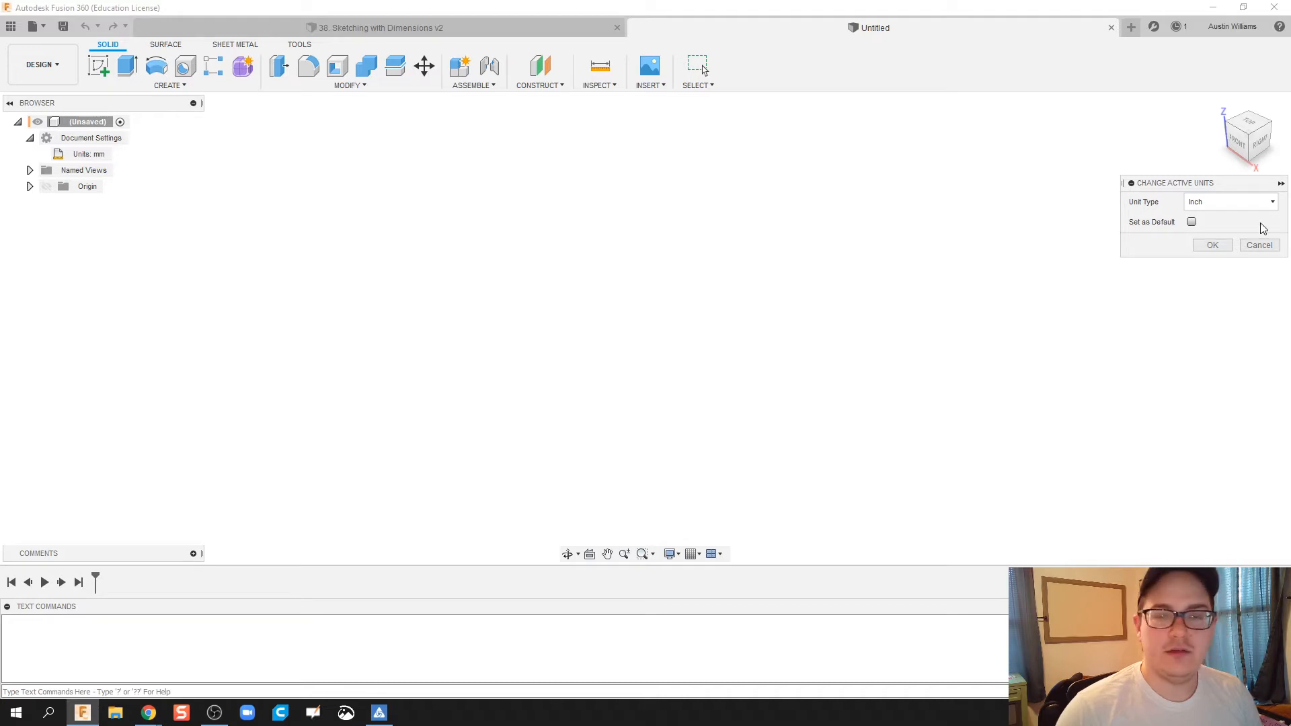
left_click(1211, 245)
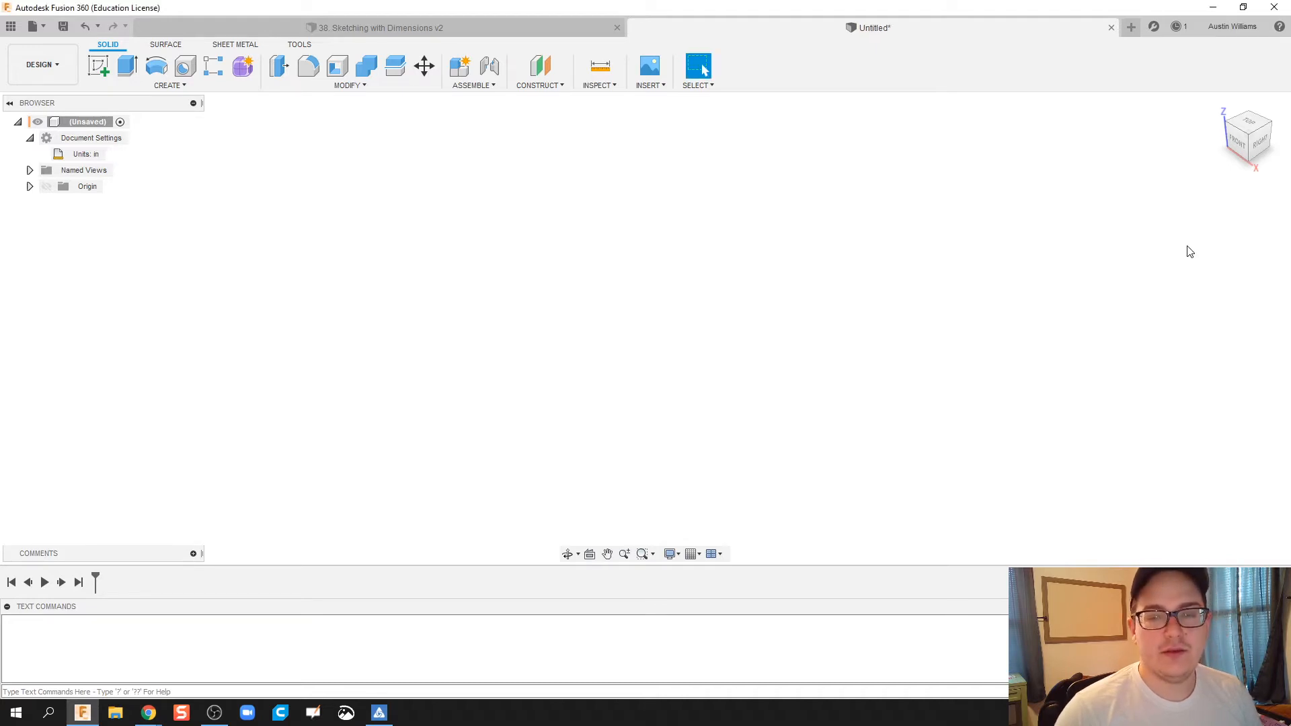
left_click(97, 66)
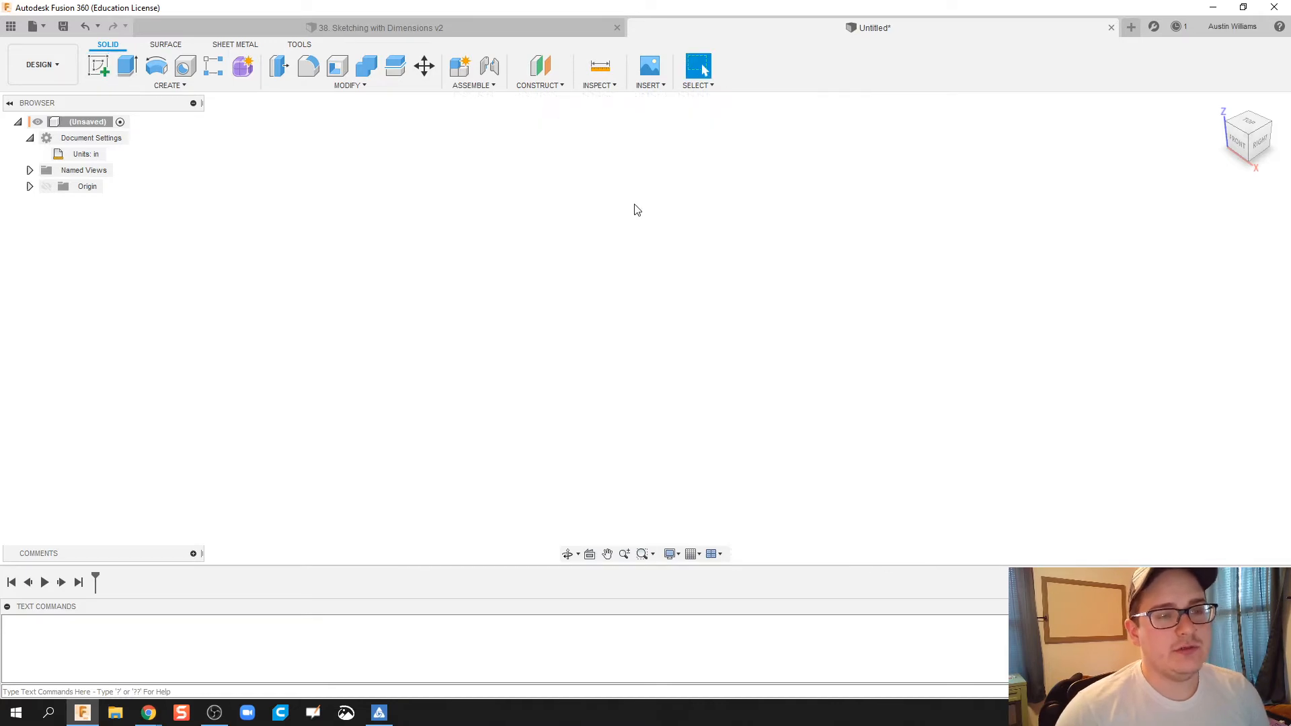
Step: Insert the Drawing 2 image from this computer as a canvas on the XZ plane
left_click(649, 65)
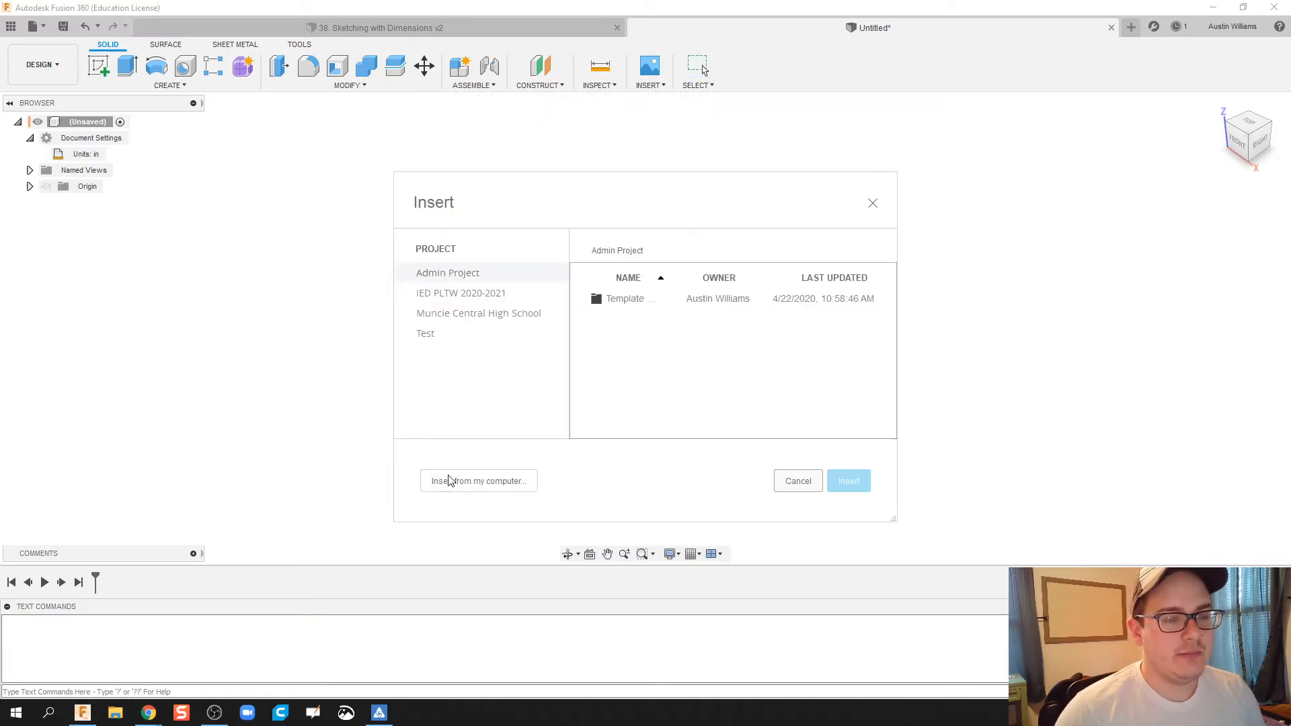
left_click(796, 481)
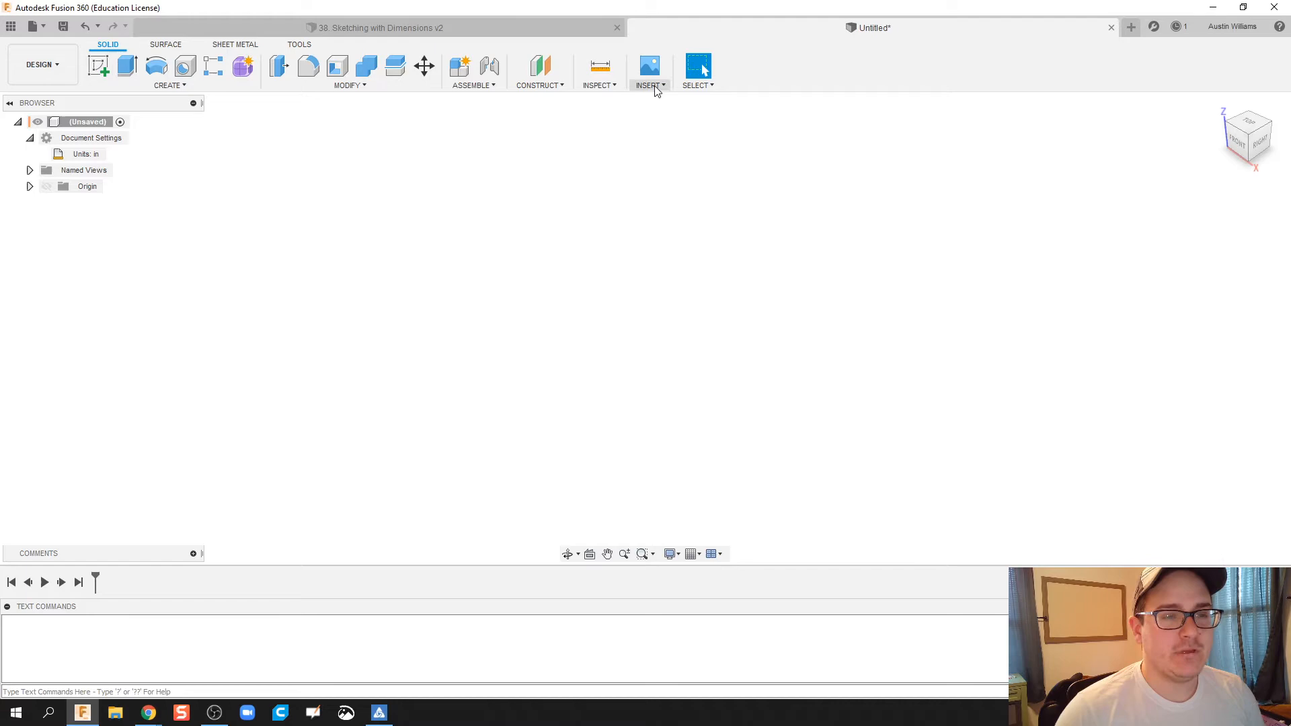
left_click(650, 66)
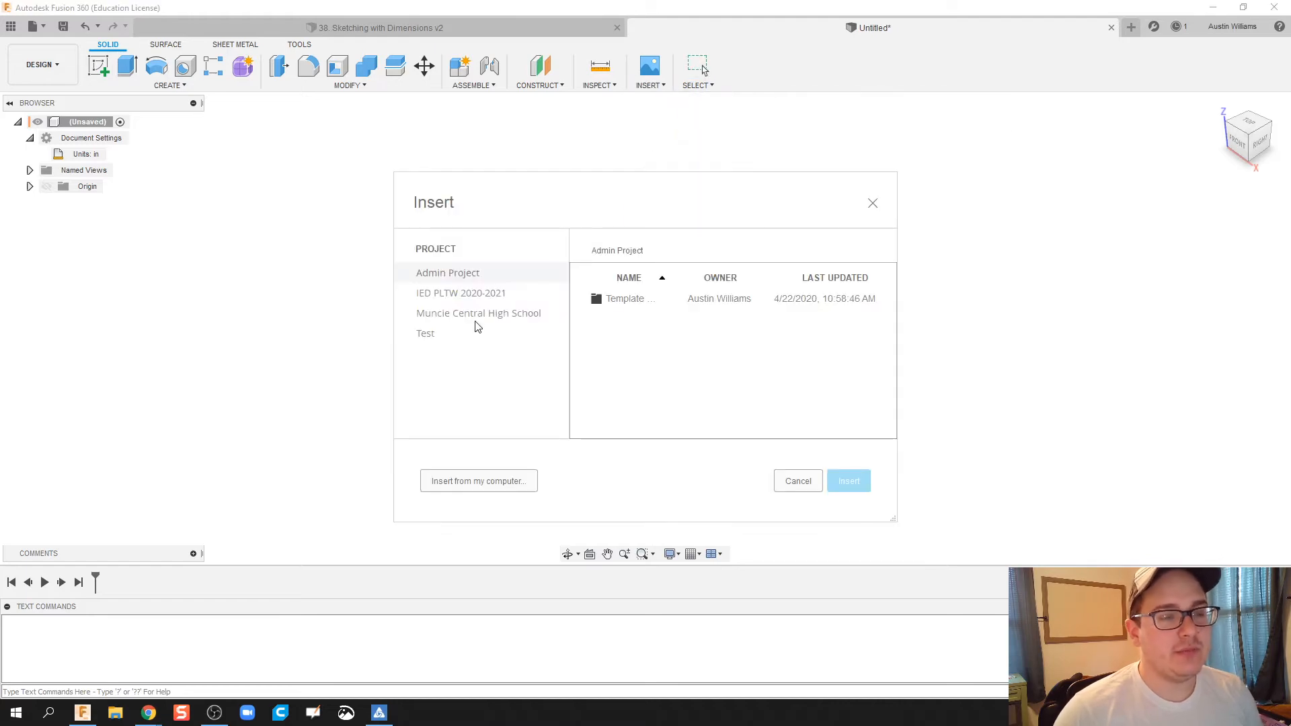
left_click(478, 480)
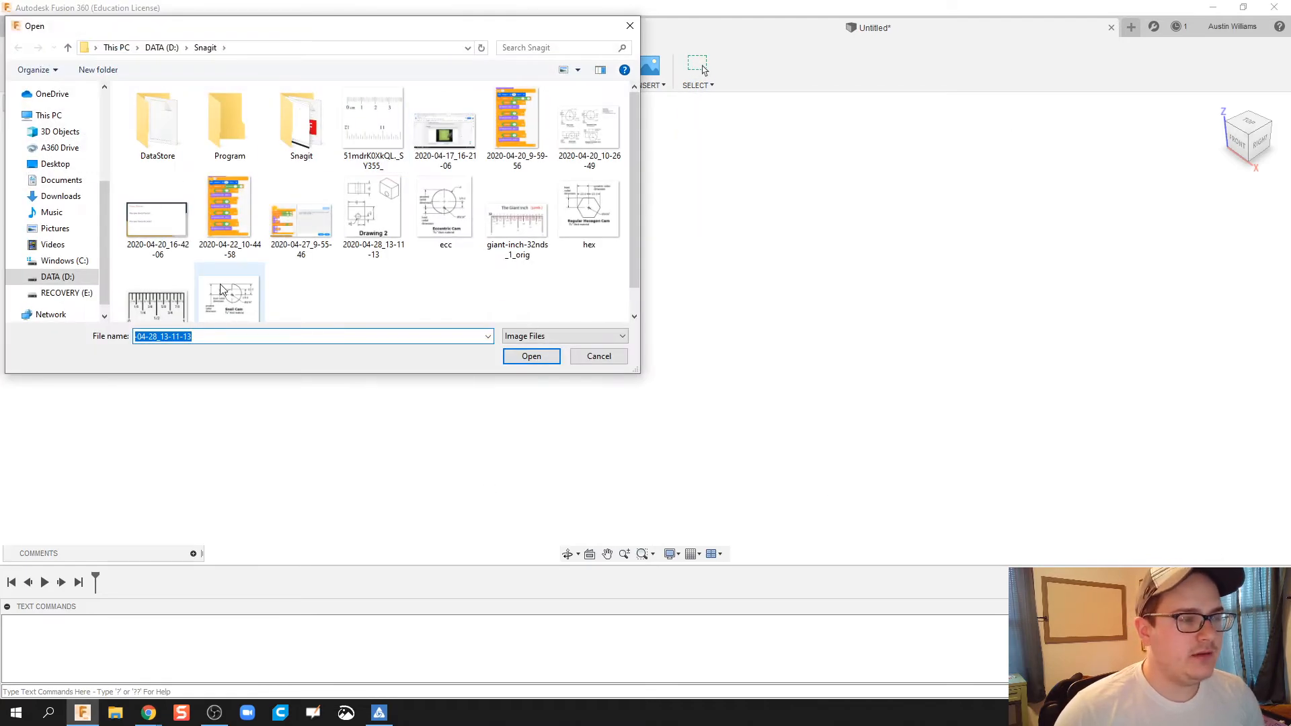
left_click(530, 356)
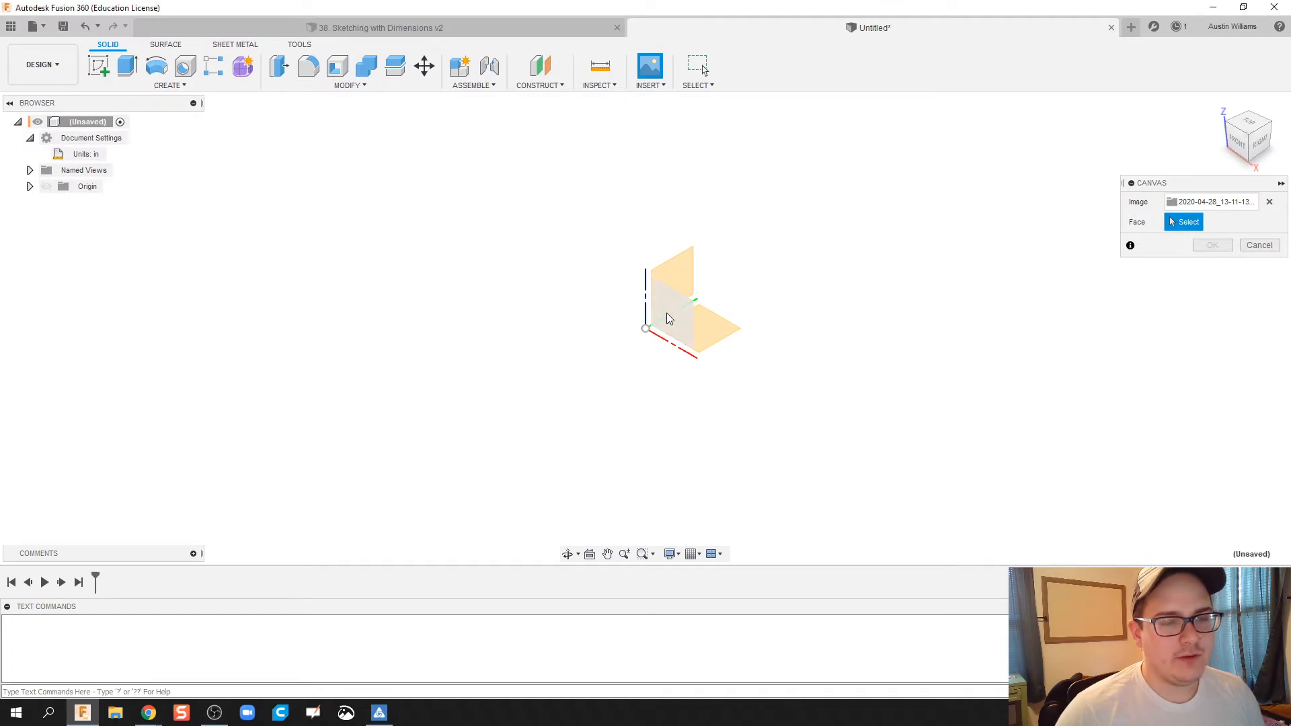
left_click(667, 316)
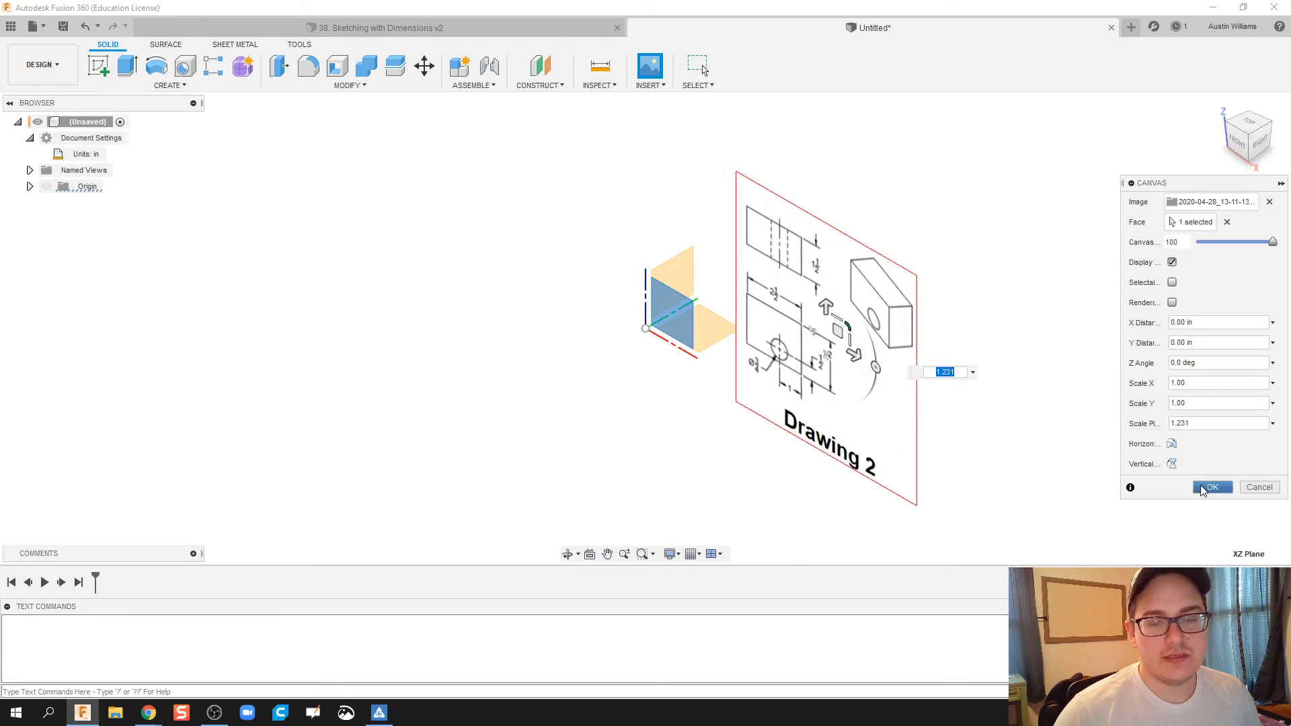
left_click(1211, 486)
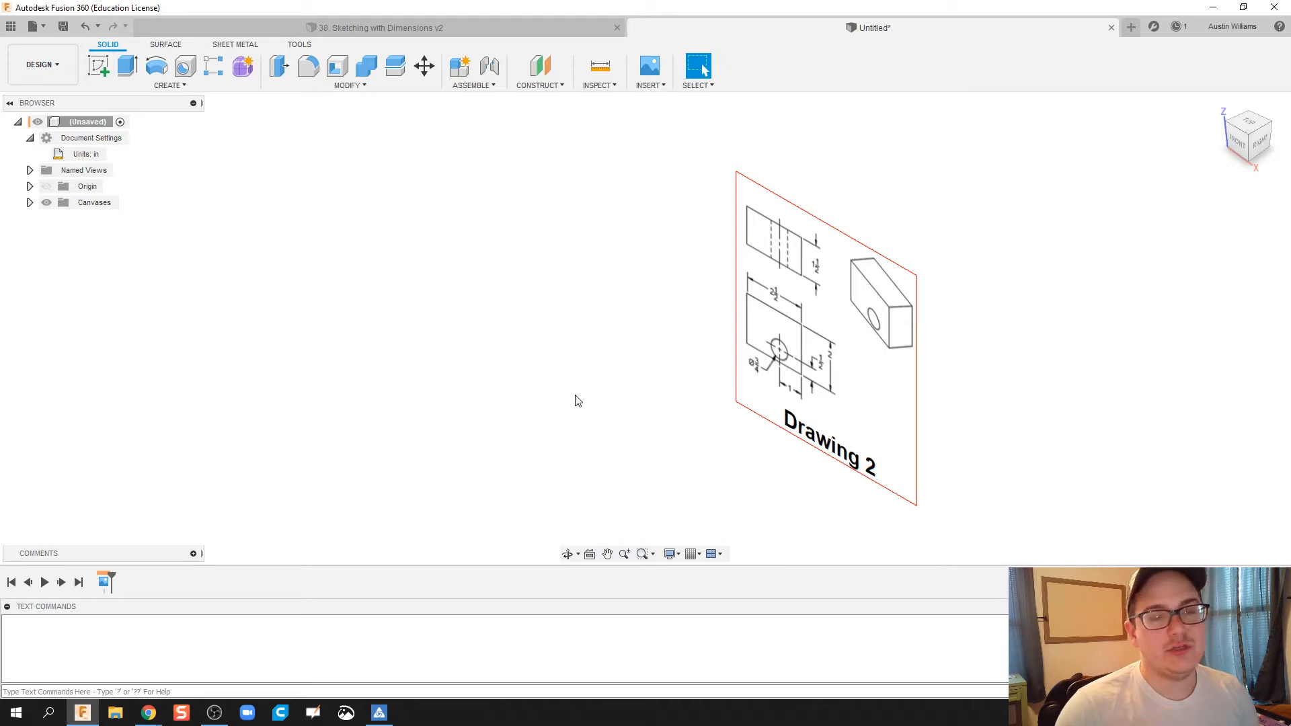
Step: Start a sketch on the front plane and draw a Center Rectangle from the origin
left_click(97, 66)
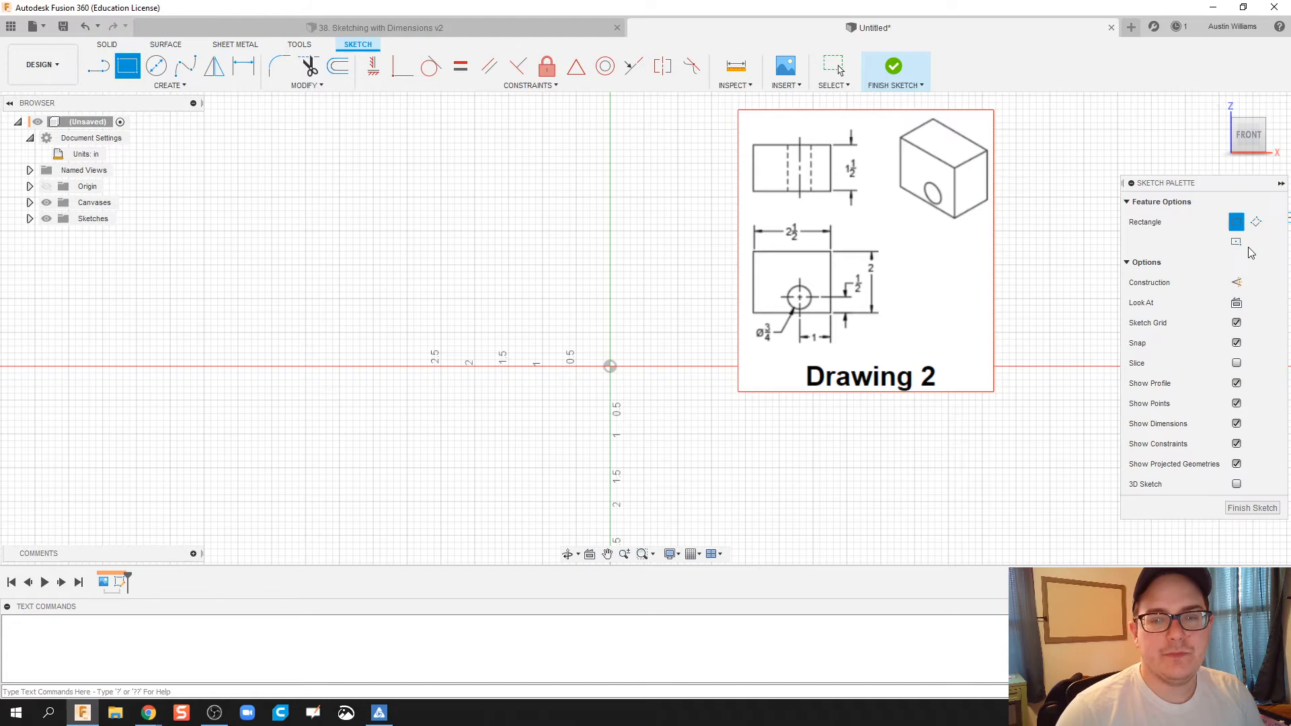
left_click(168, 84)
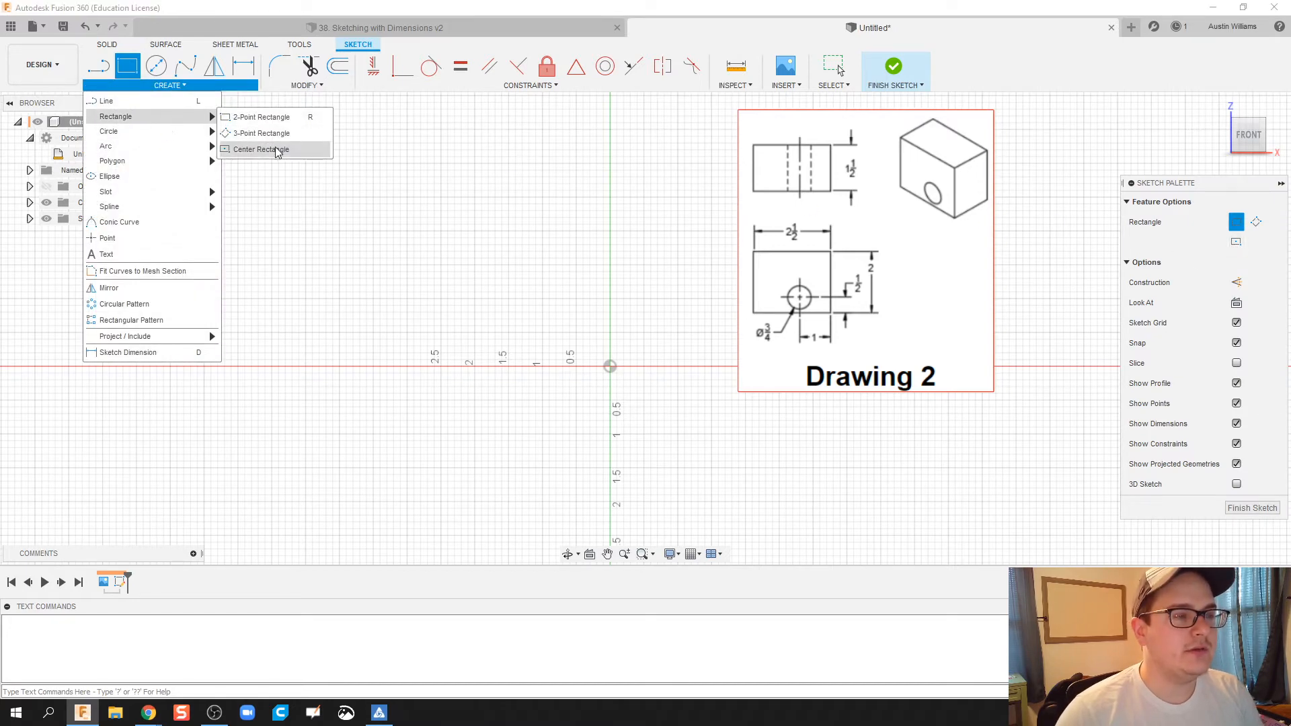
left_click(260, 149)
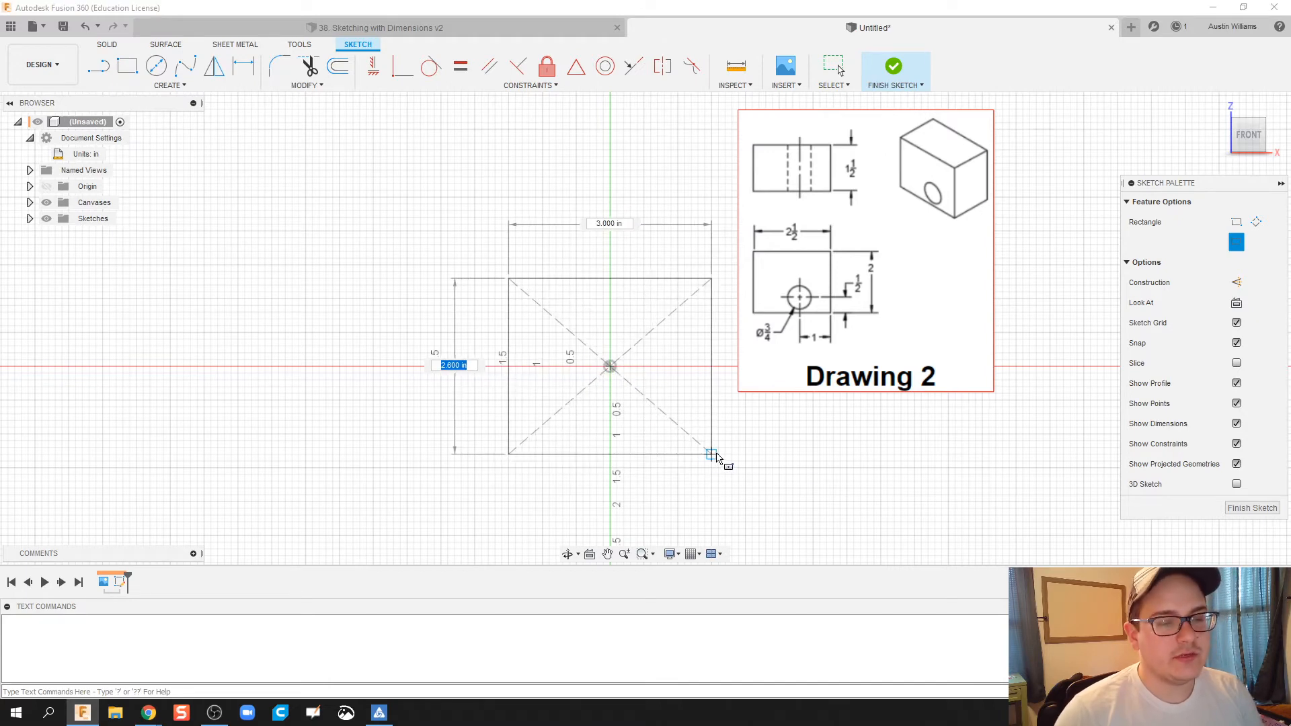
mouse_move(711, 455)
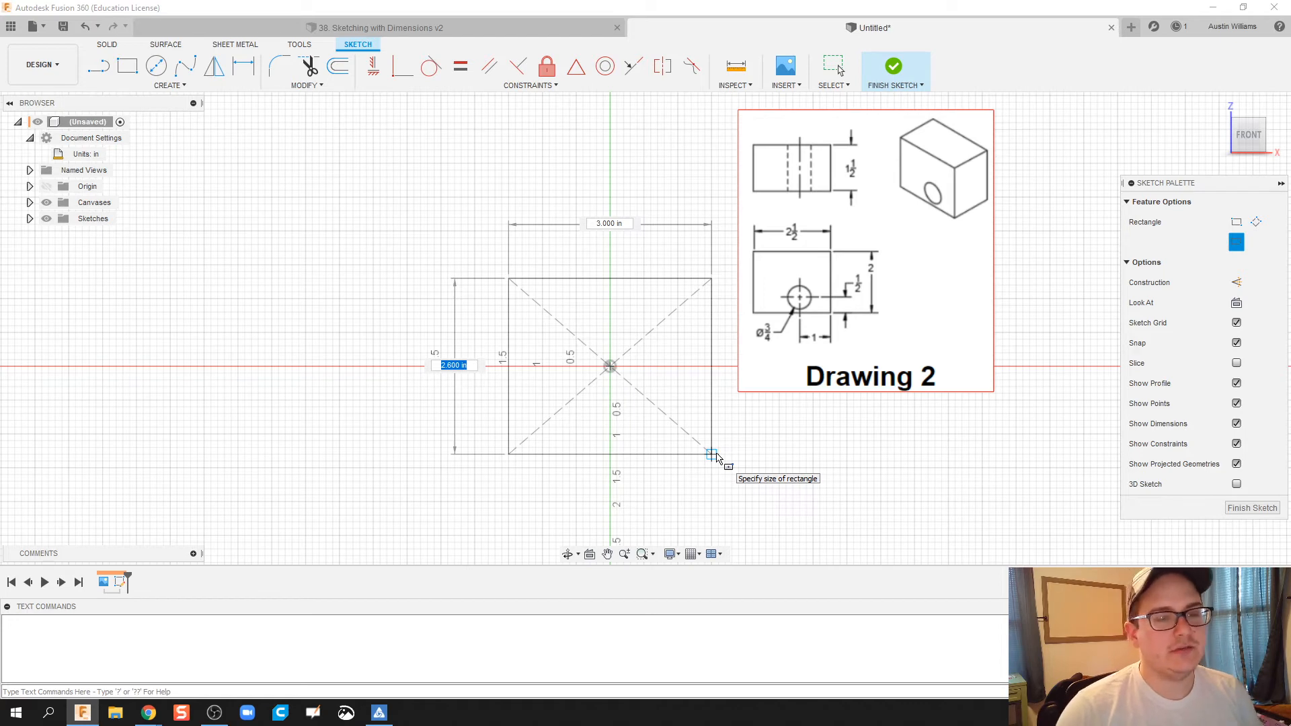
mouse_move(726, 451)
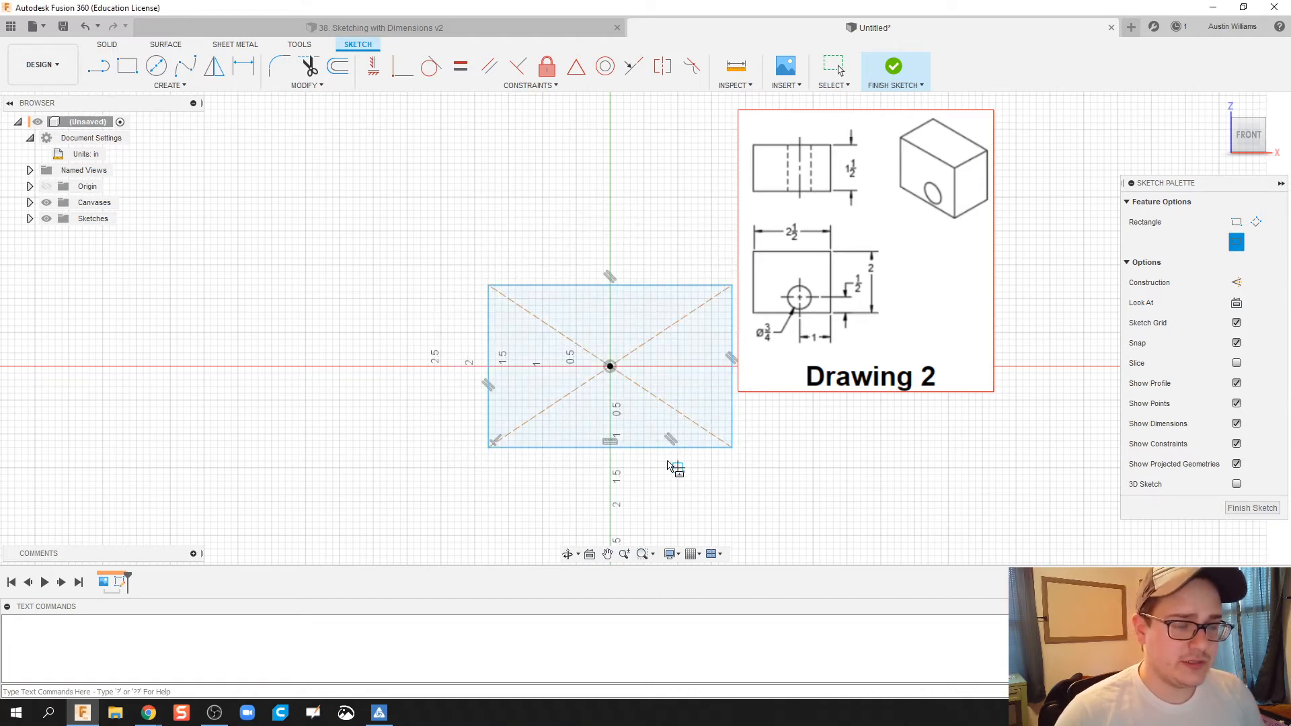
Step: Dimension the centered rectangle 2.50 inches wide and 2.00 inches tall
left_click(127, 66)
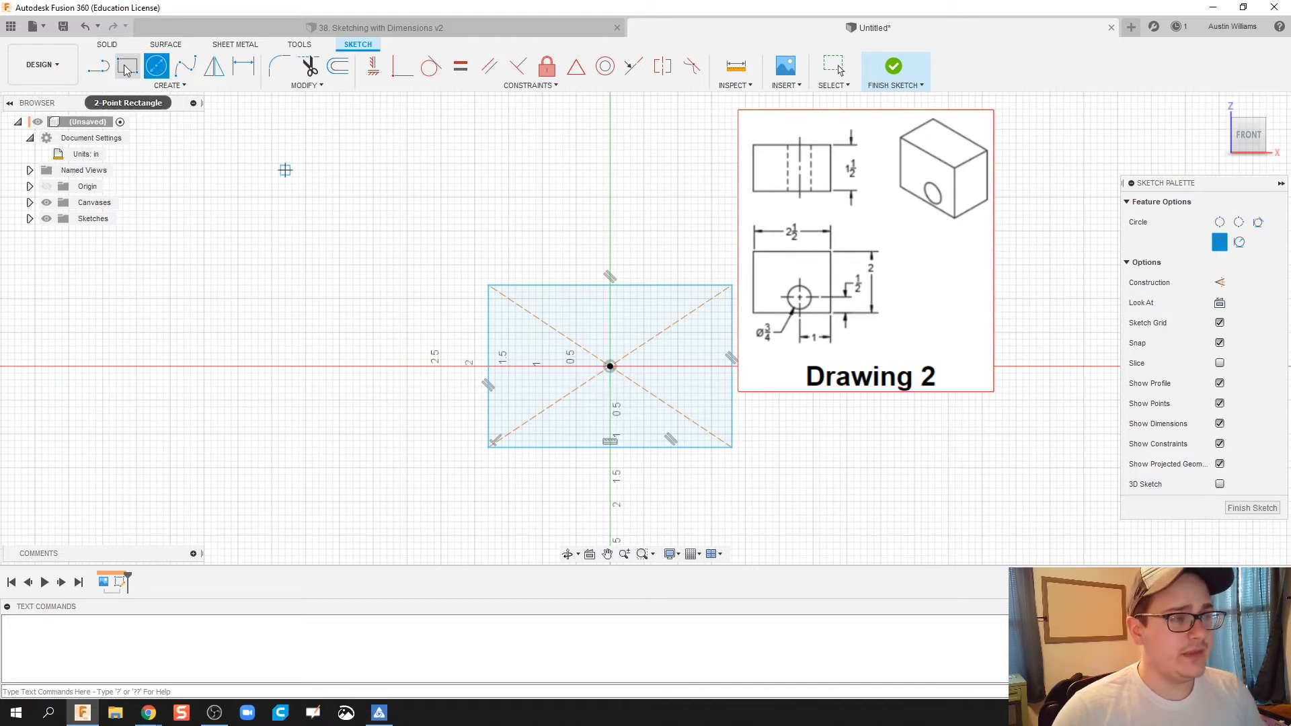
left_click(832, 67)
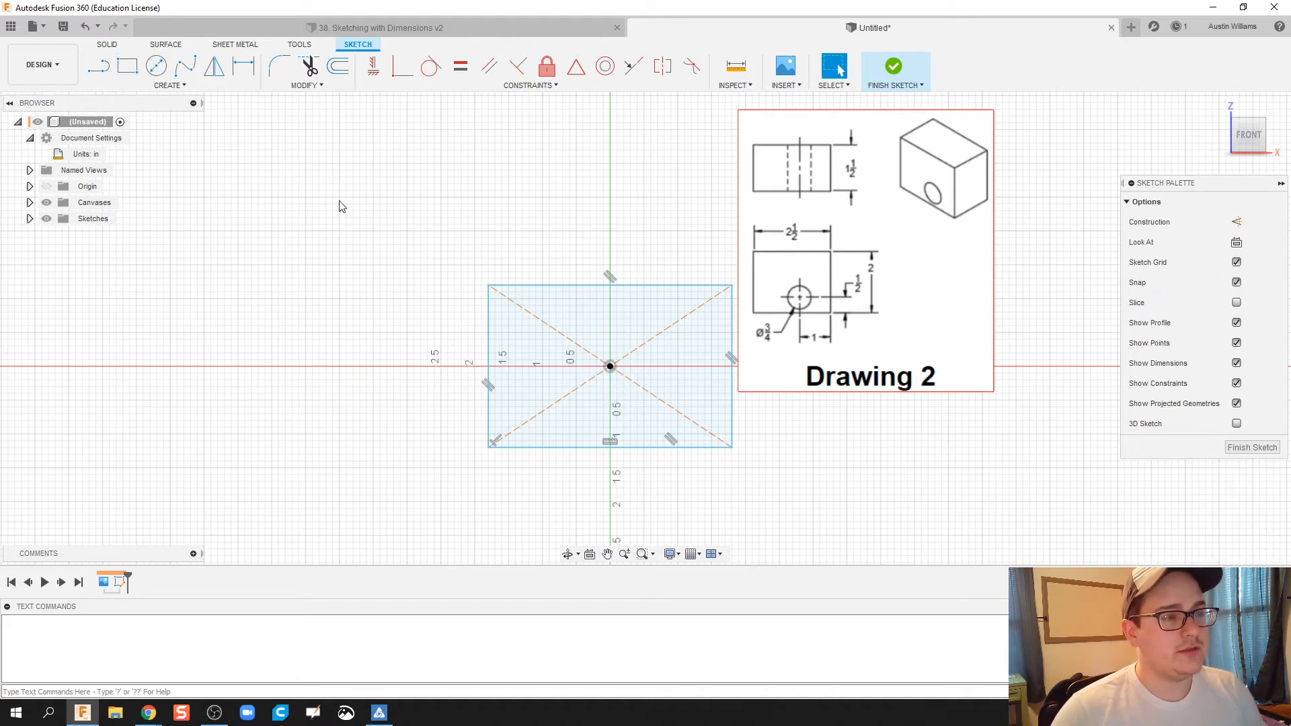
left_click(243, 66)
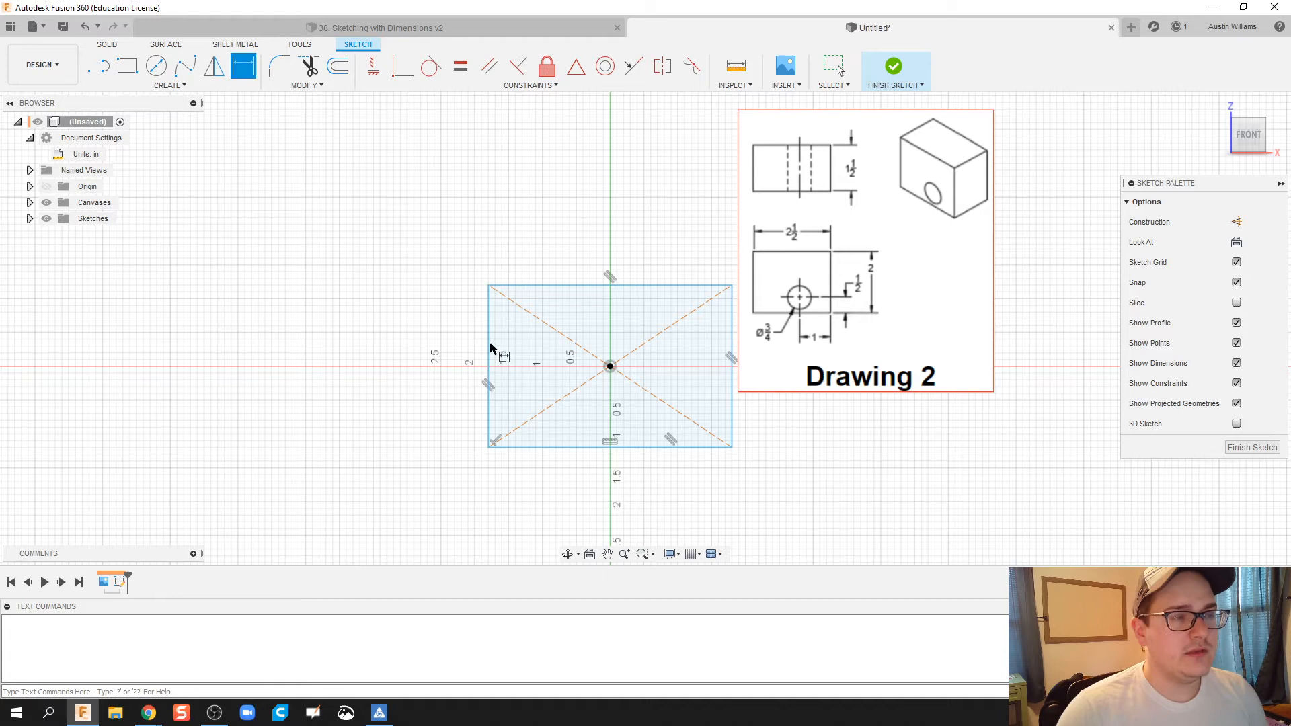
mouse_move(483, 367)
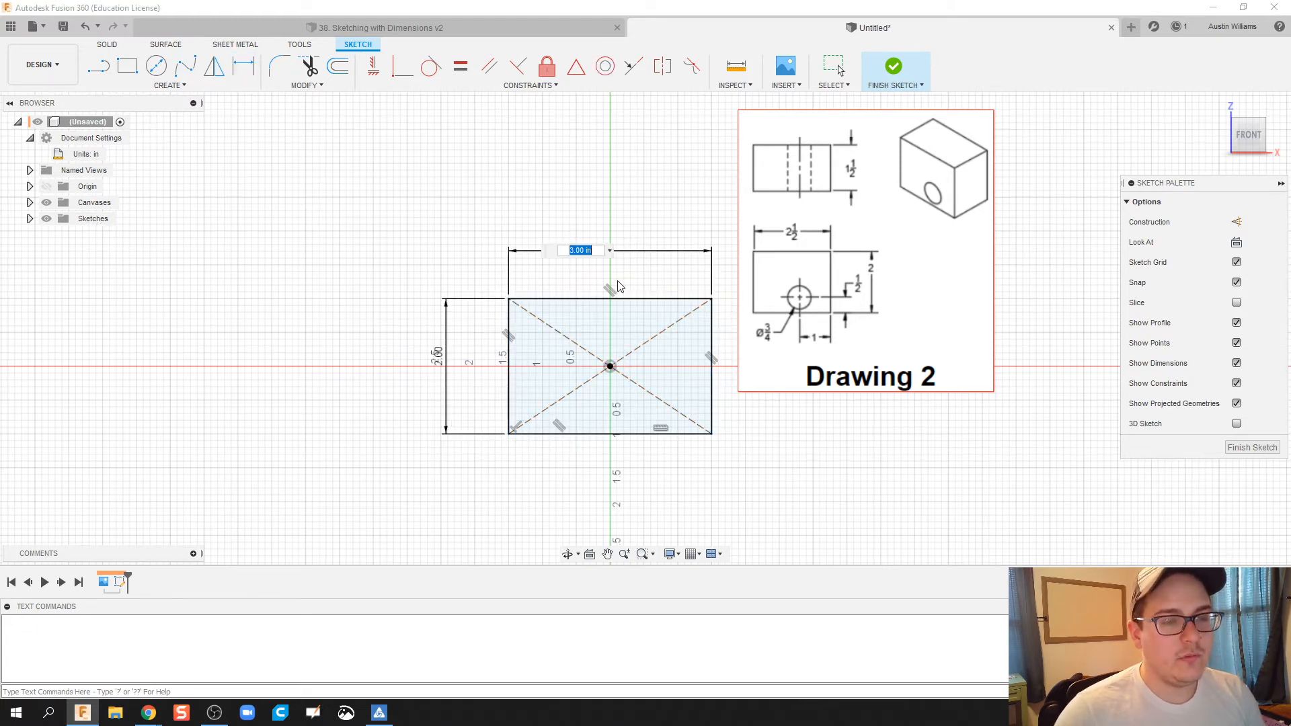
type("2.50")
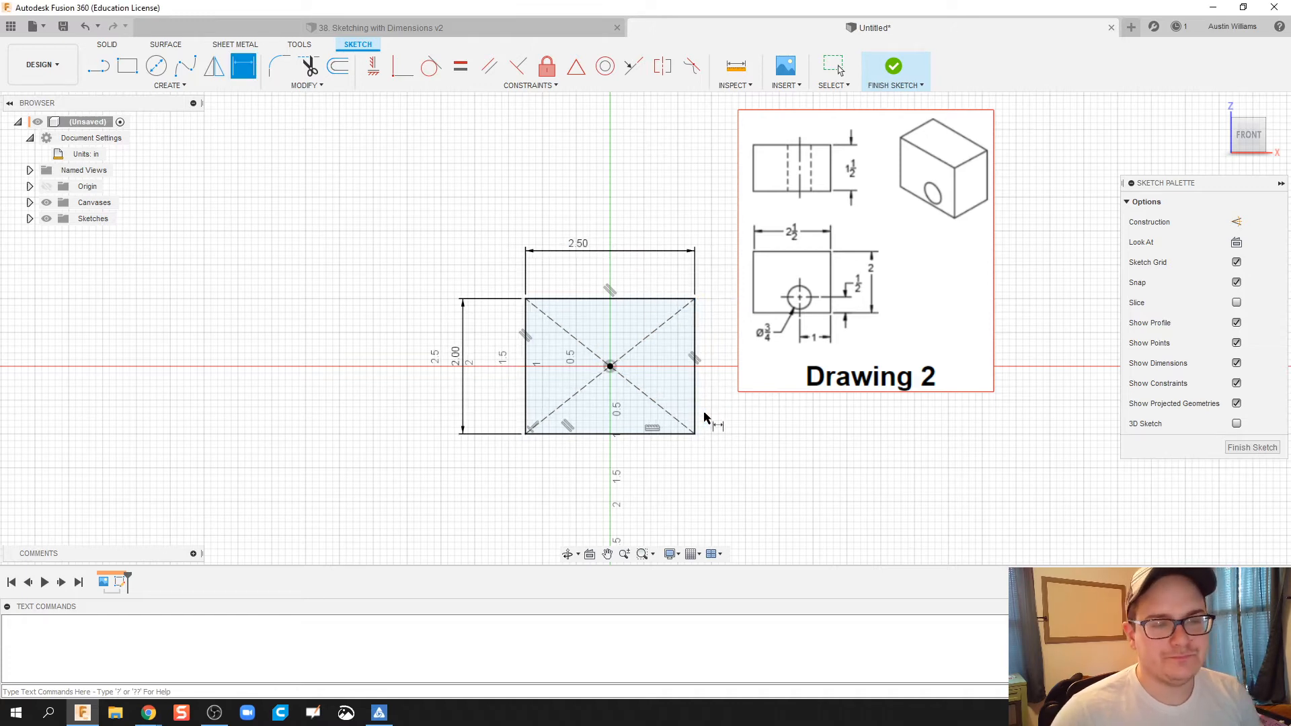
mouse_move(762, 439)
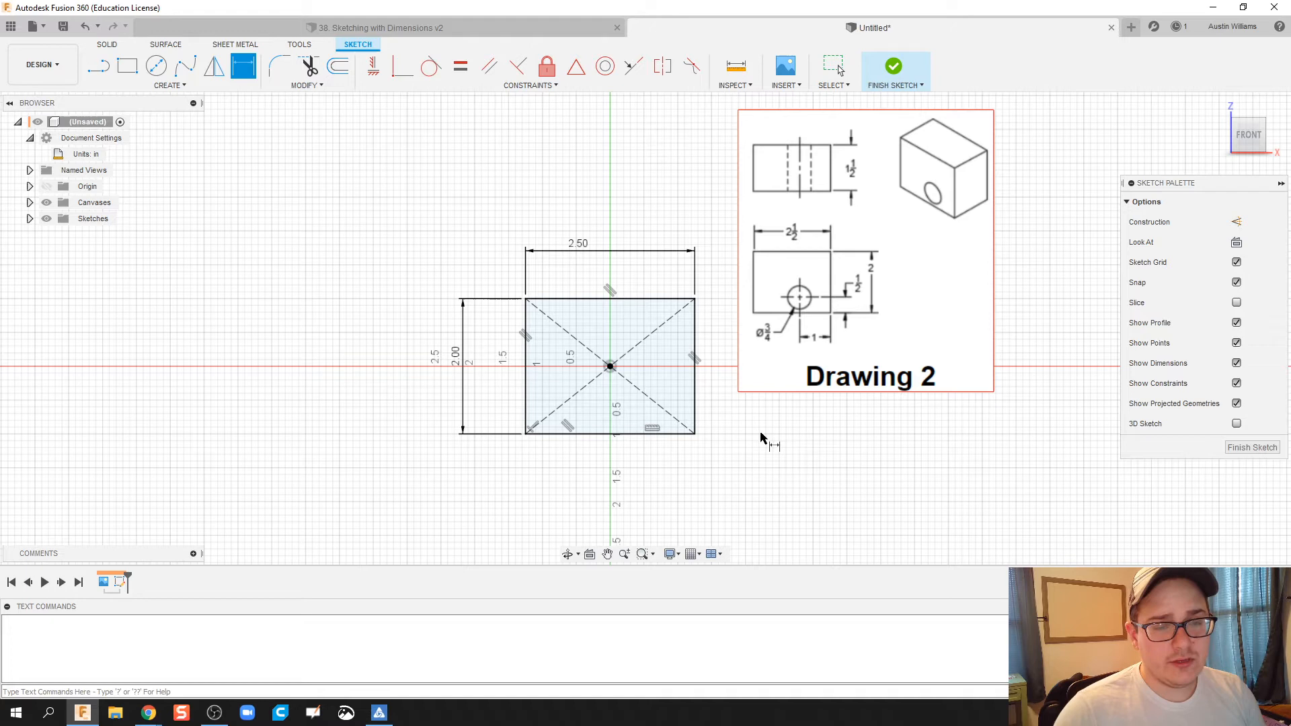
Step: Draw a 0.75 circle, locate it 1.00 and 0.50 from the edges, and finish the sketch
left_click(155, 67)
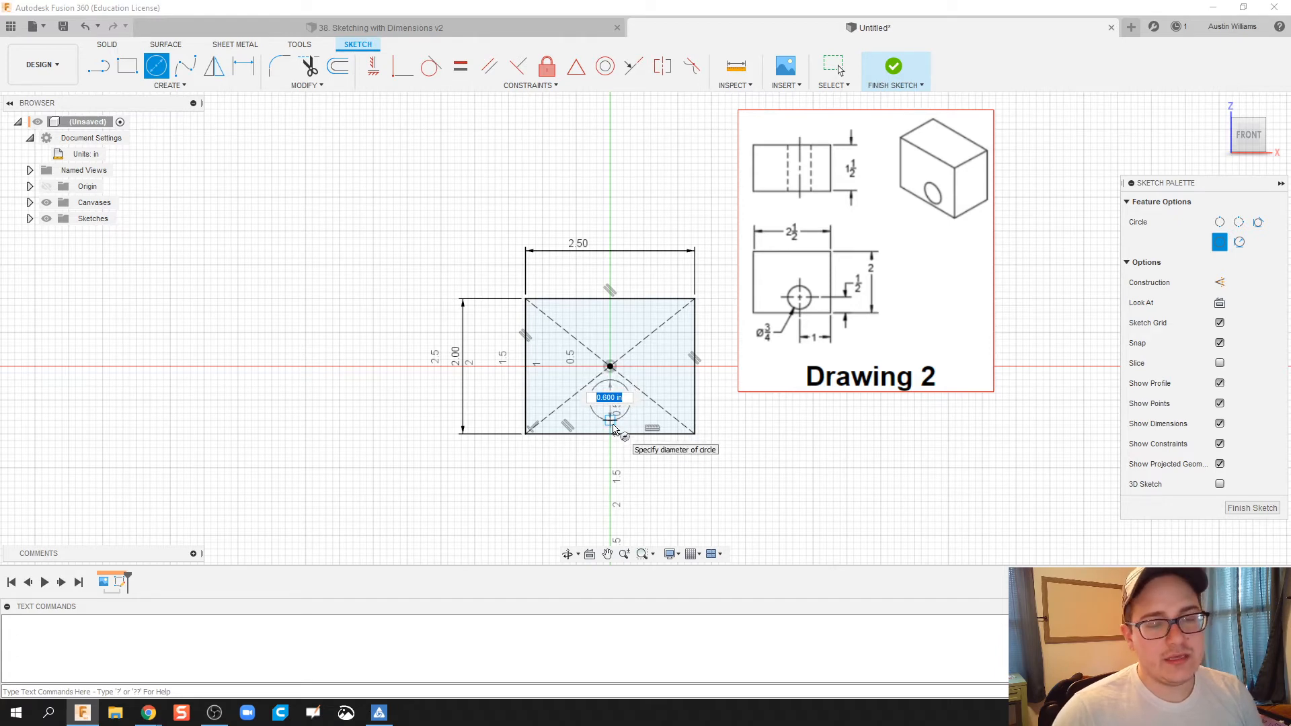
type("3")
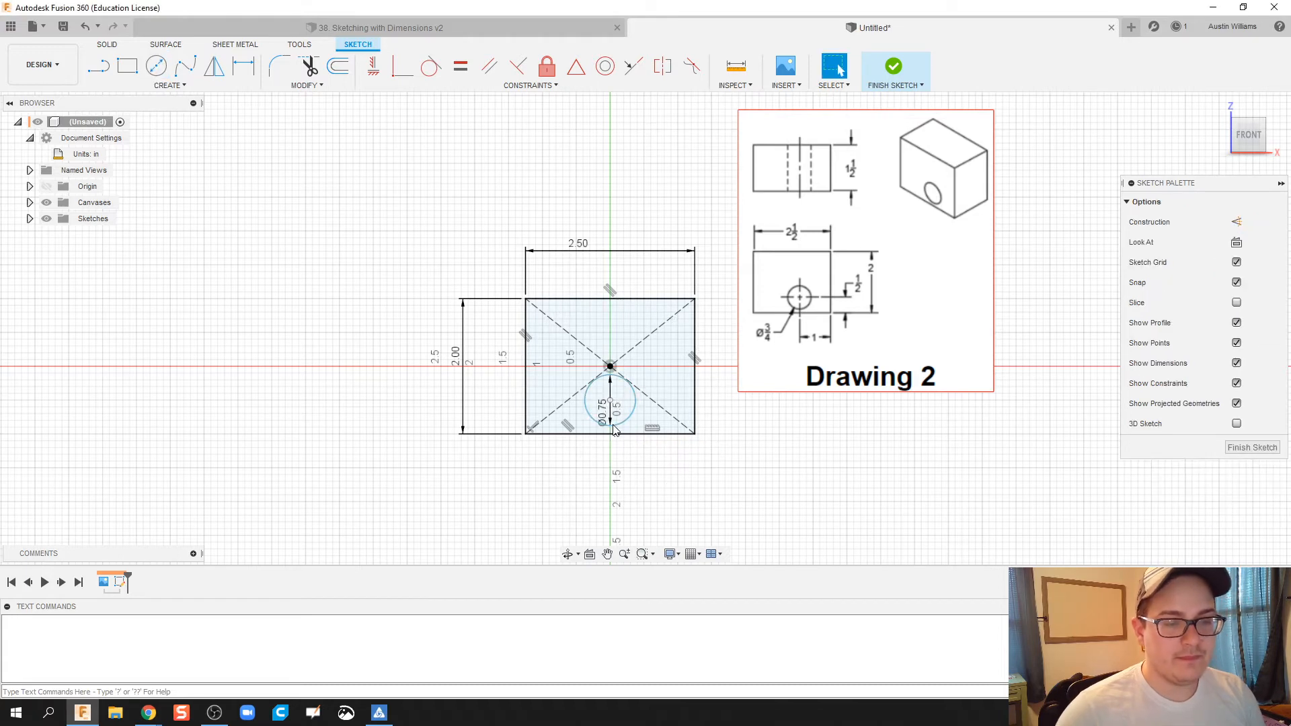
mouse_move(685, 476)
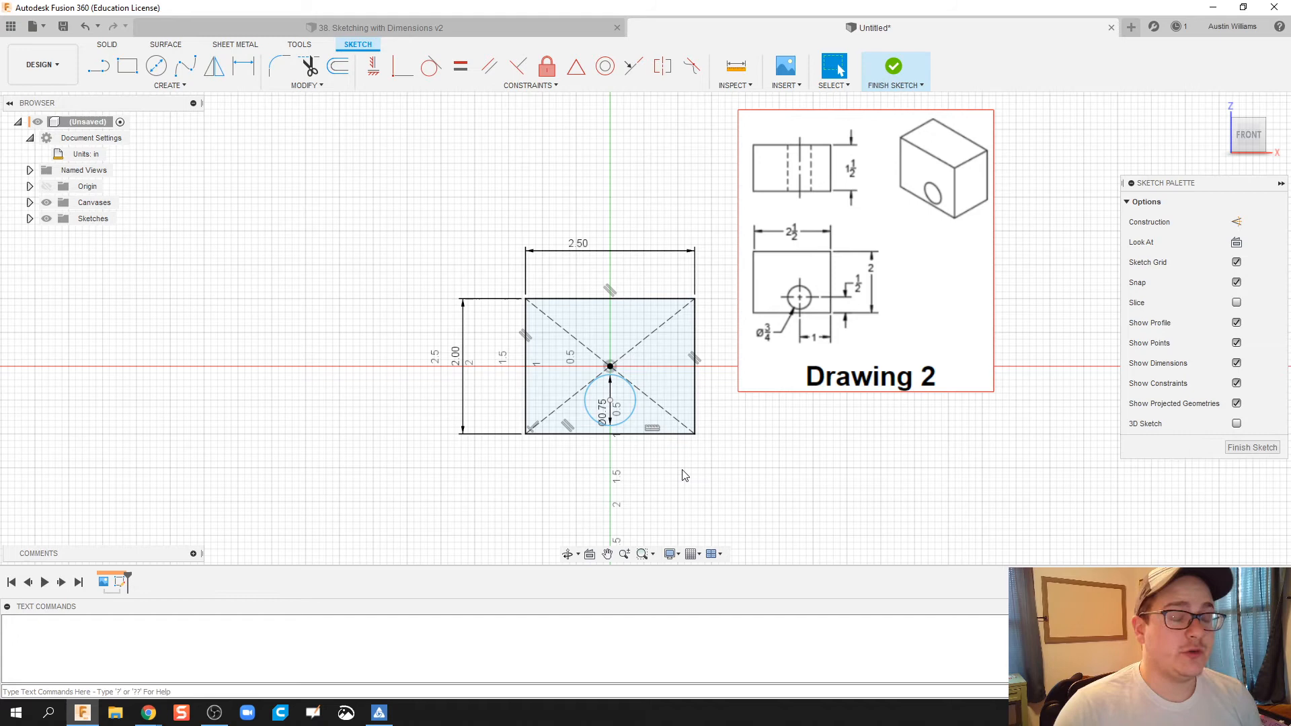
mouse_move(613, 387)
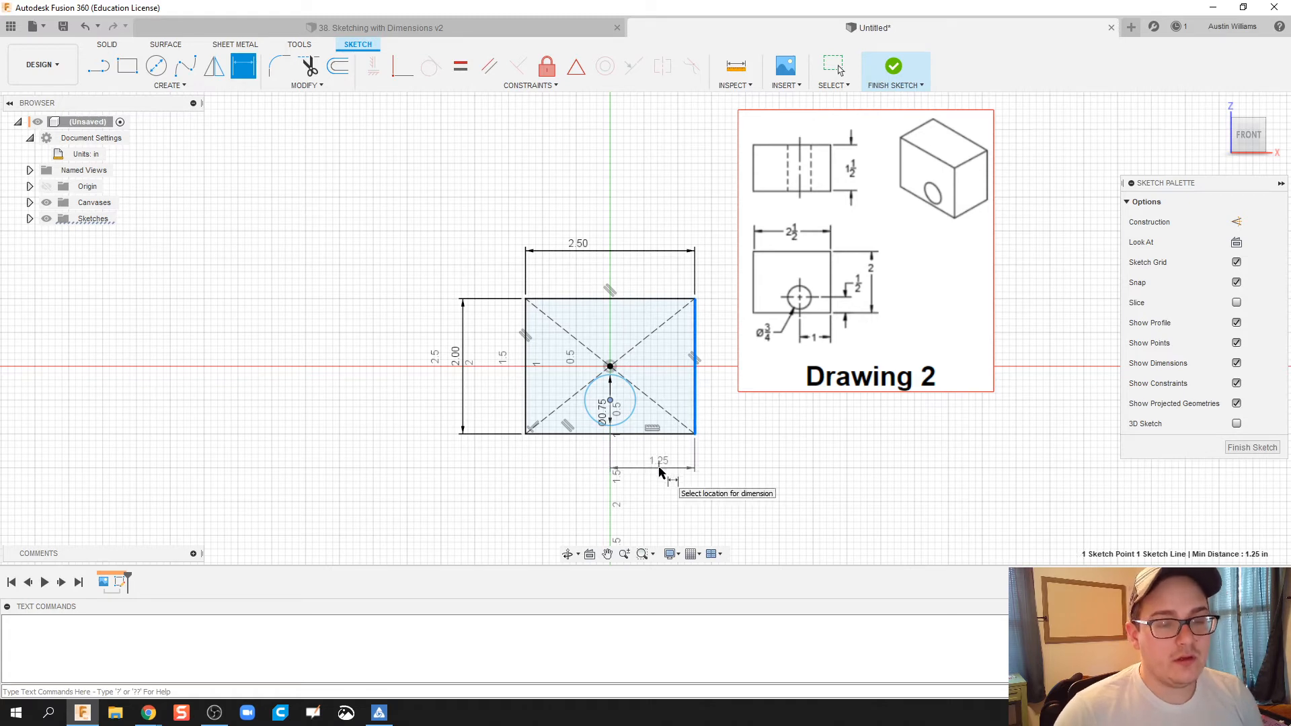
left_click(659, 473)
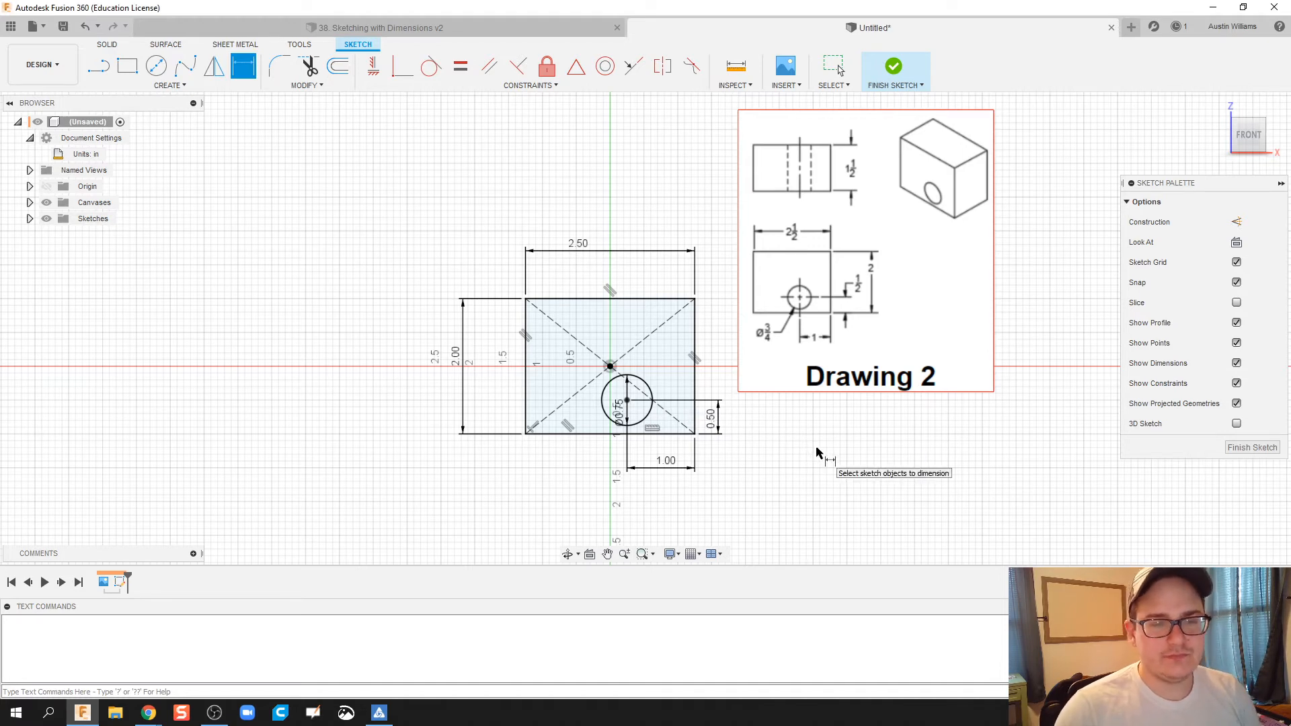
mouse_move(802, 455)
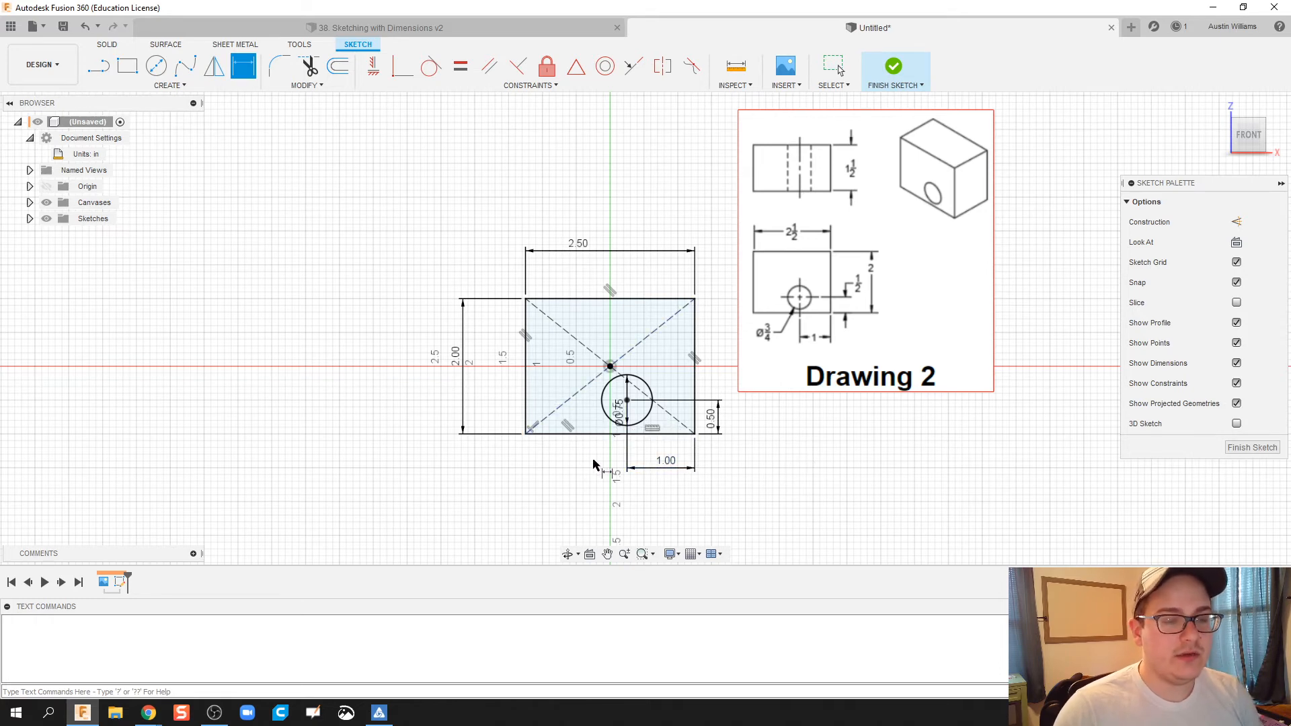
mouse_move(621, 389)
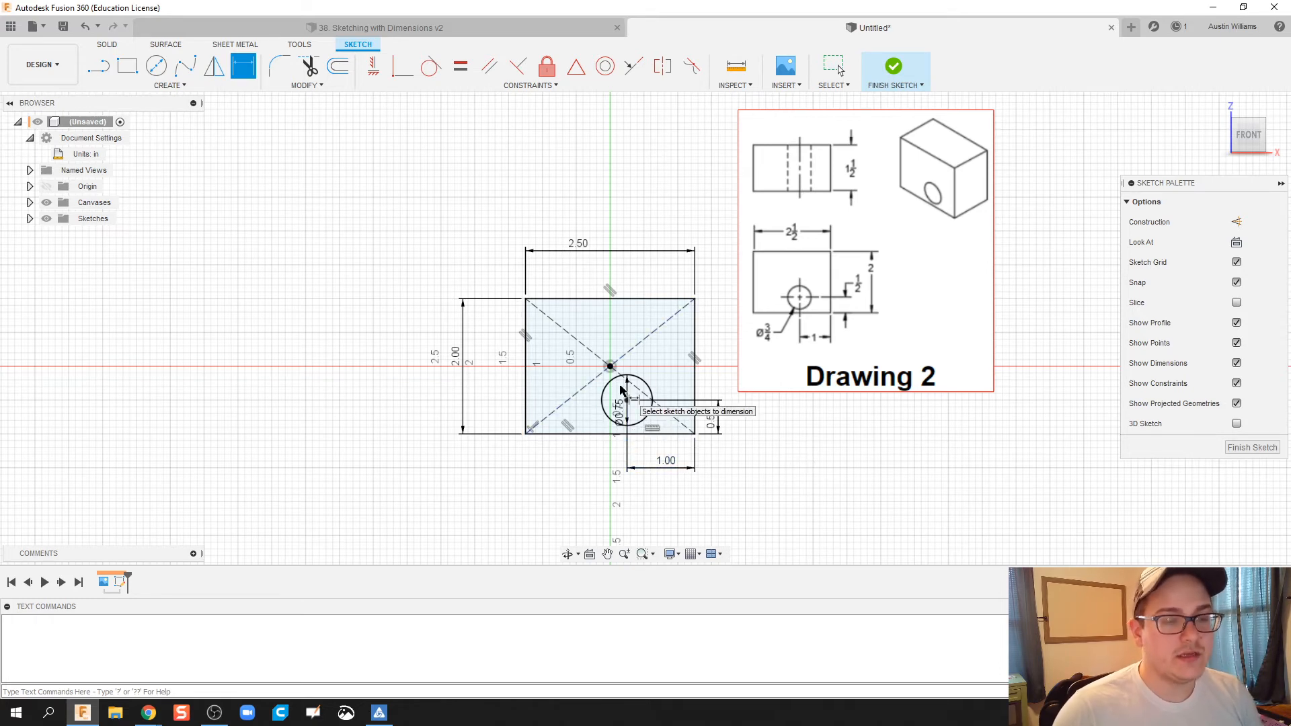
left_click(625, 403)
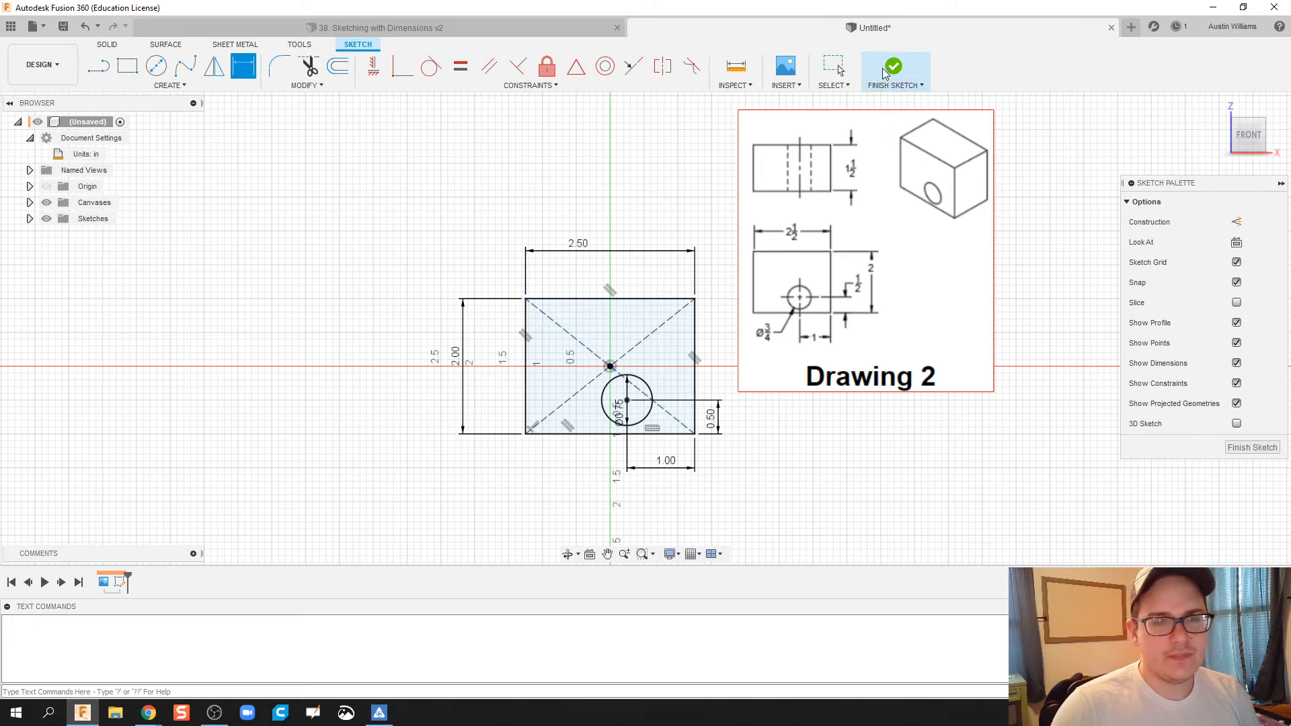
left_click(894, 67)
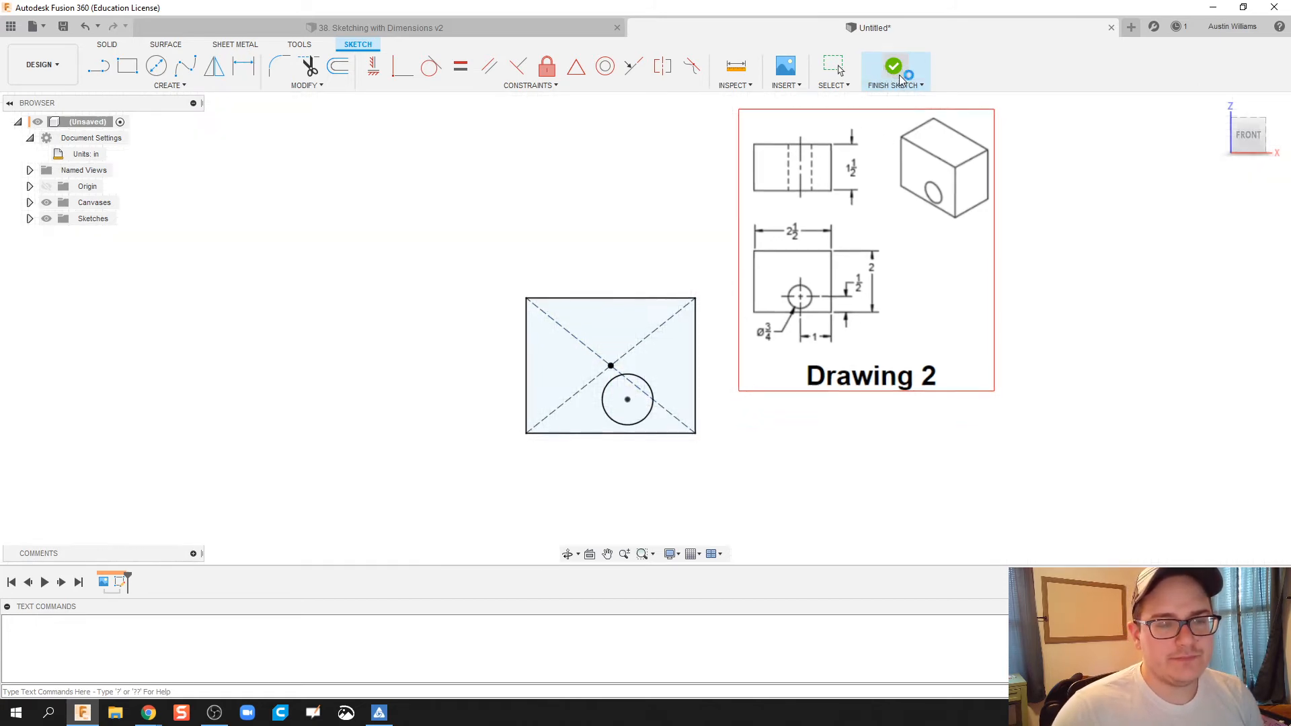
Step: Extrude the rectangle-with-hole profile into a solid block with a through hole
left_click(895, 70)
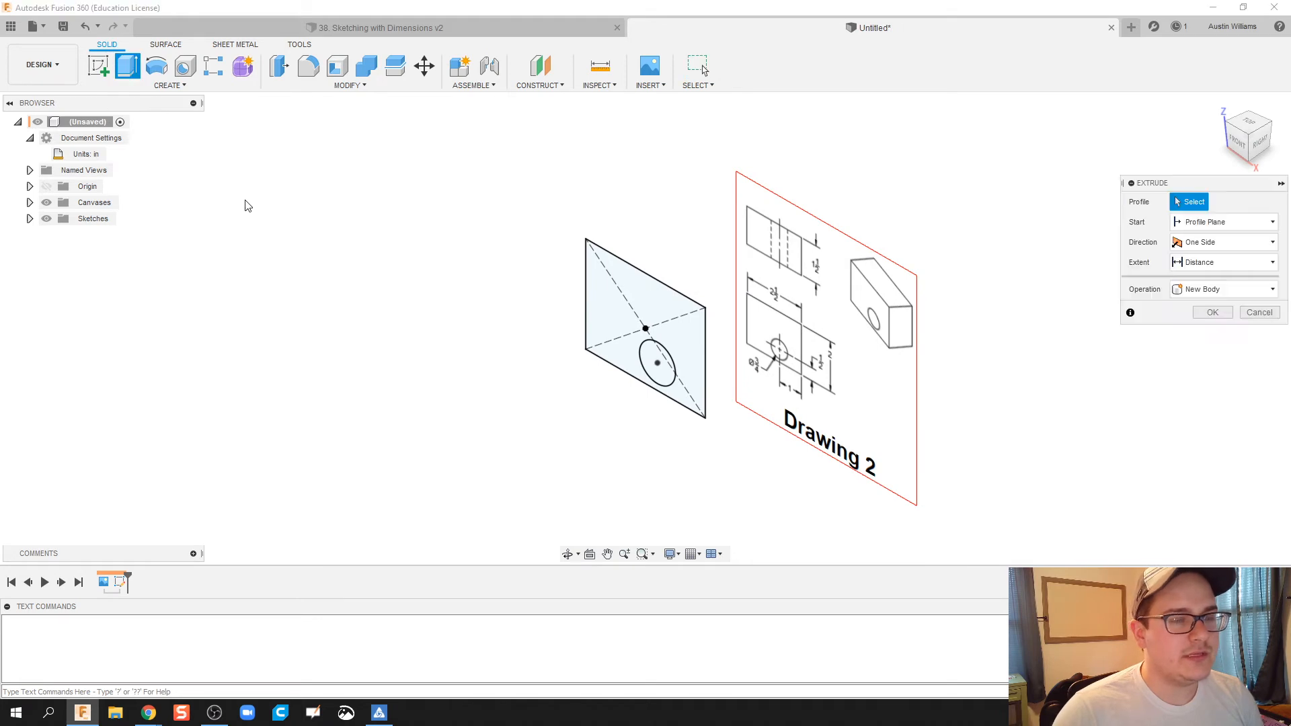
left_click(626, 305)
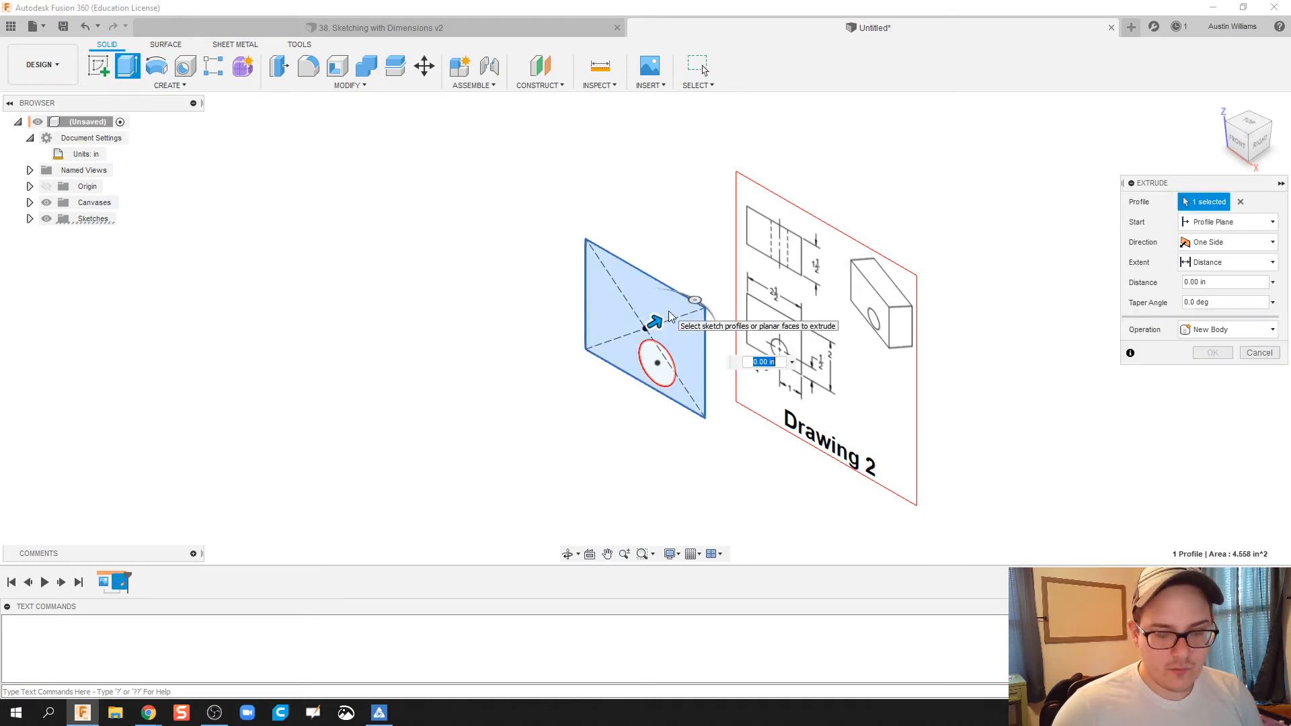
left_click(1211, 352)
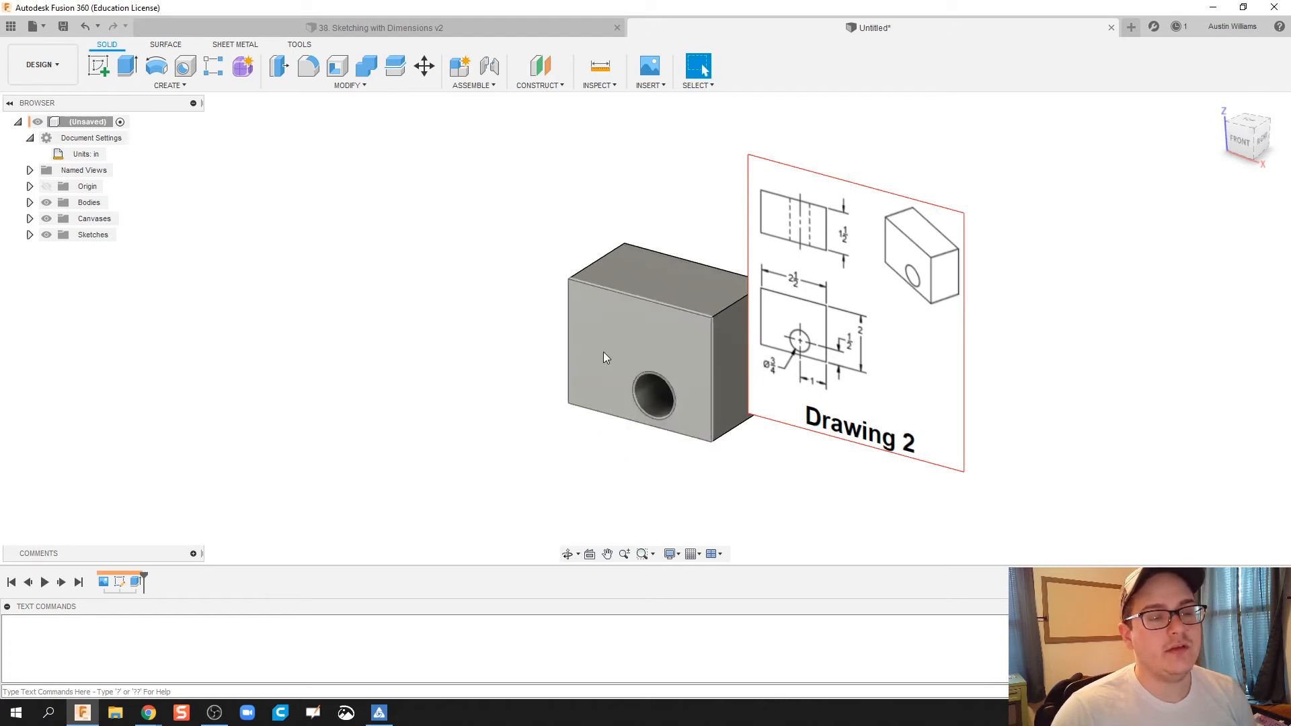
mouse_move(33, 27)
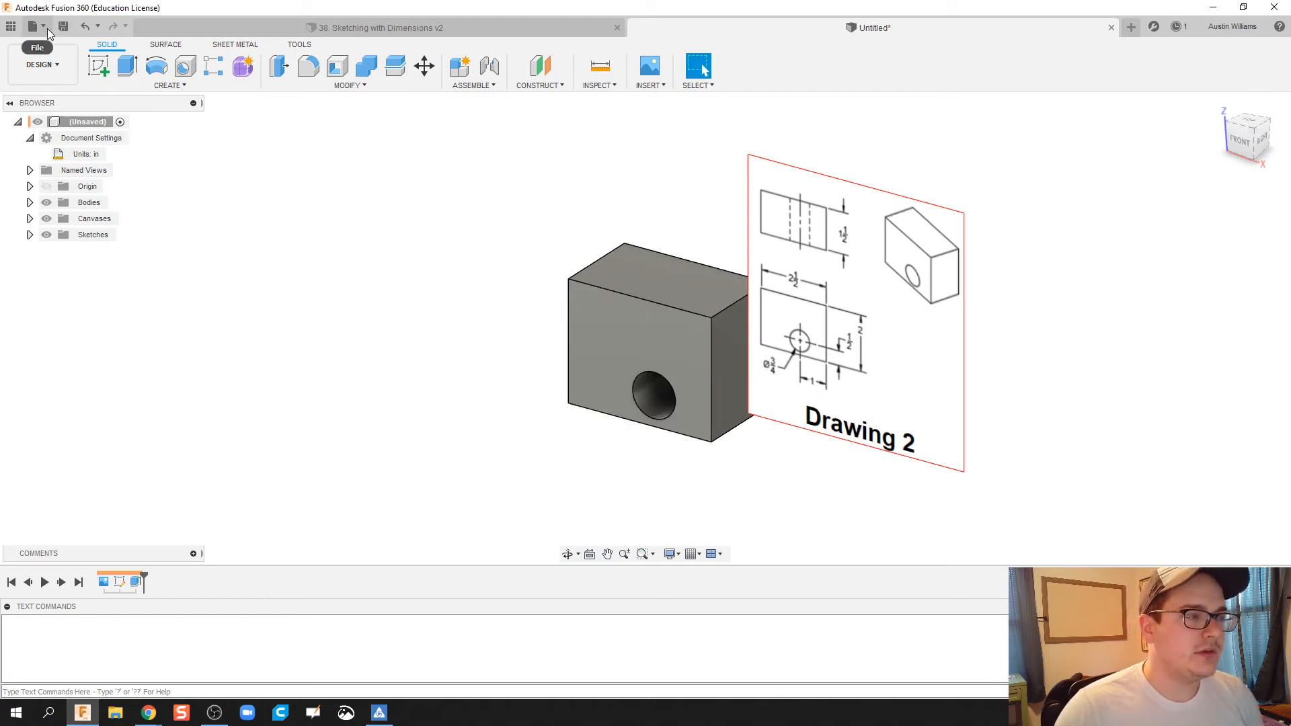
left_click(32, 25)
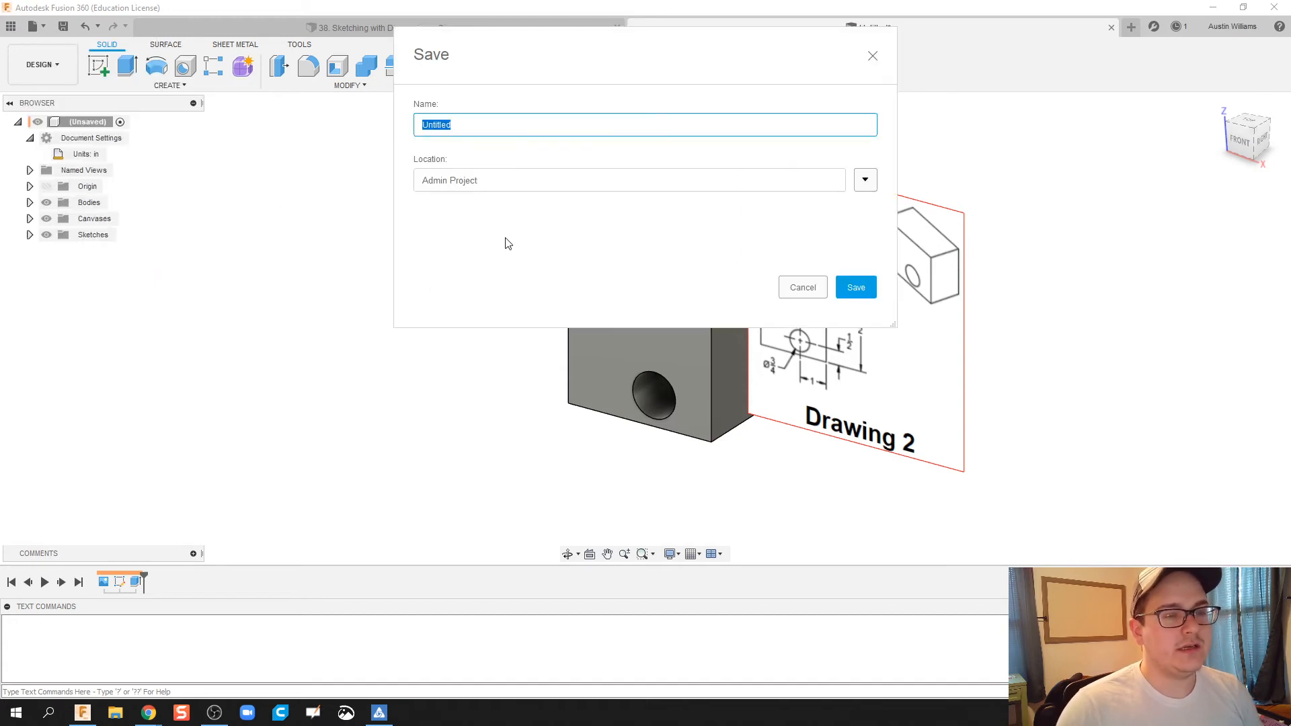
mouse_move(536, 230)
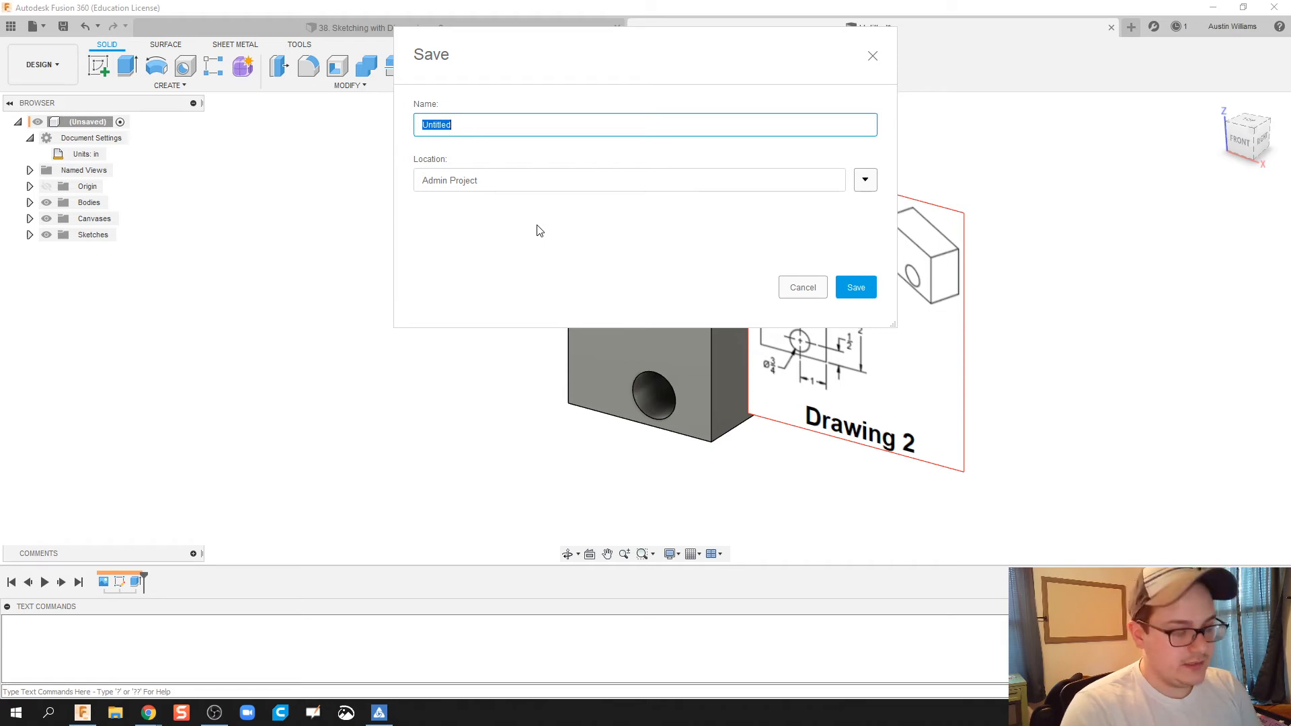
type("Ac")
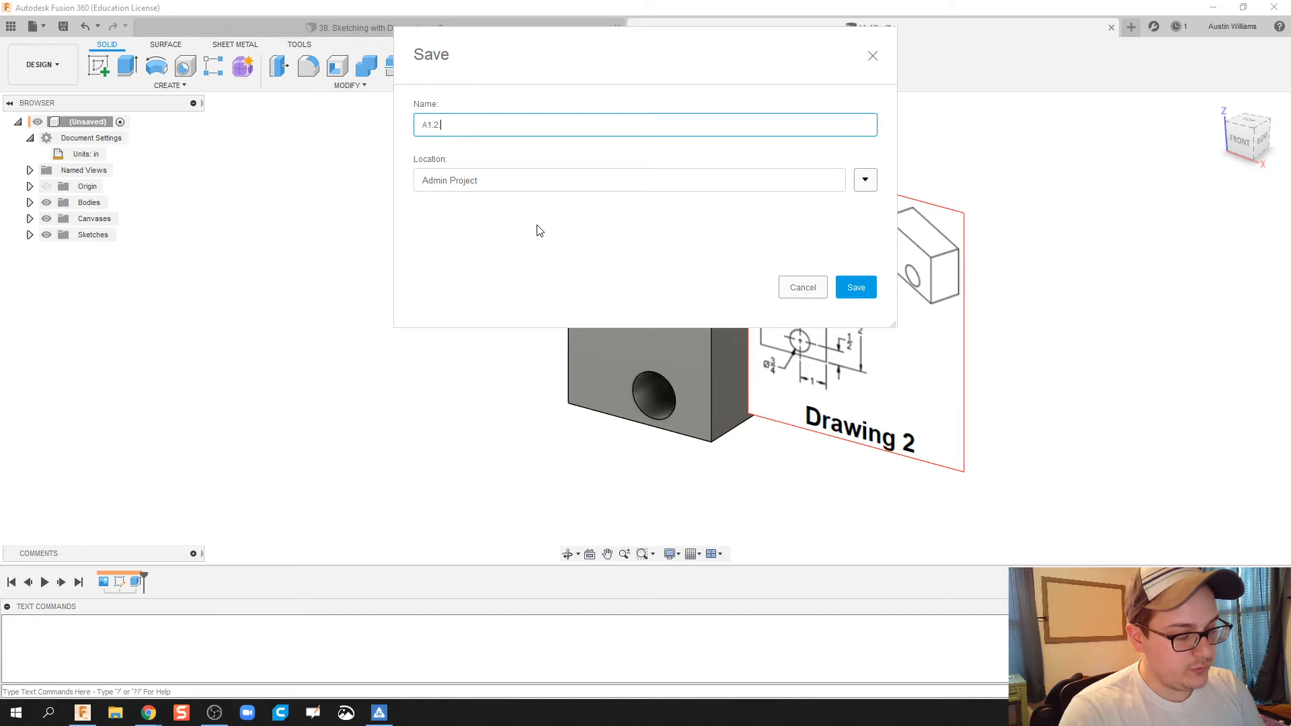
type(".4")
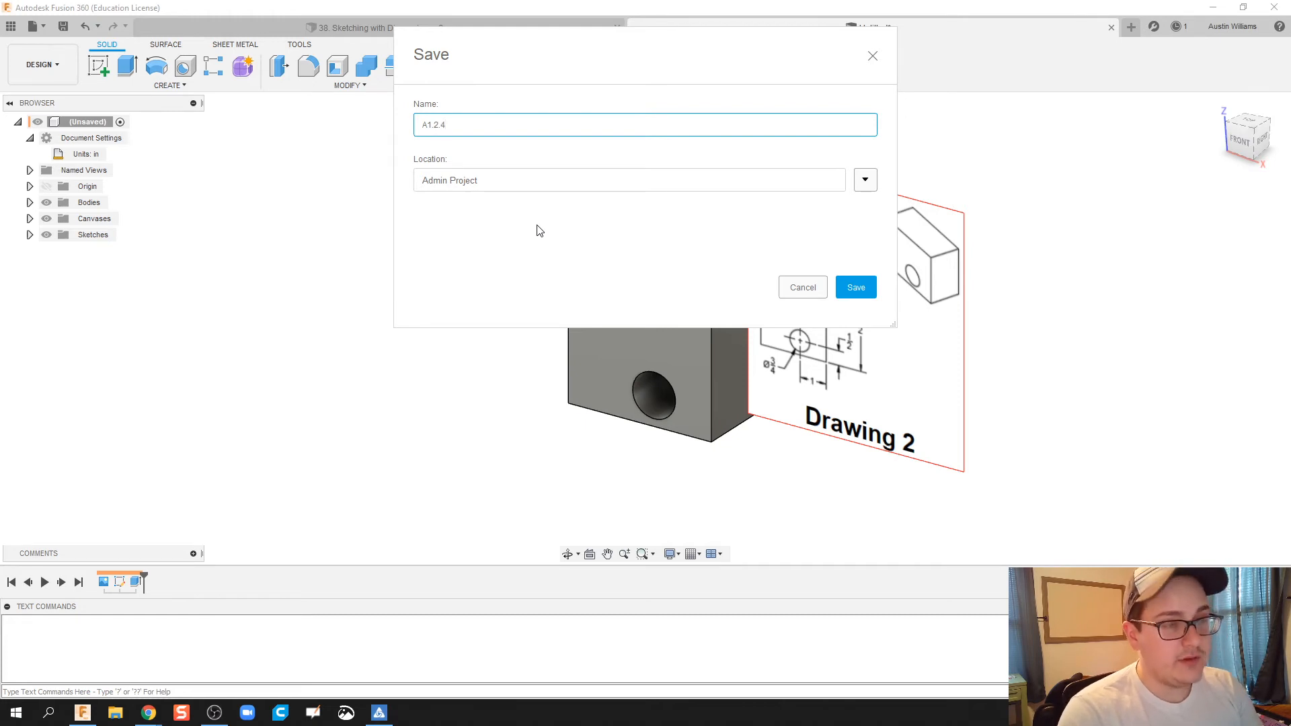
type("AW")
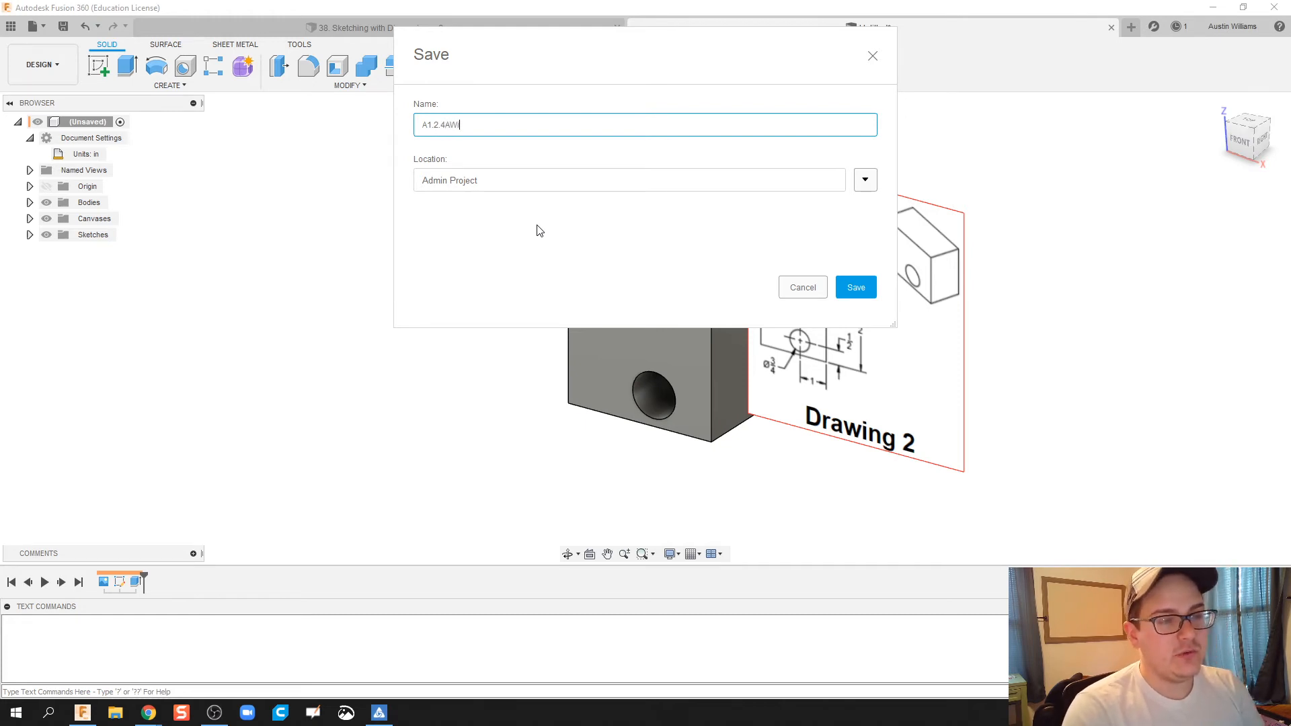
type("illiams")
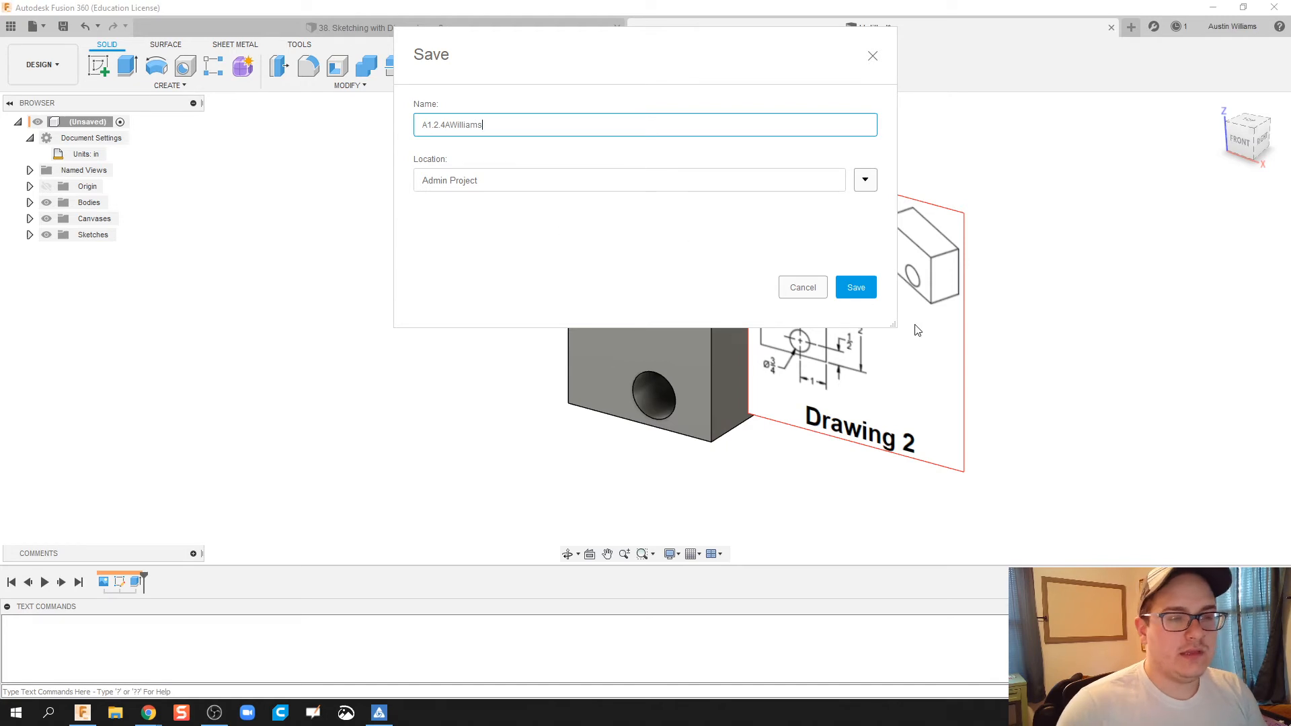
left_click(855, 287)
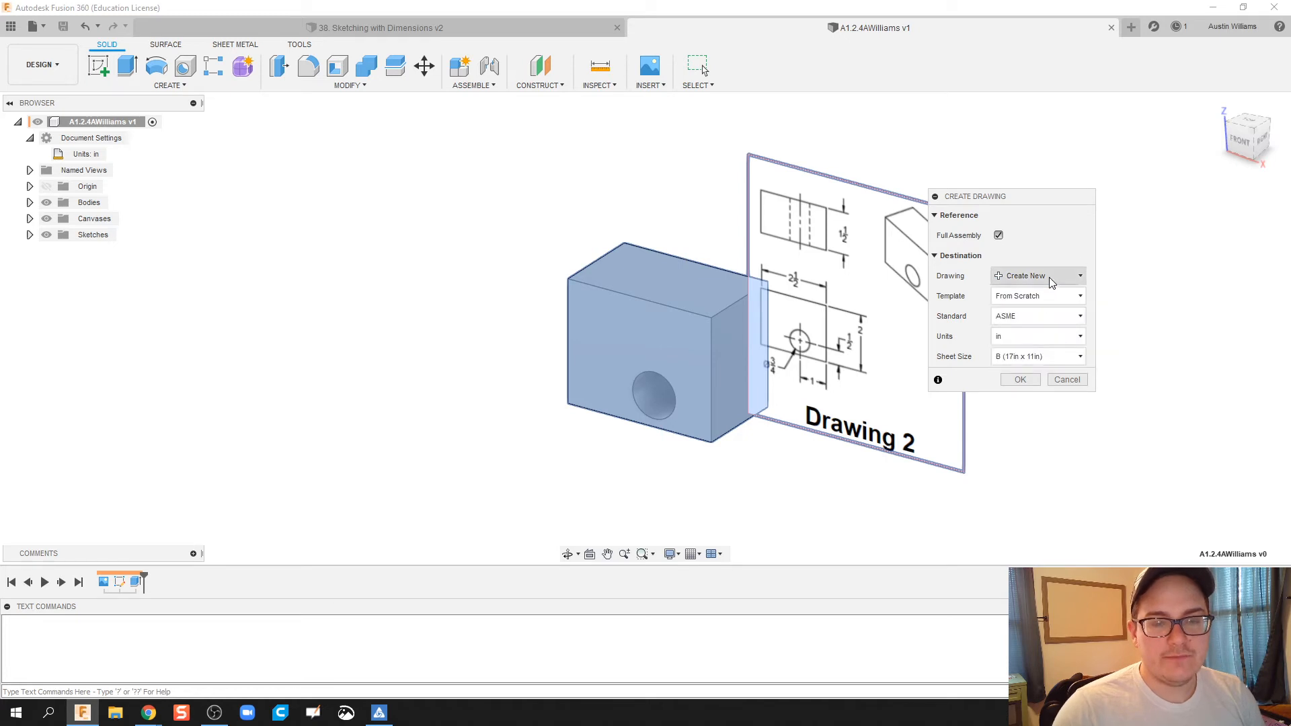
Step: Create a drawing of the block using the MCHS Title Block (in) template
left_click(1037, 296)
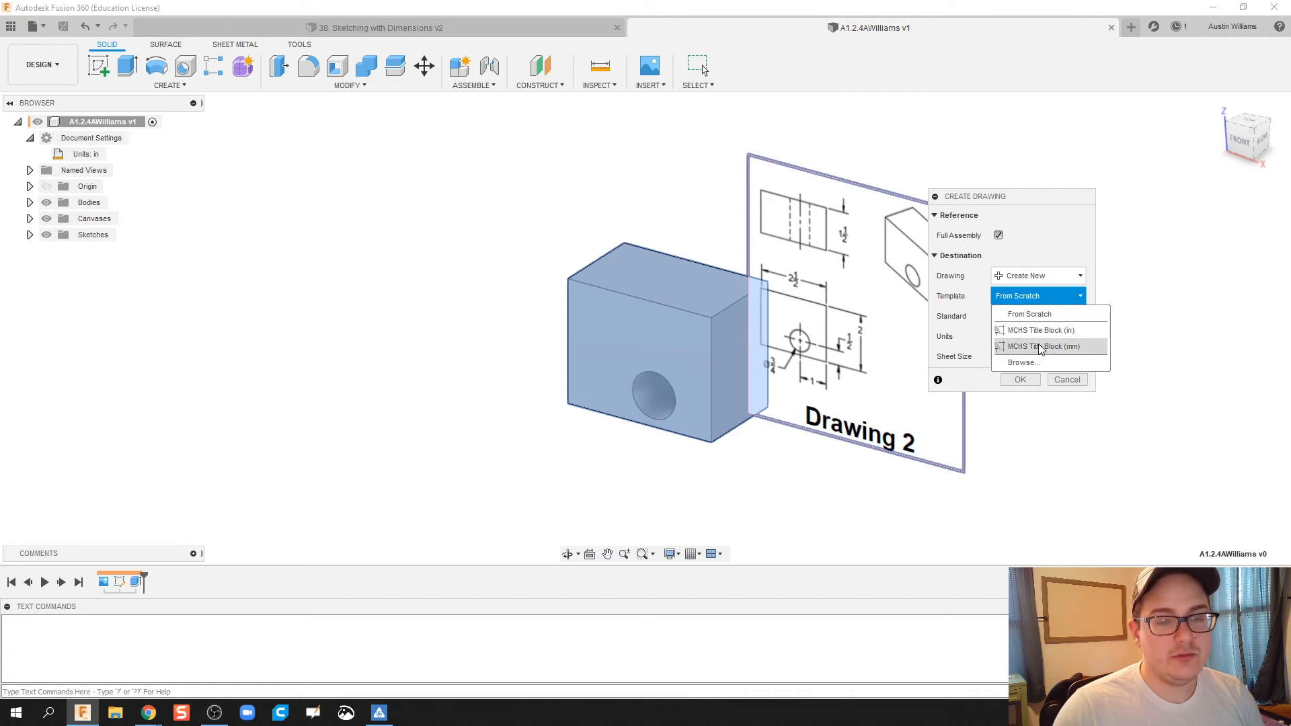
mouse_move(1041, 330)
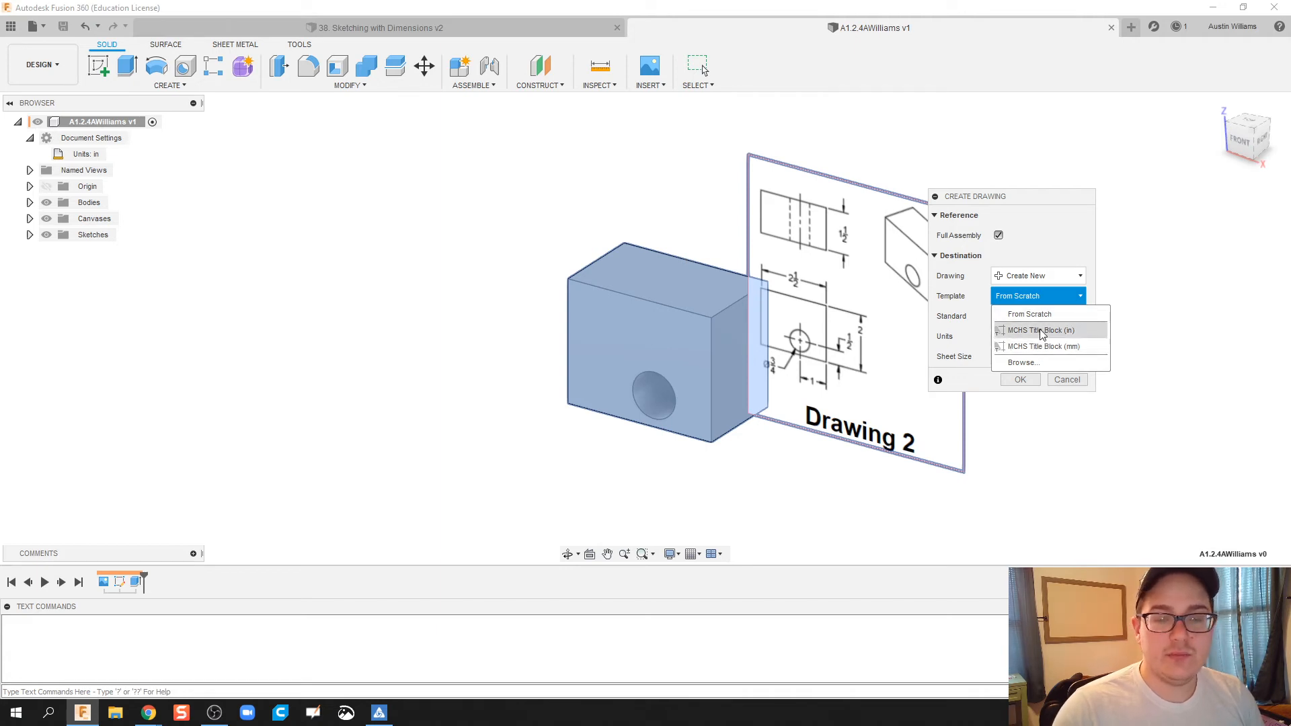
left_click(1040, 329)
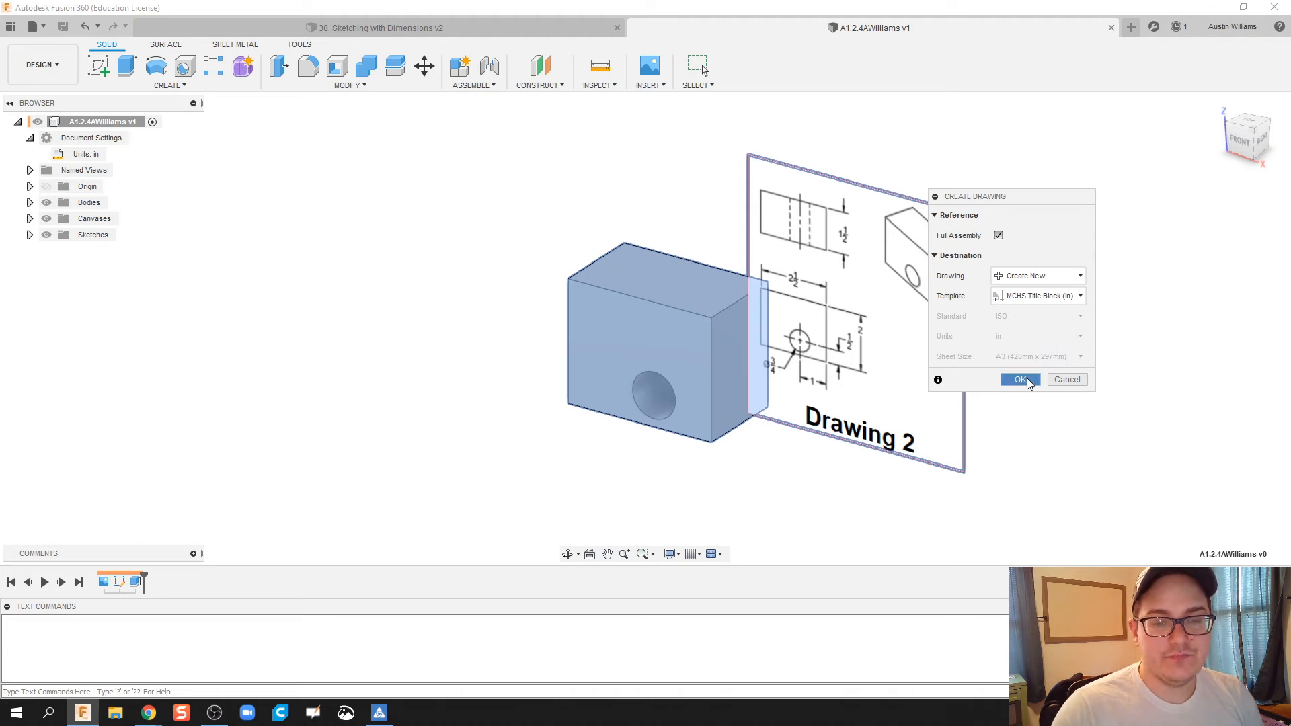
left_click(1019, 380)
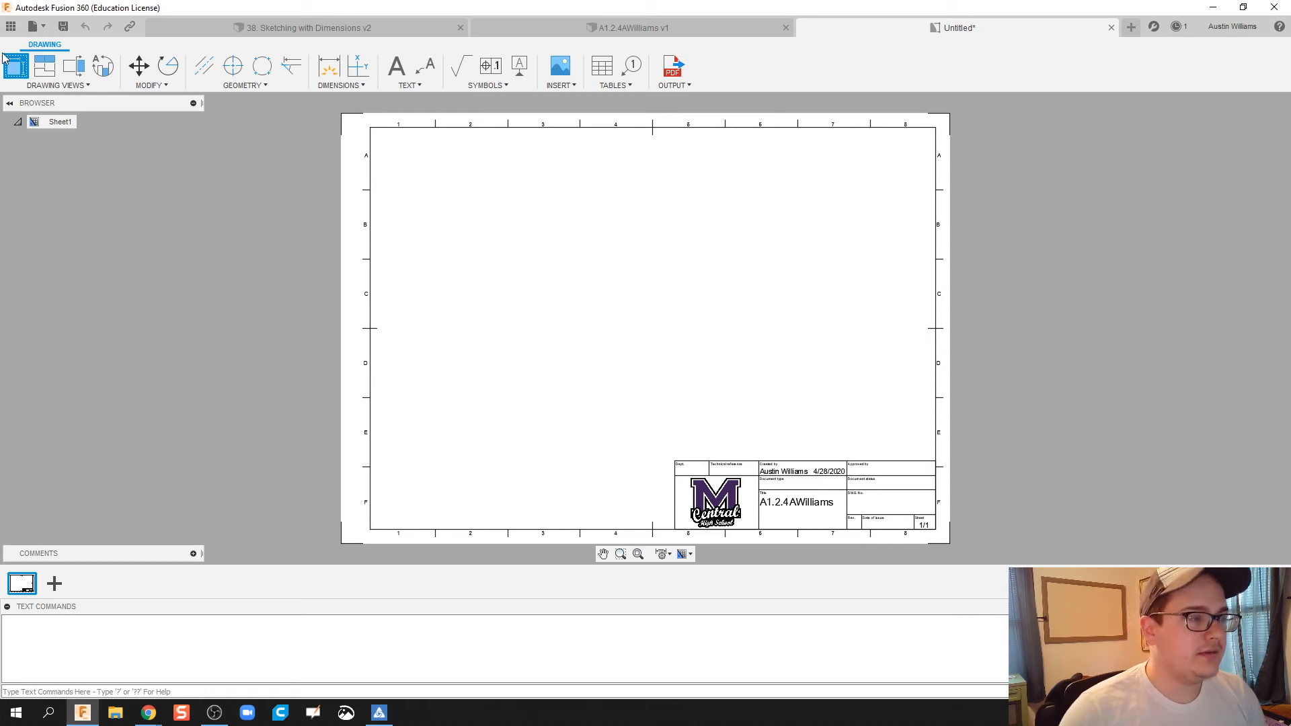
Step: Place the front base view in the sheet's lower left at 2:1 scale
left_click(15, 66)
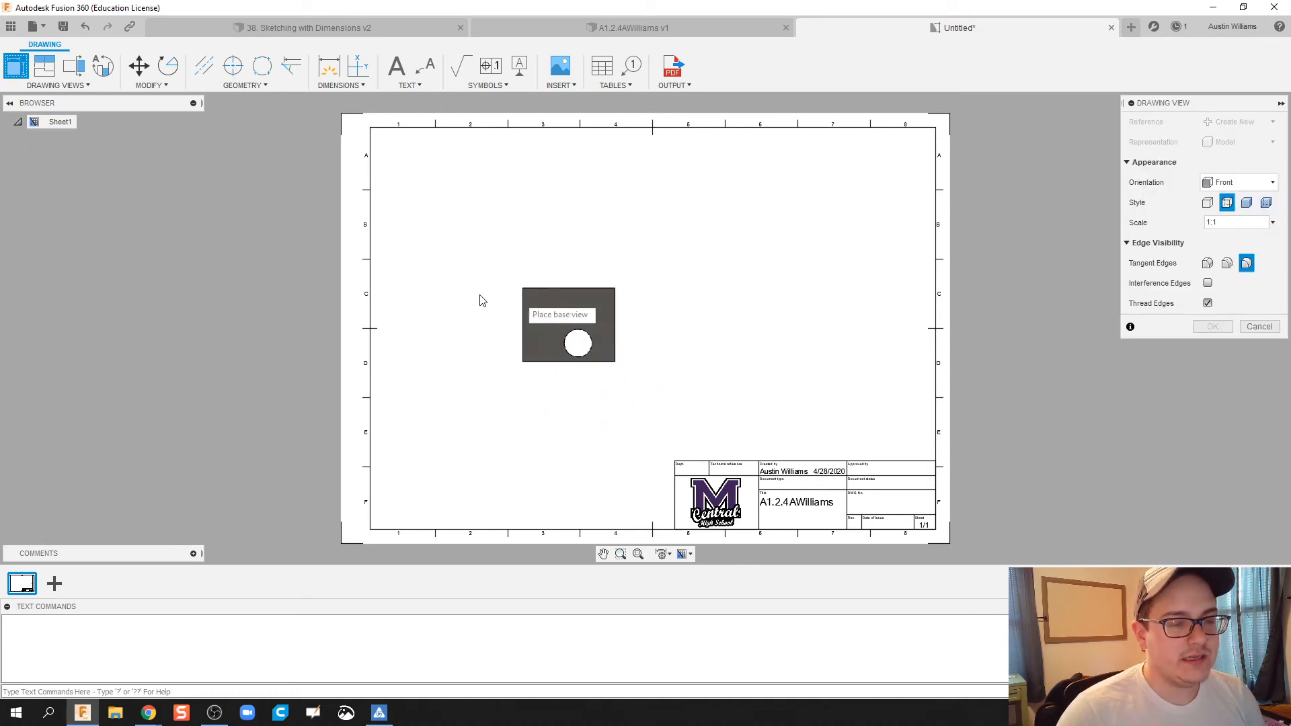
mouse_move(510, 371)
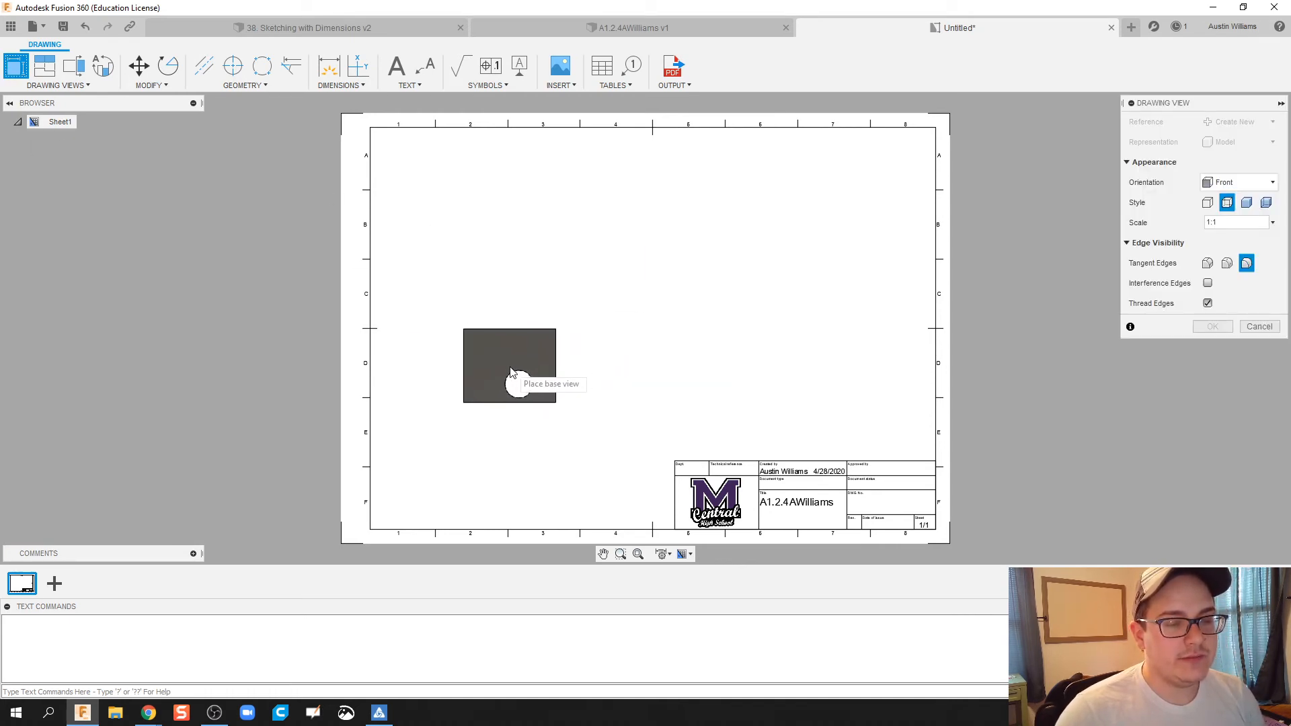
mouse_move(509, 371)
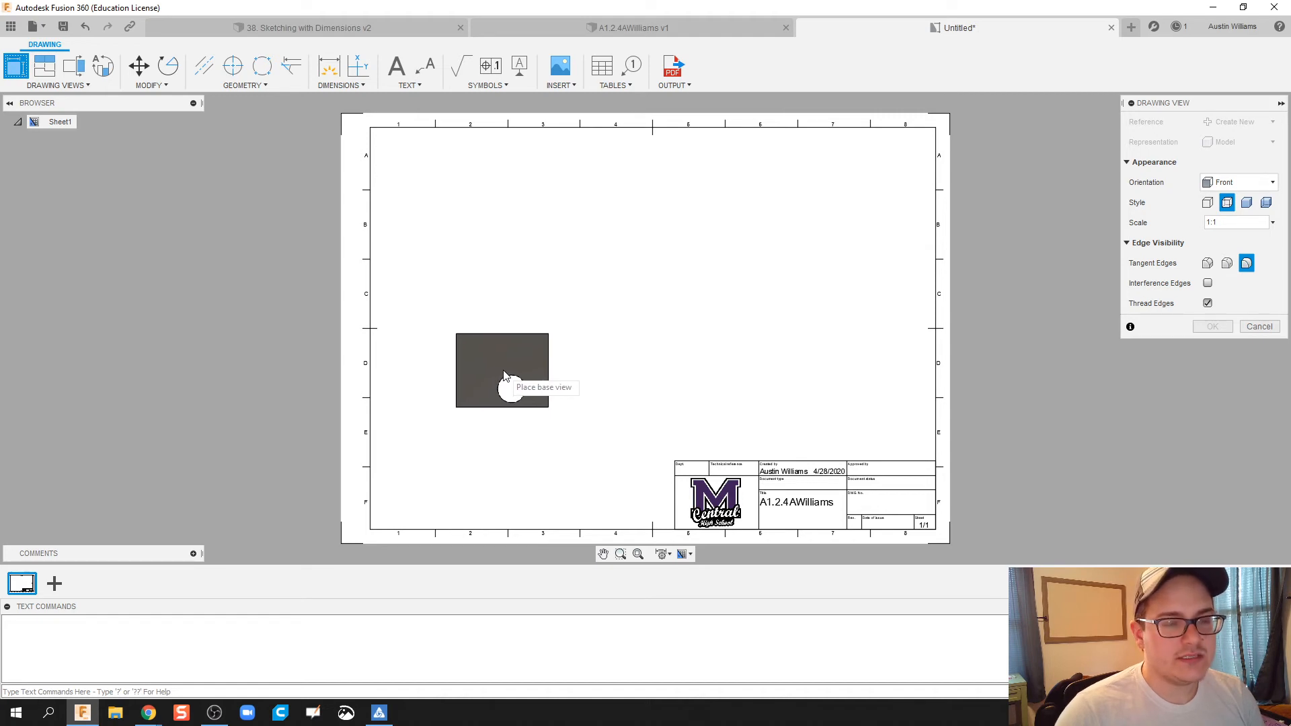
mouse_move(539, 393)
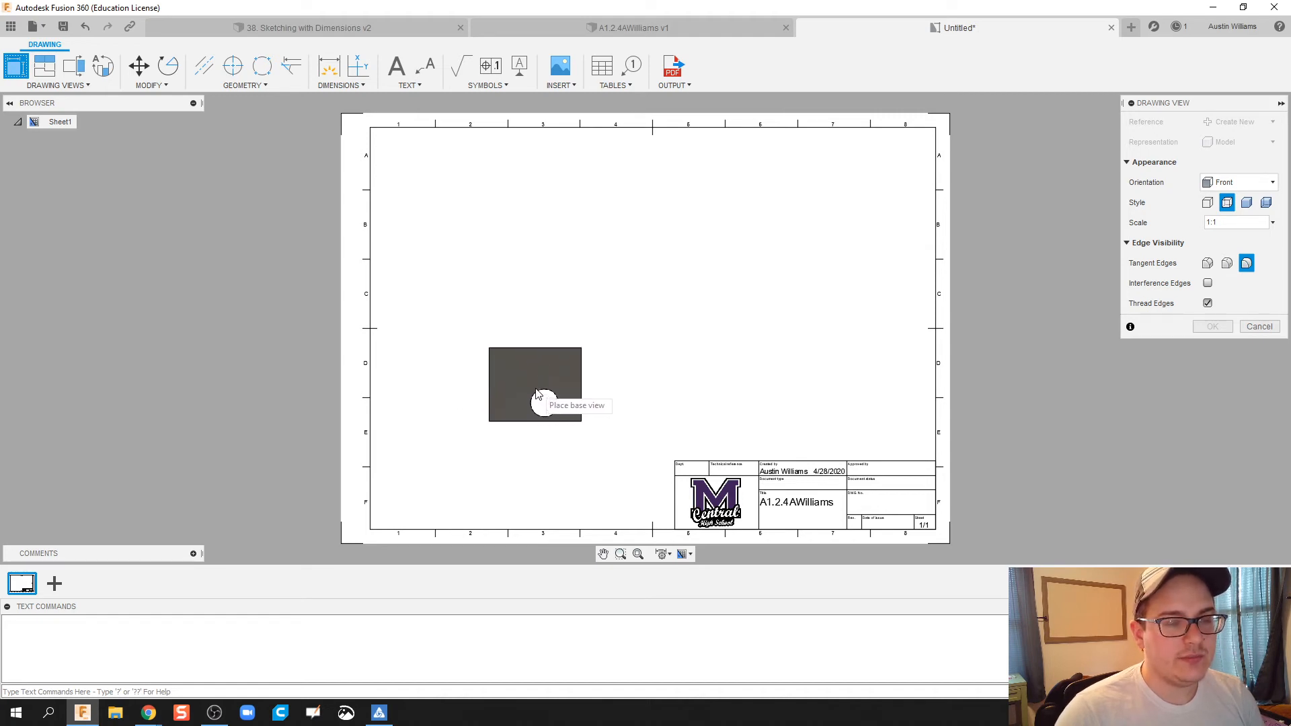
left_click(535, 385)
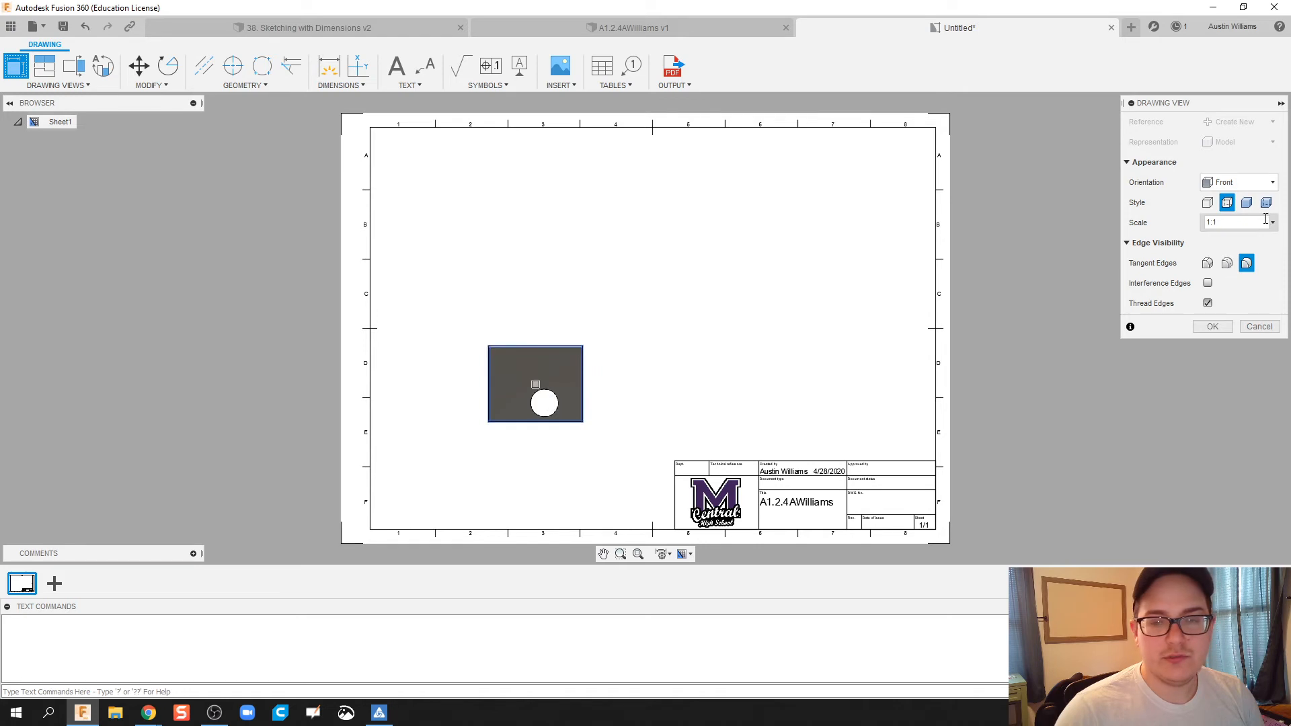
left_click(1266, 223)
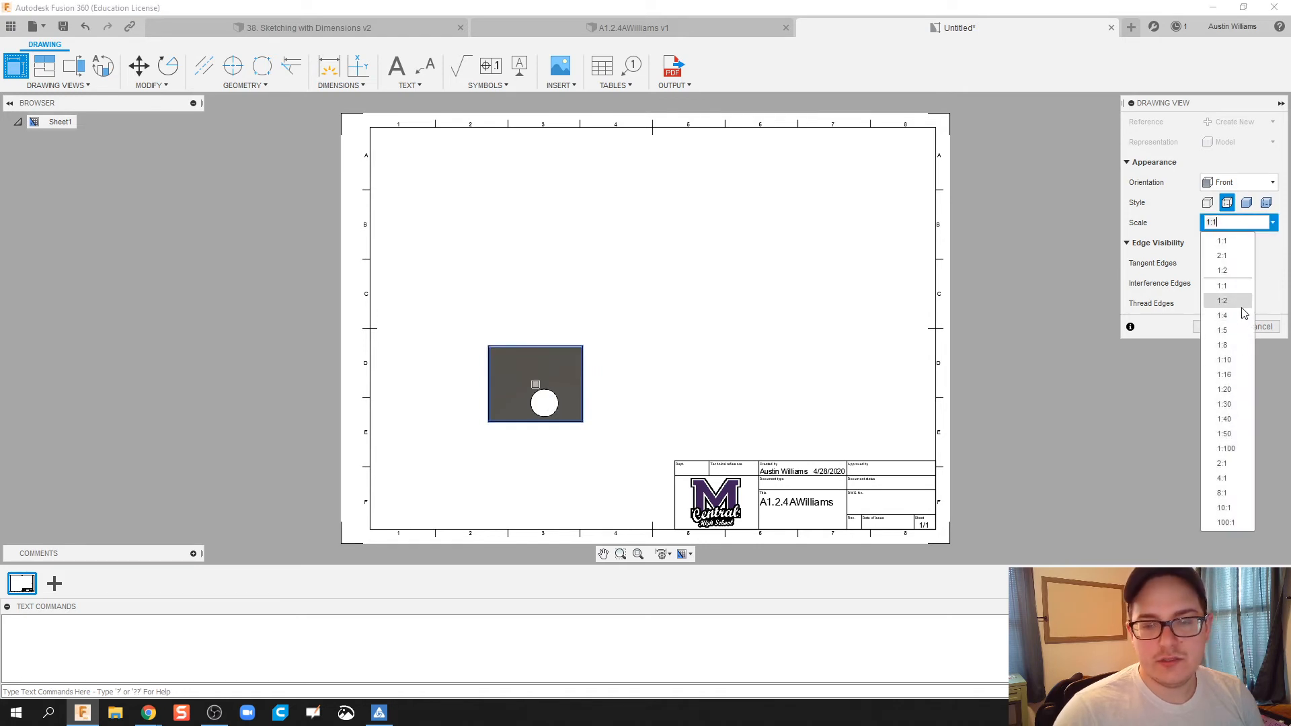
left_click(1221, 255)
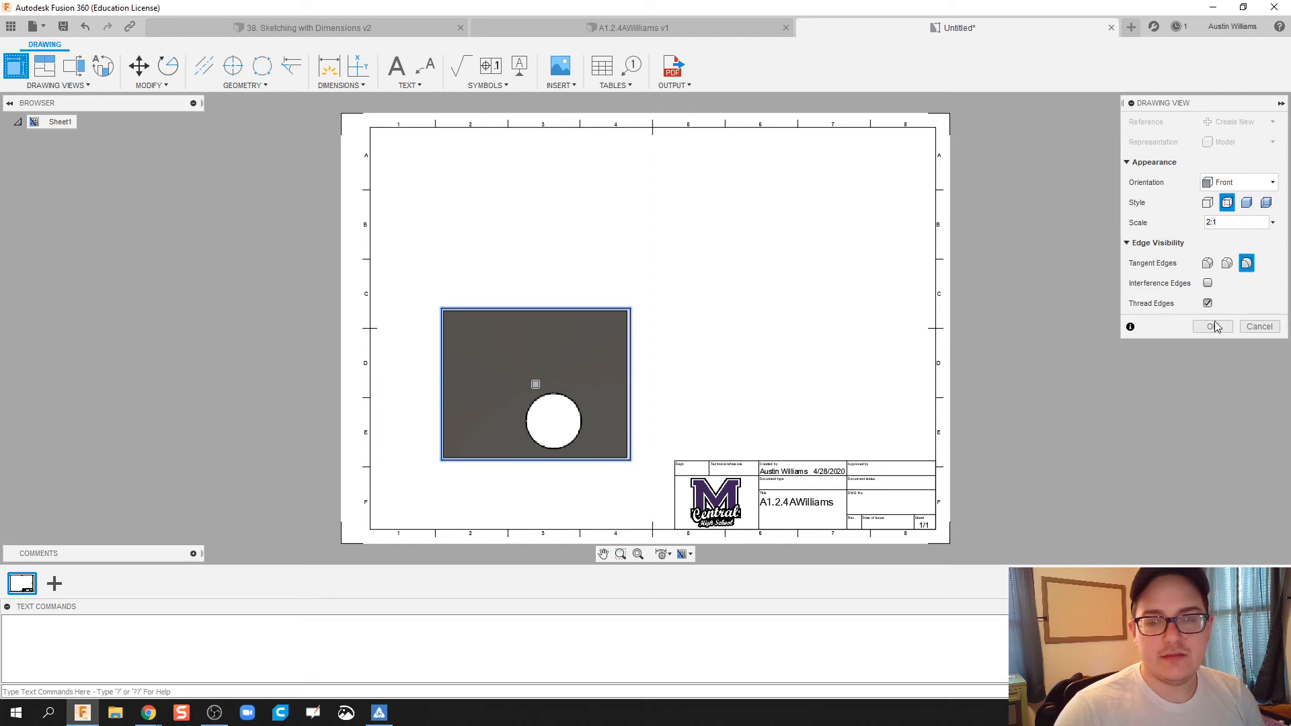
left_click(1210, 326)
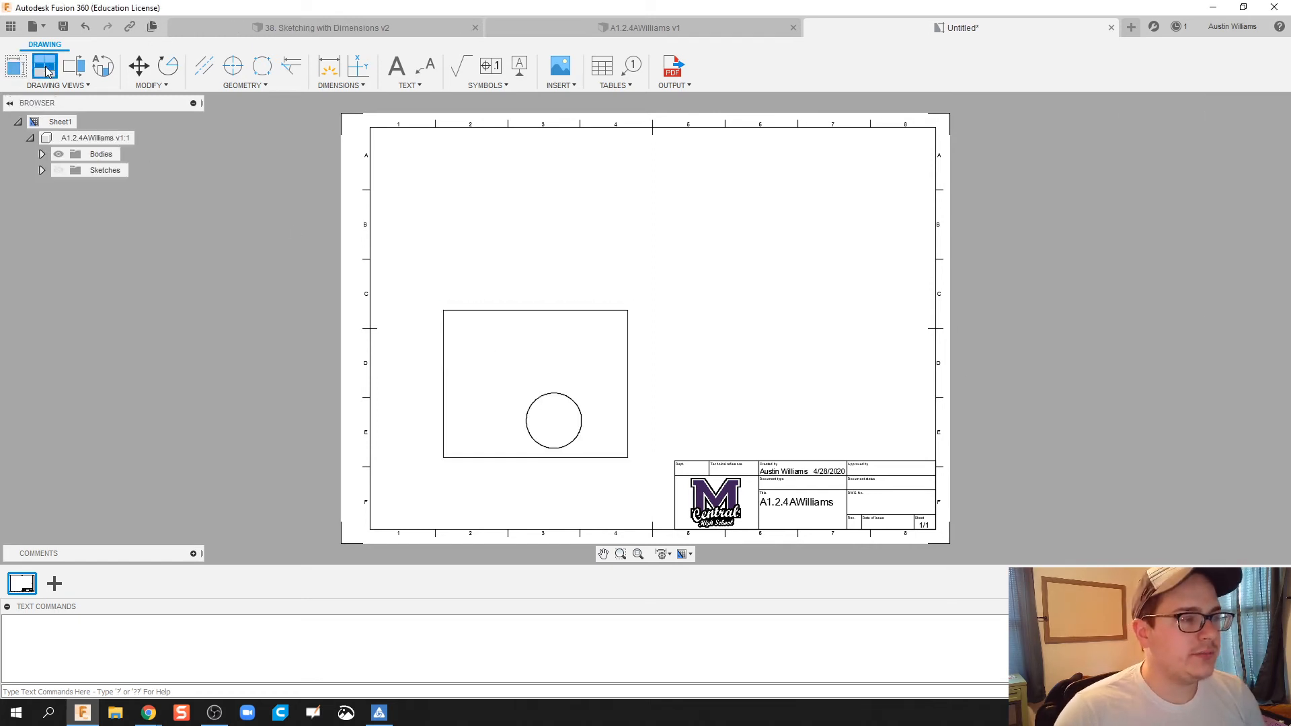
Step: Project a top view, showing hidden hole lines, directly above the front view
left_click(44, 66)
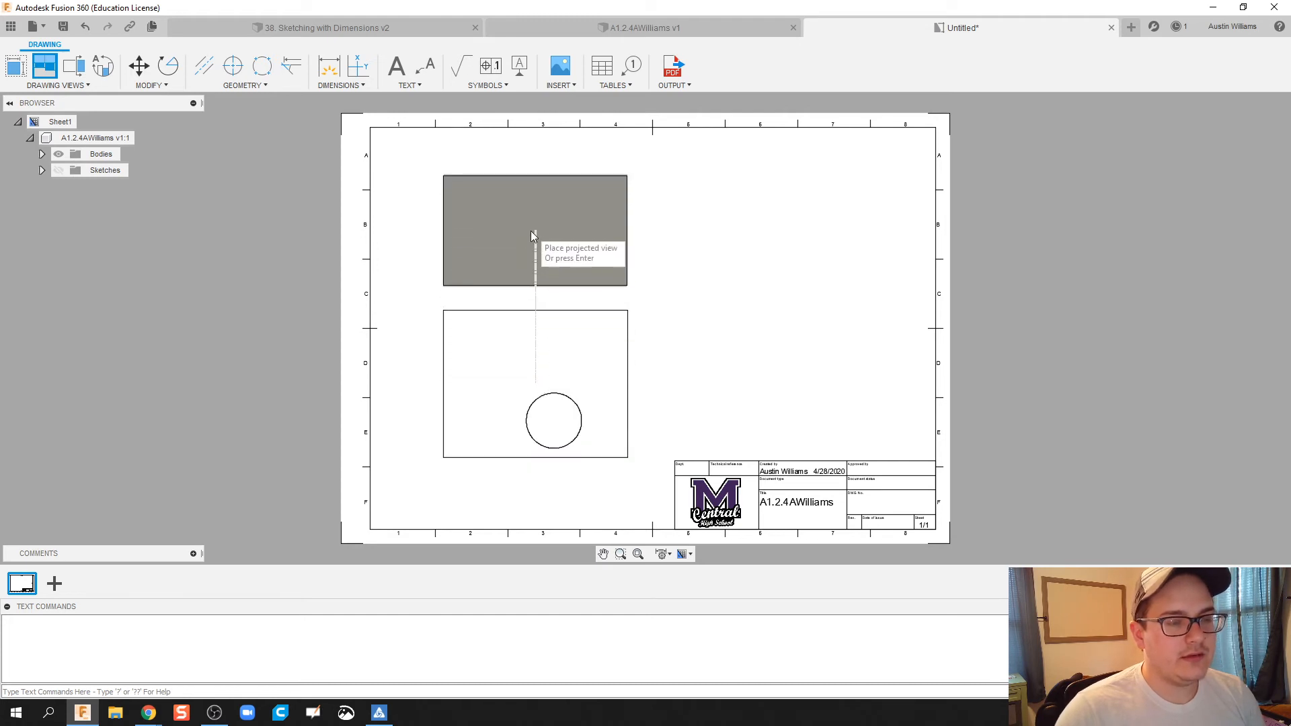
mouse_move(535, 242)
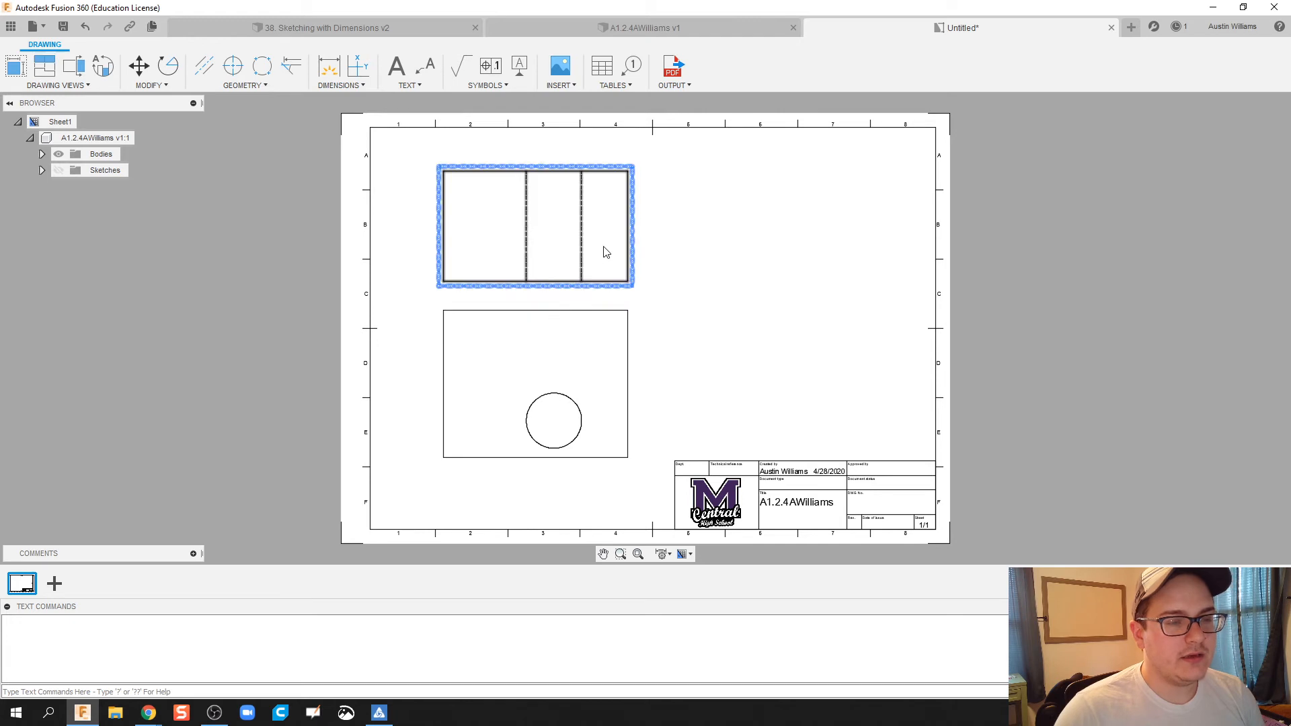
left_click(562, 368)
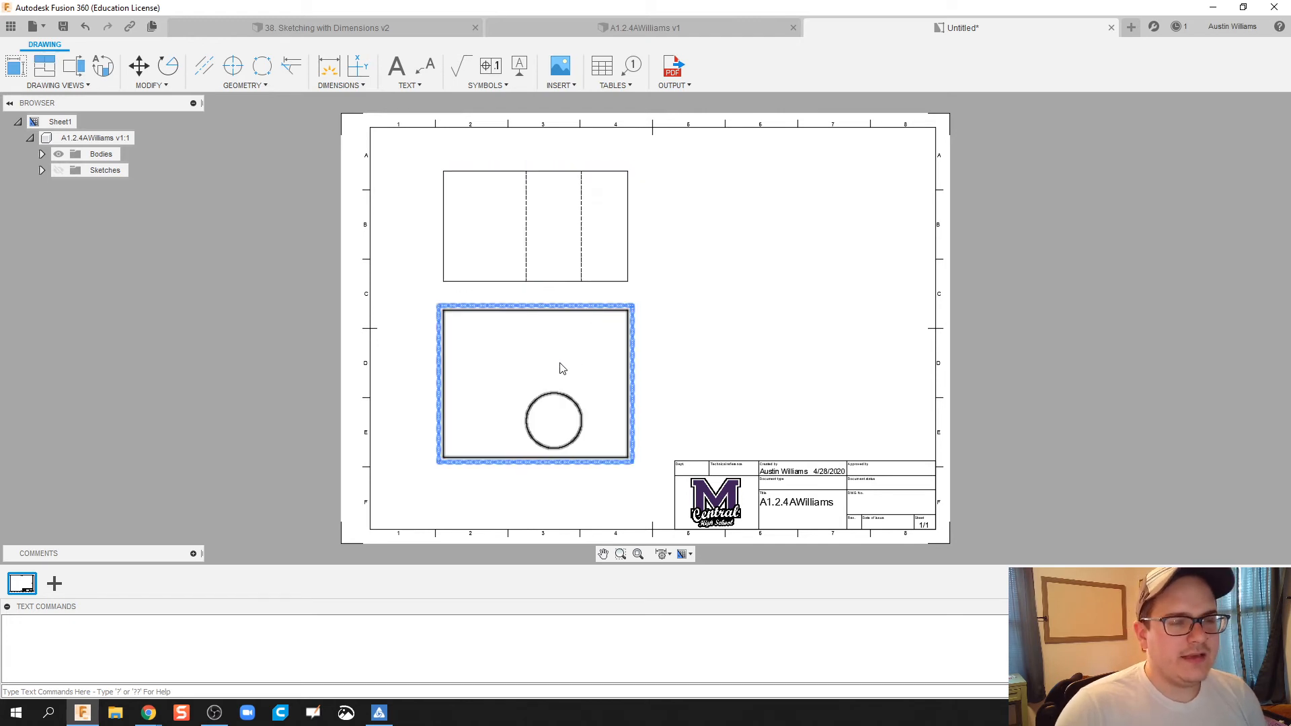
left_click(829, 374)
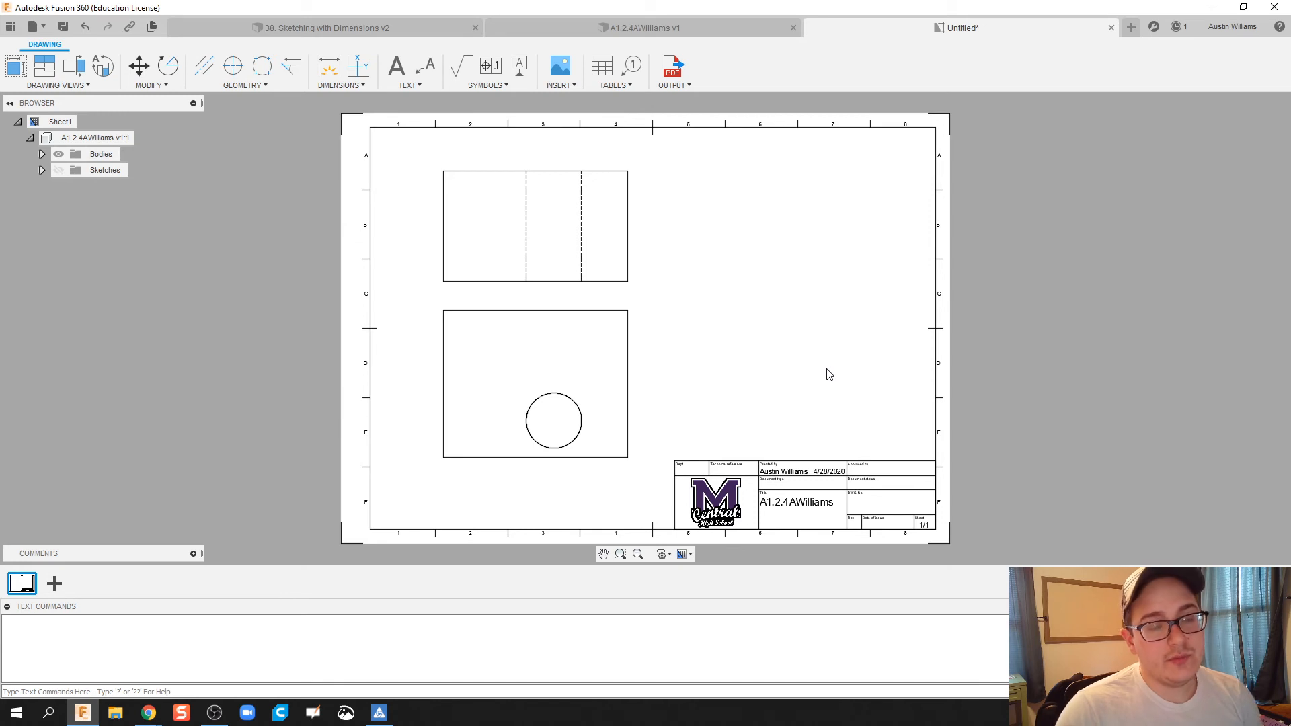
left_click(535, 226)
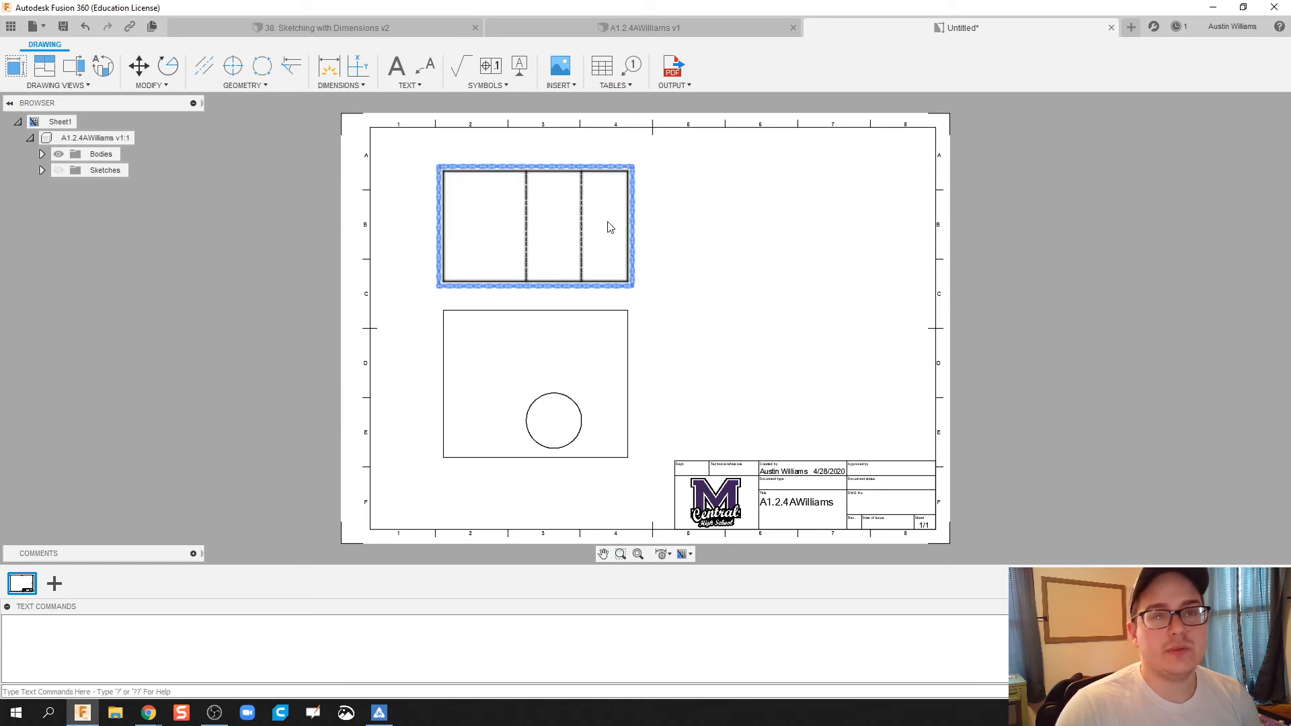
left_click(551, 374)
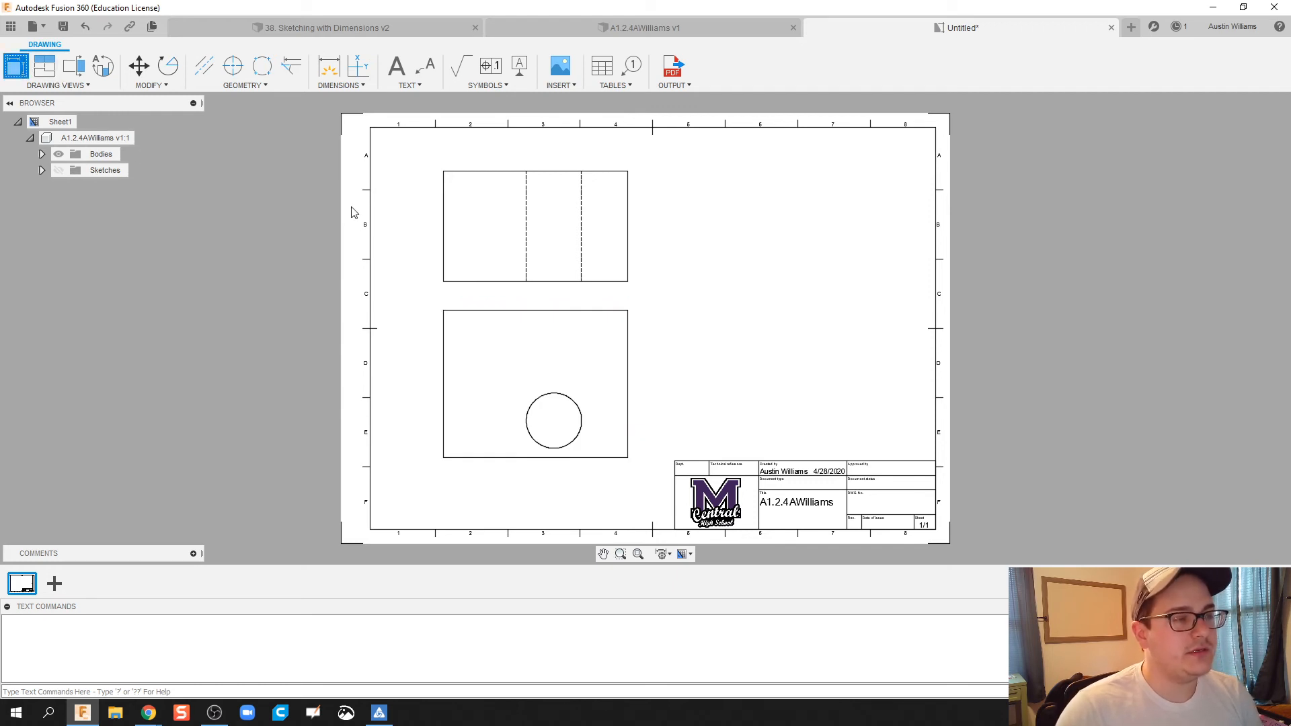
Step: Place an NE Isometric view at 2:1 scale in the sheet's upper right
left_click(15, 65)
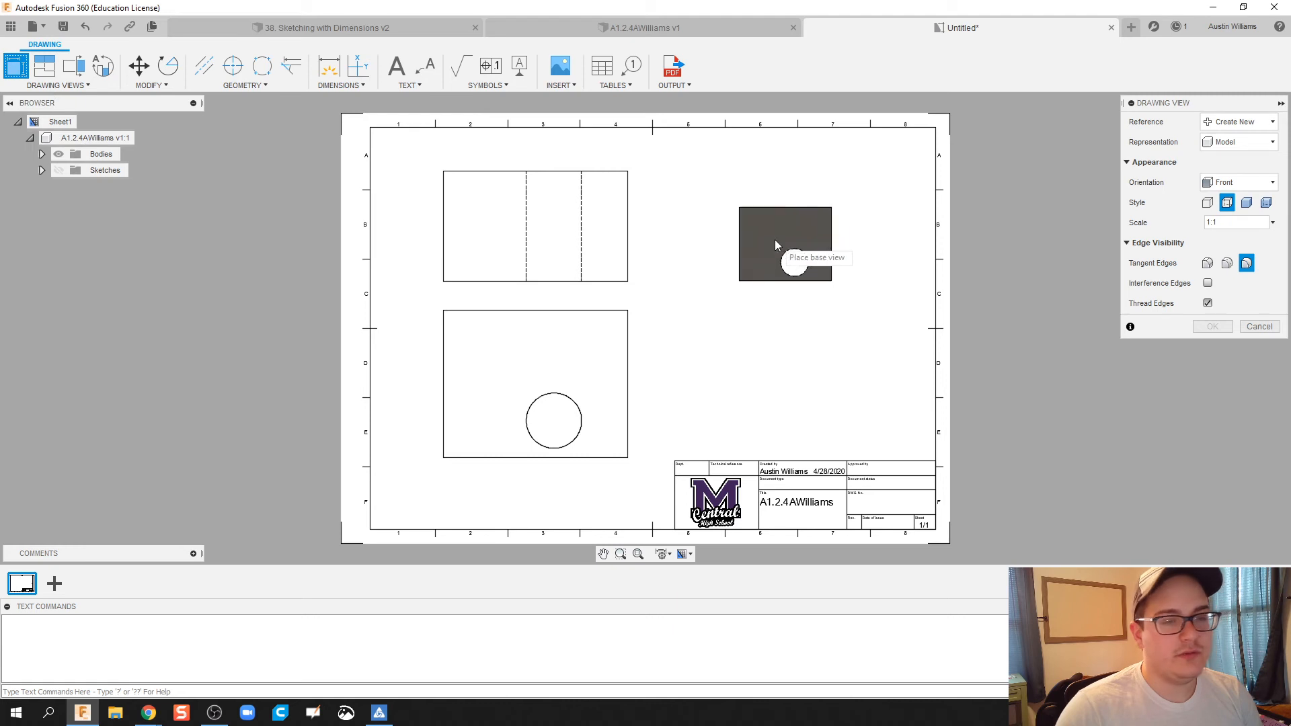
left_click(784, 243)
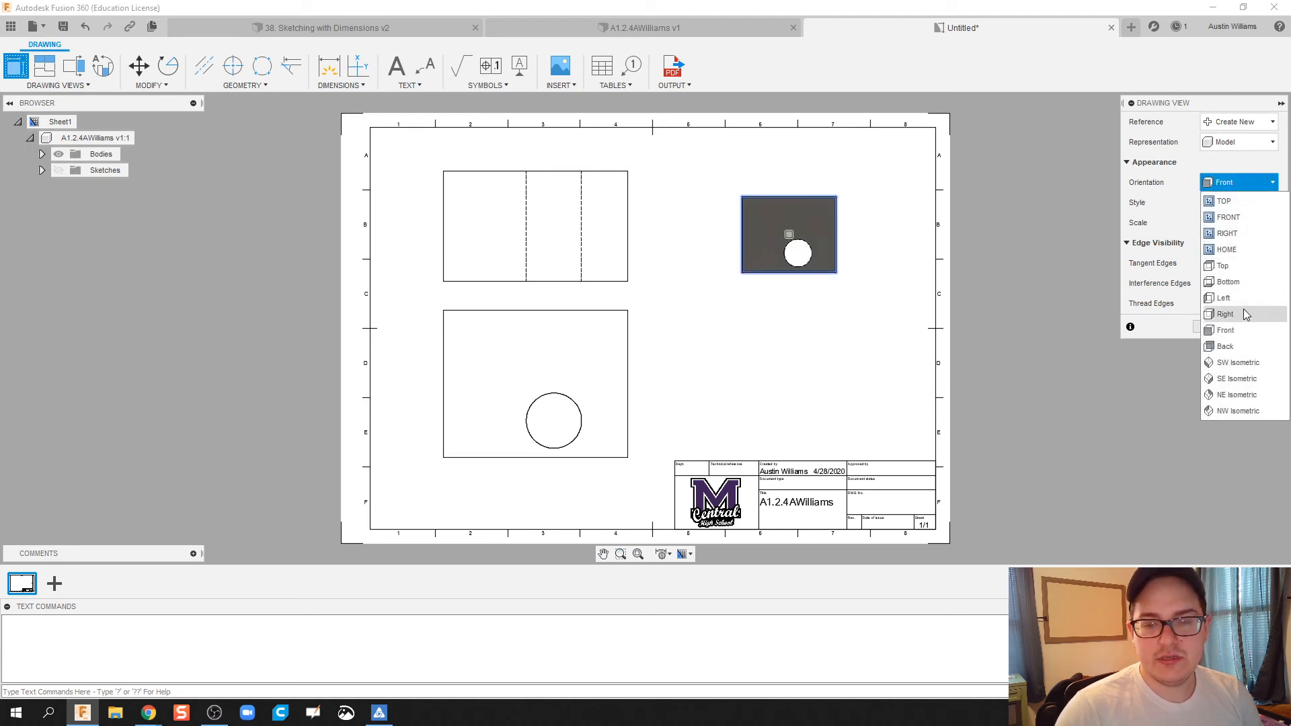
left_click(1225, 330)
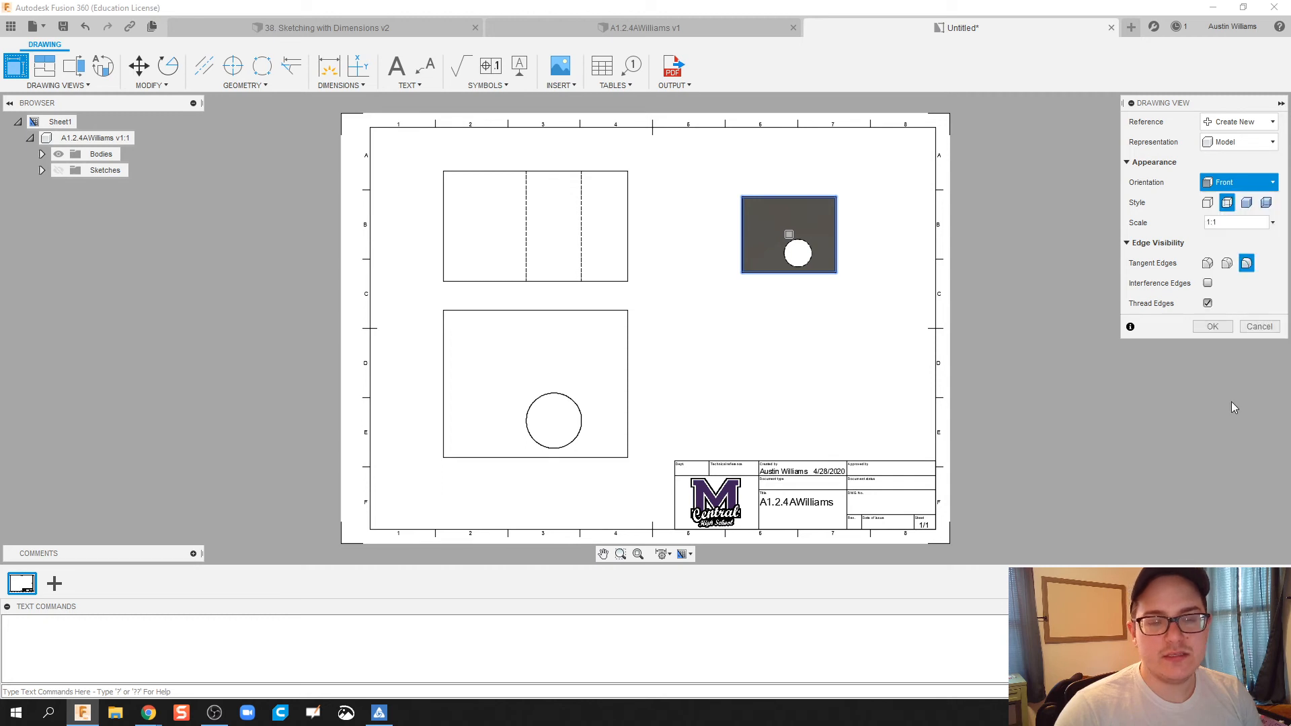
left_click(1238, 183)
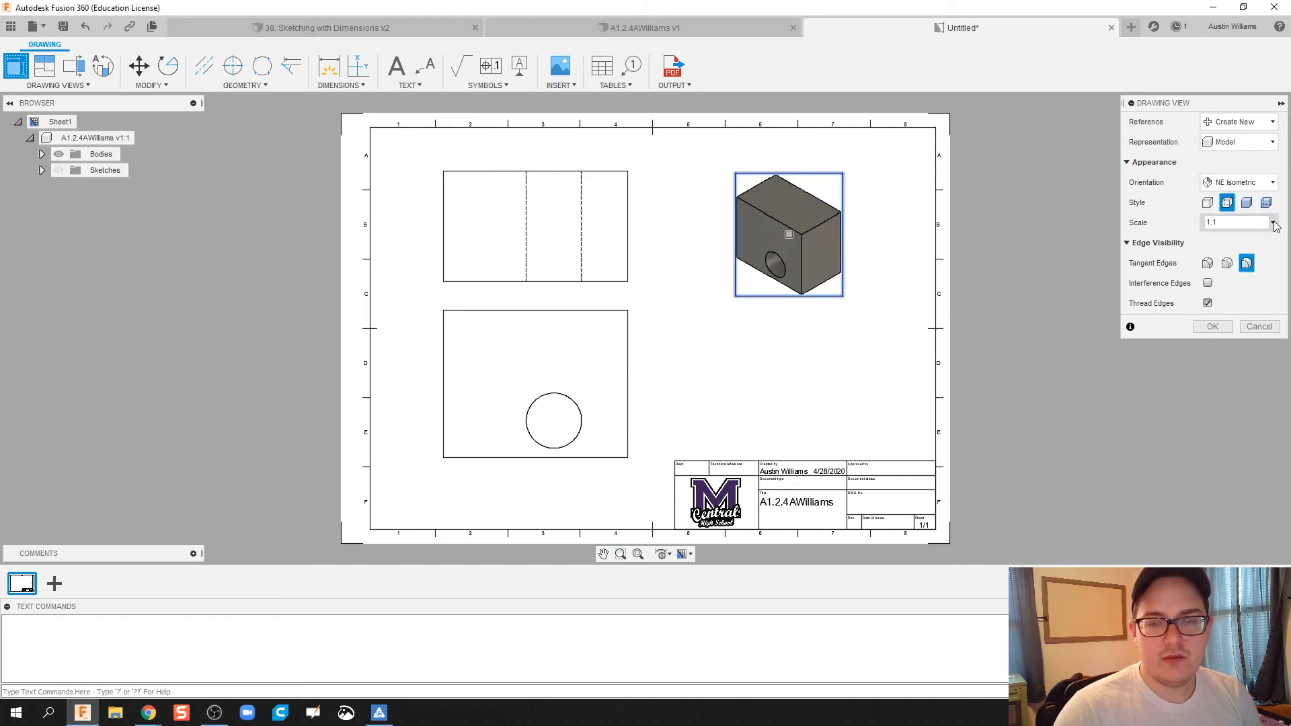
left_click(1235, 223)
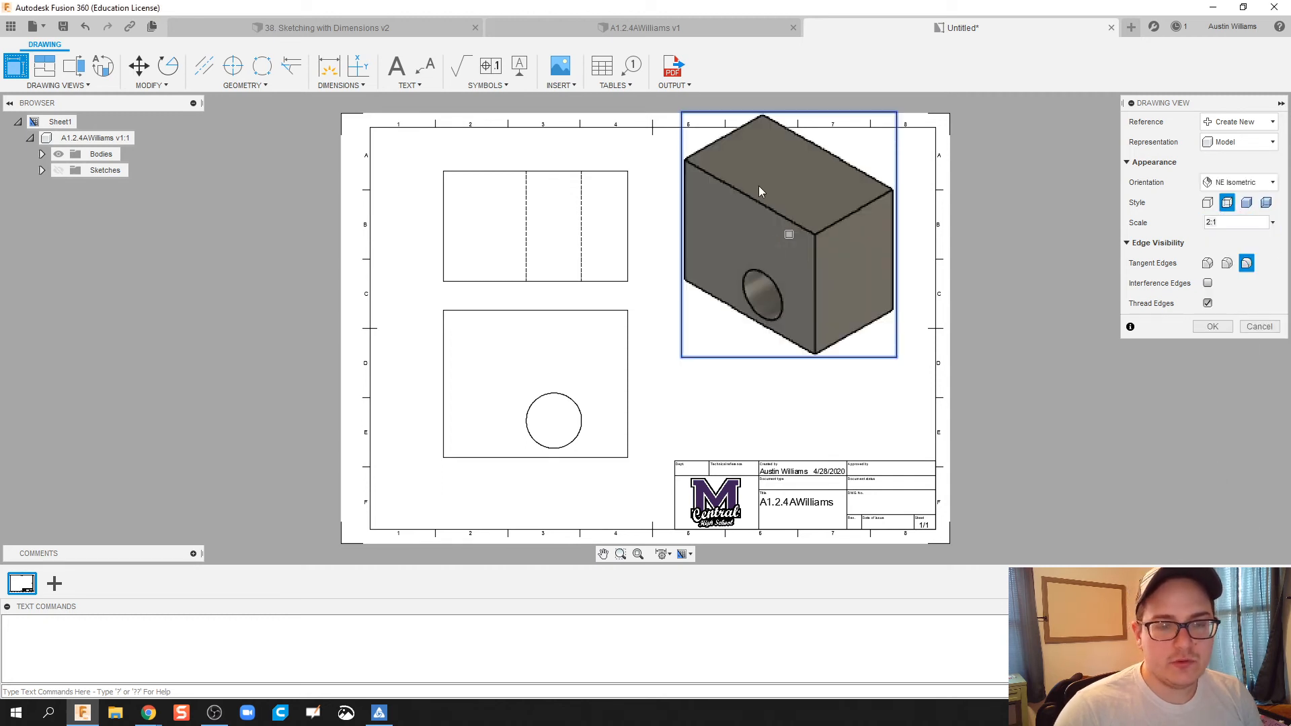
mouse_move(791, 251)
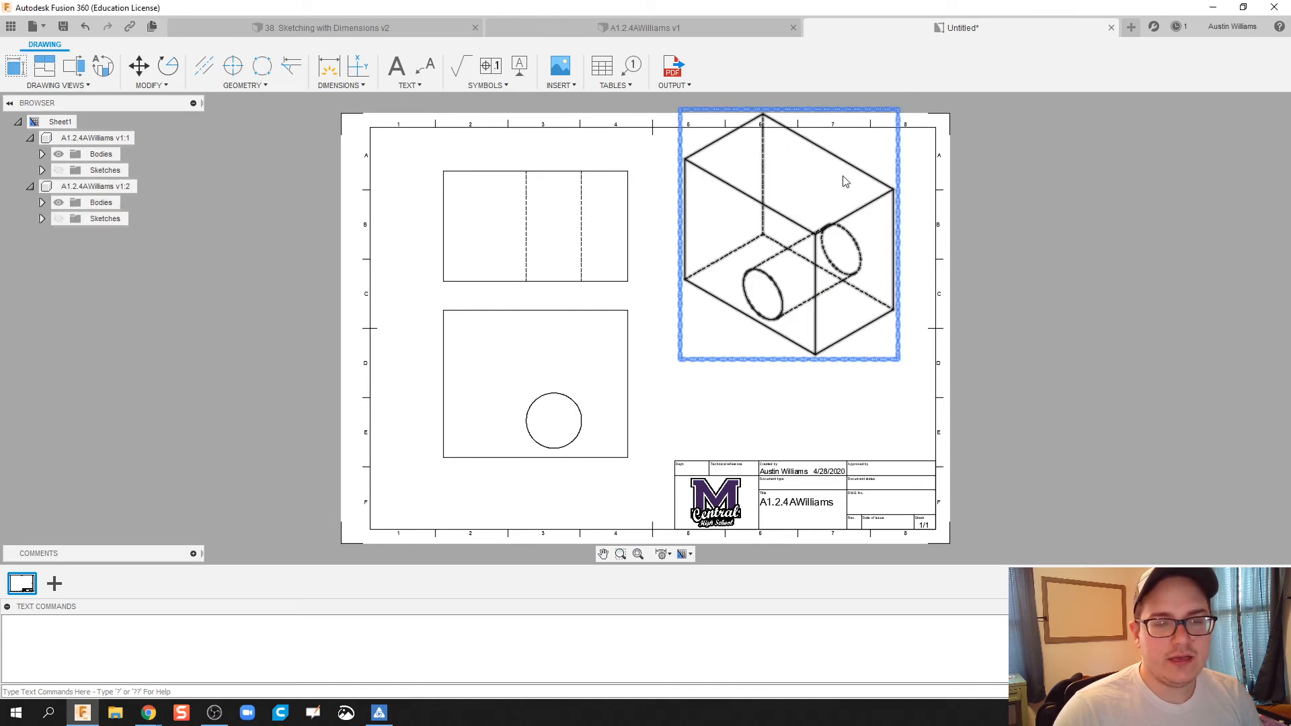
left_click(788, 234)
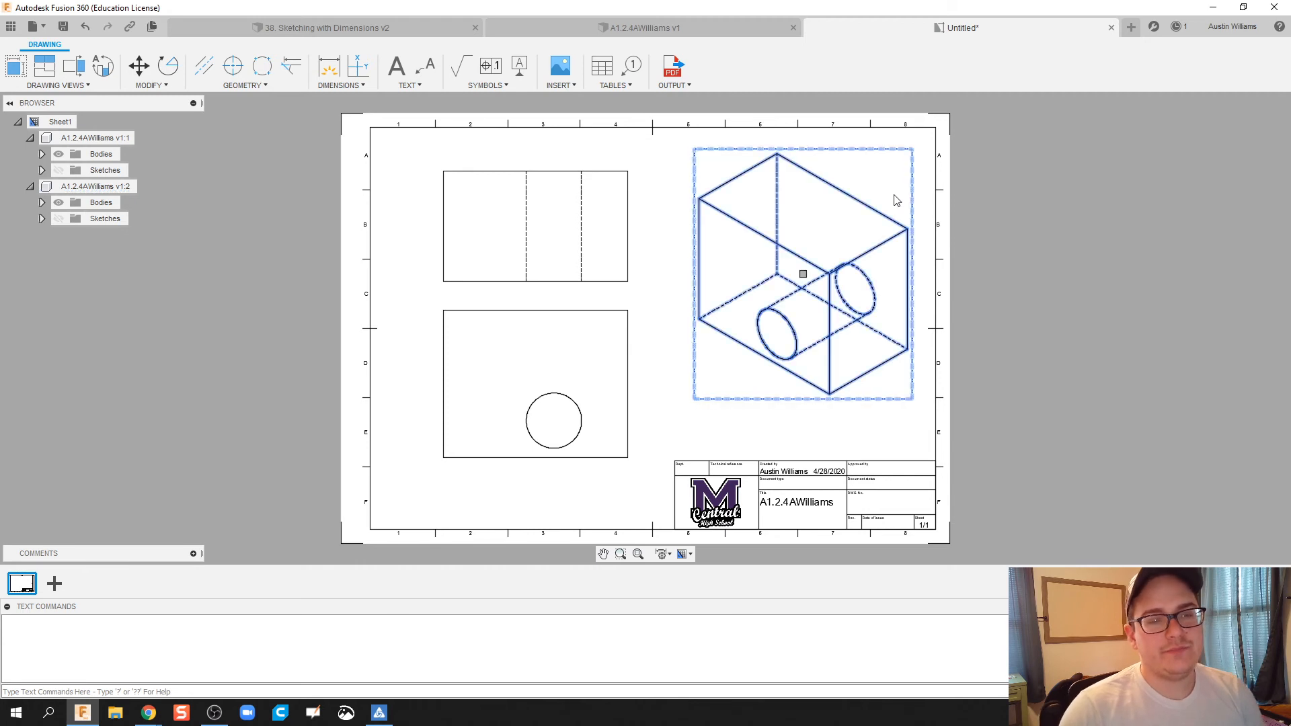
Step: Set the NE isometric view's style to Shaded
double_click(802, 274)
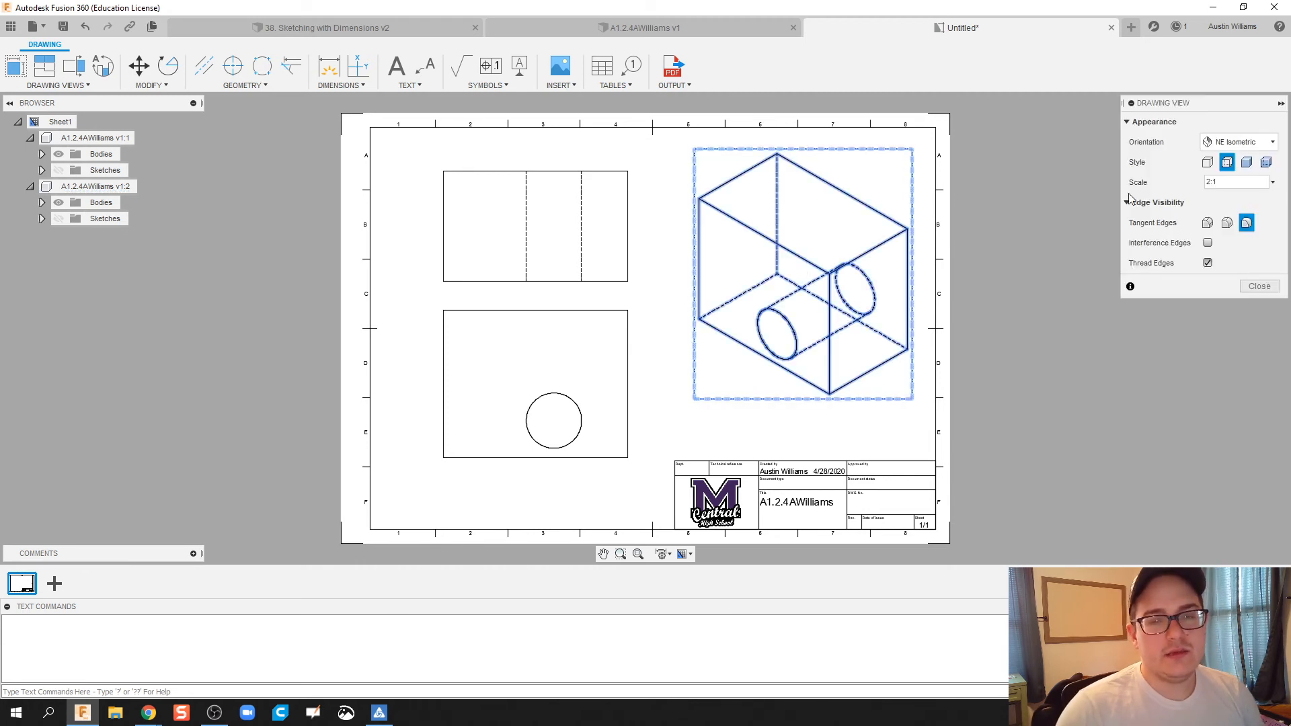
left_click(1246, 162)
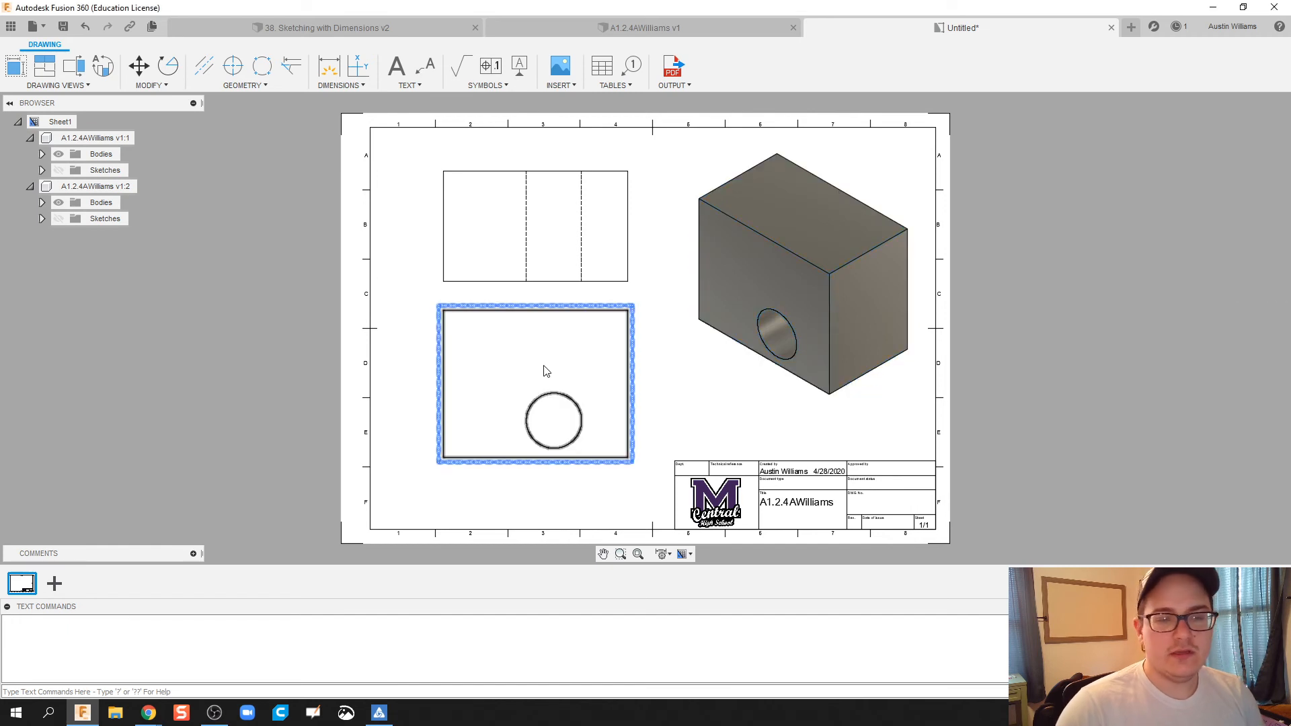
mouse_move(593, 363)
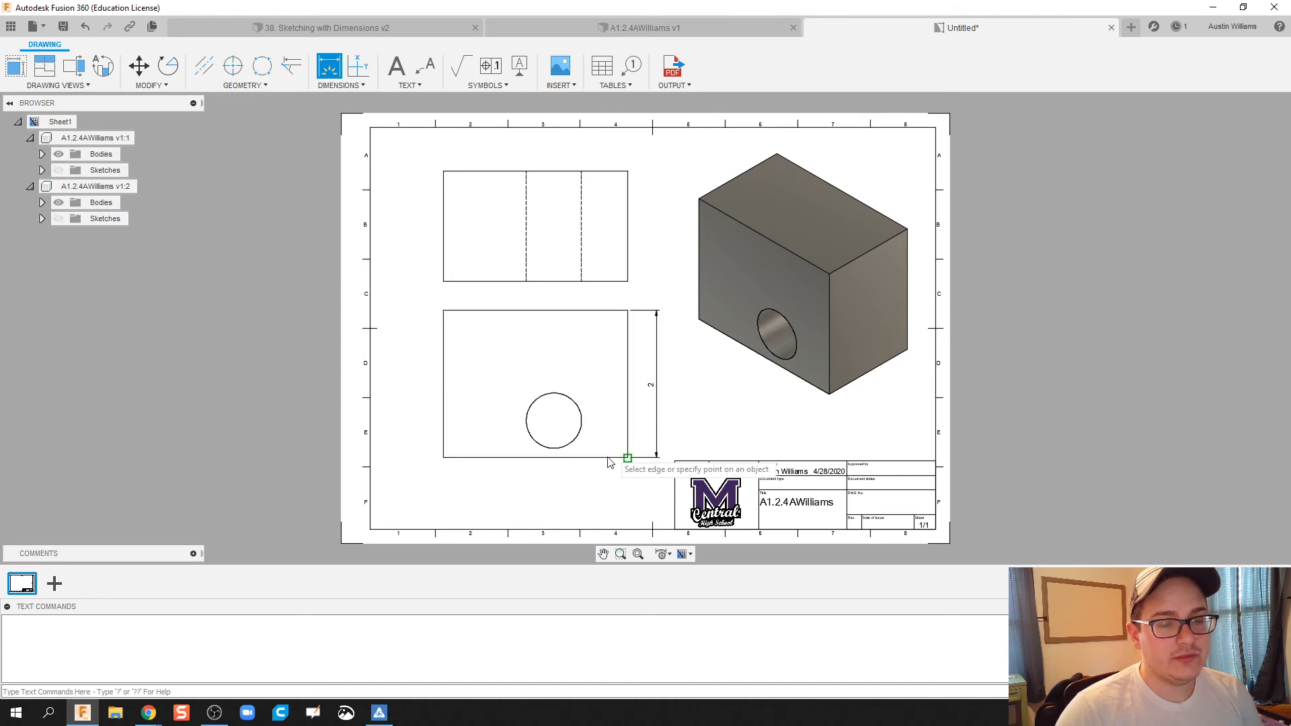
Step: Add a 2.5 width dimension below the front view
left_click(535, 459)
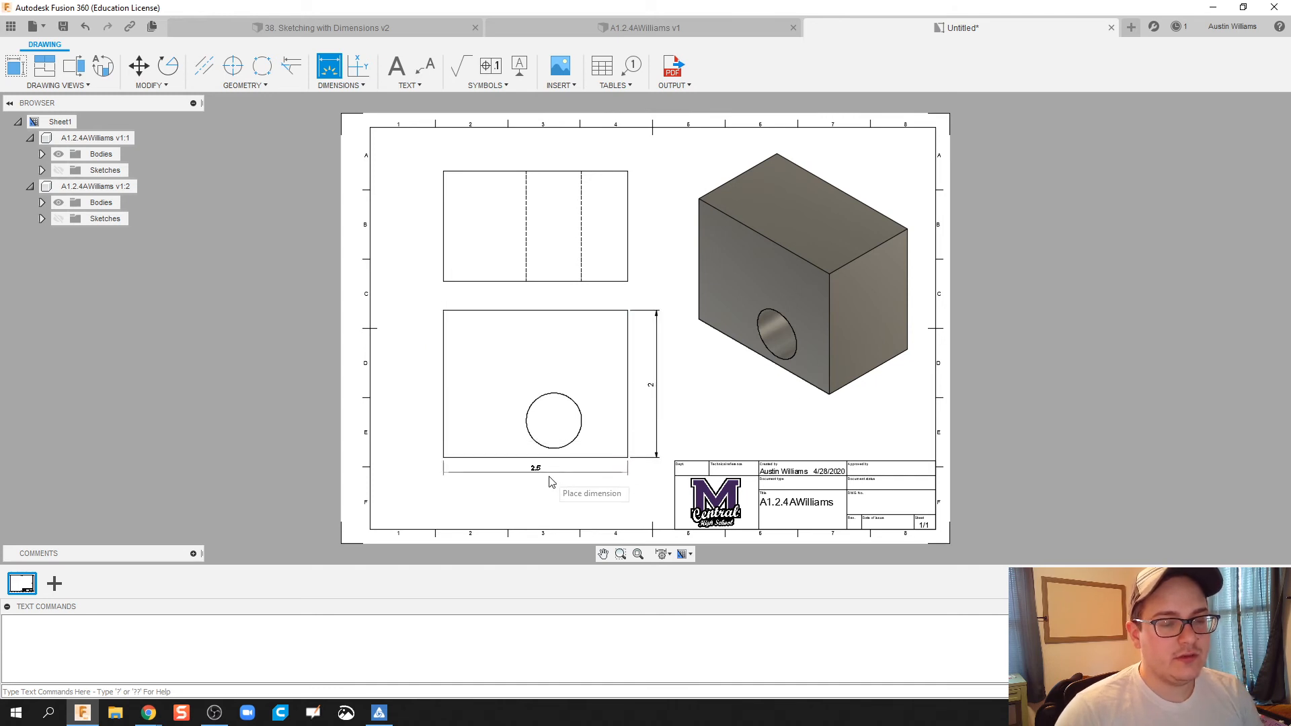
left_click(550, 481)
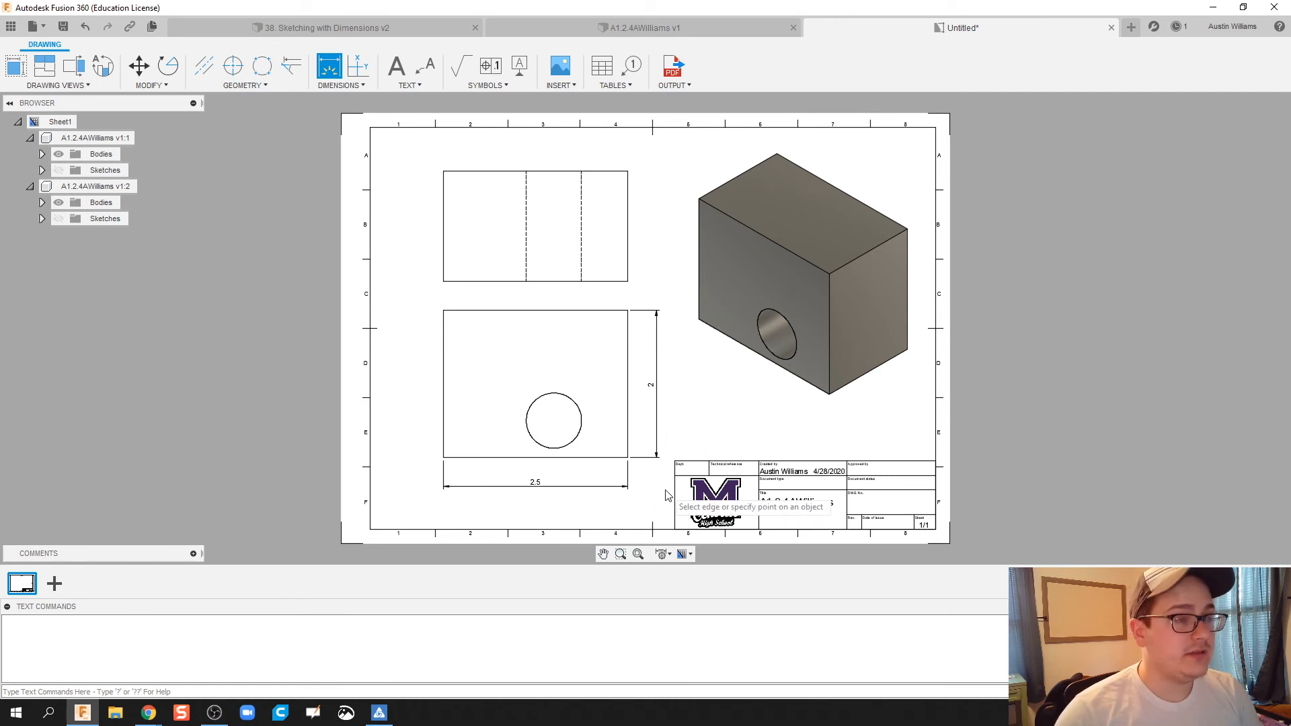
left_click(577, 428)
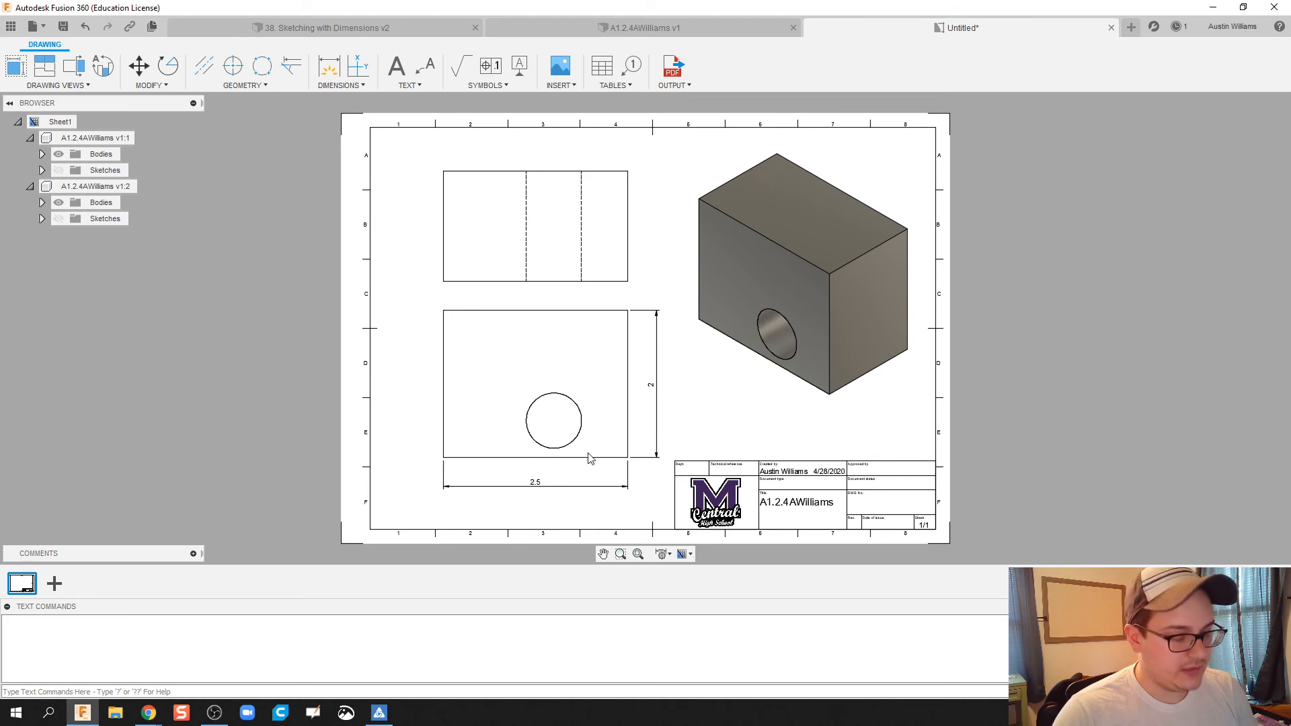
left_click(535, 387)
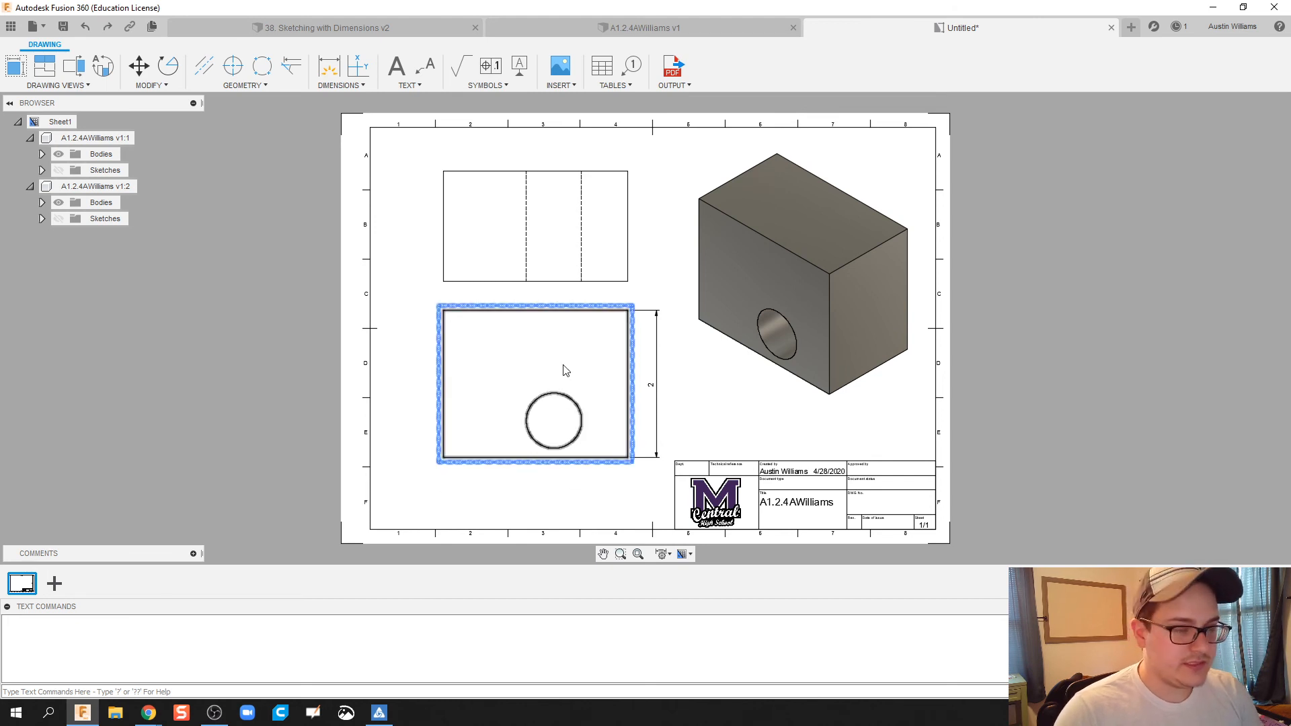
Step: Move the 2.5 width dimension above the front view and select the top view to shift
left_click(327, 66)
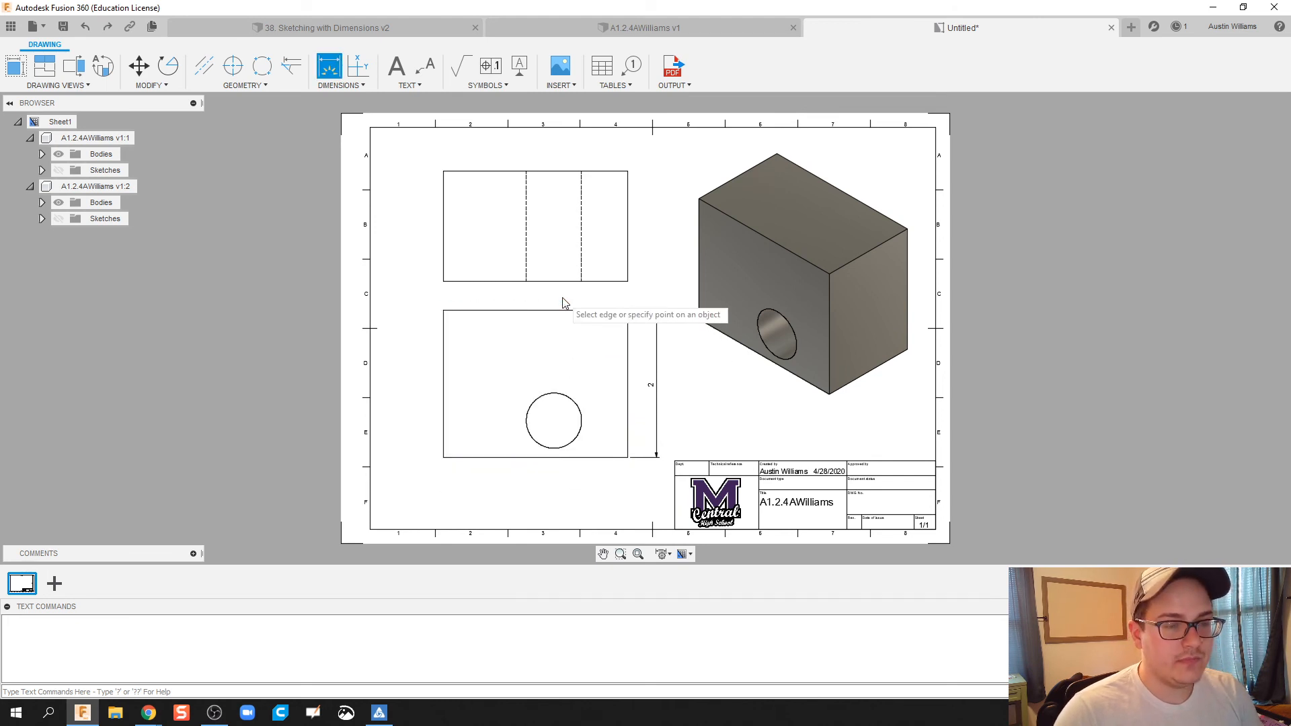
left_click(533, 294)
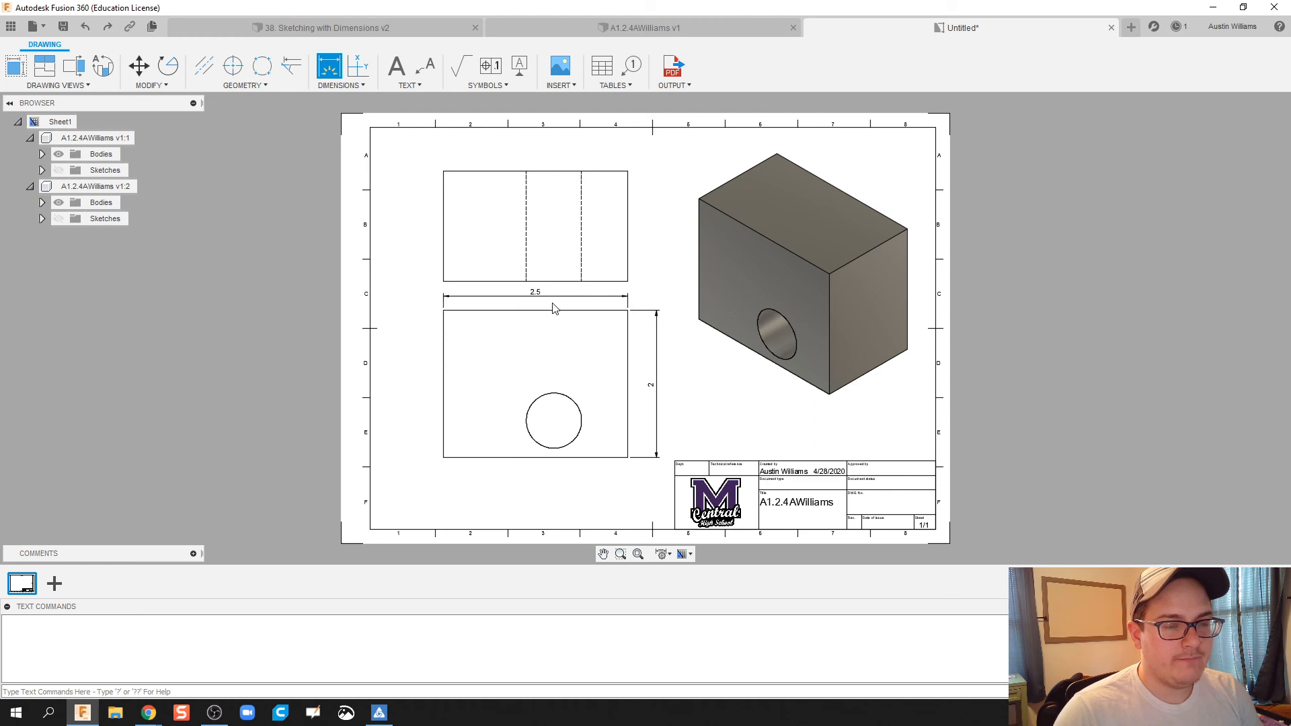
left_click(535, 227)
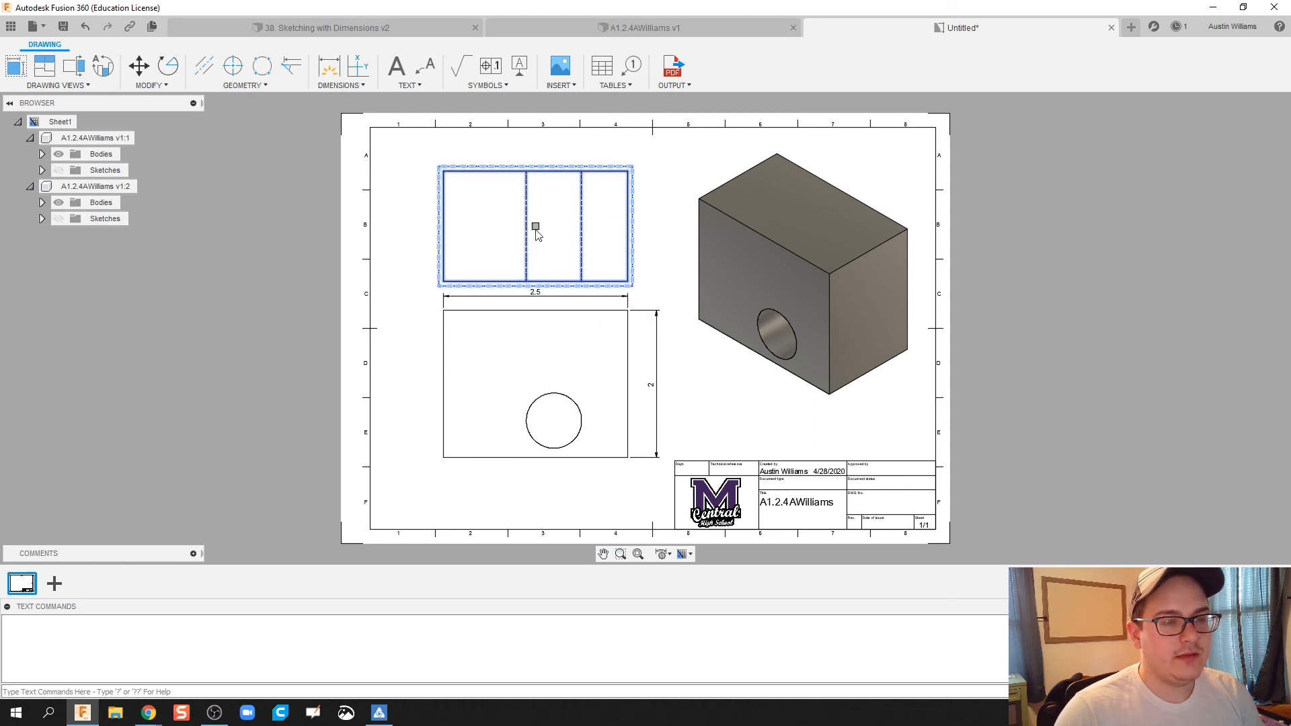
mouse_move(543, 227)
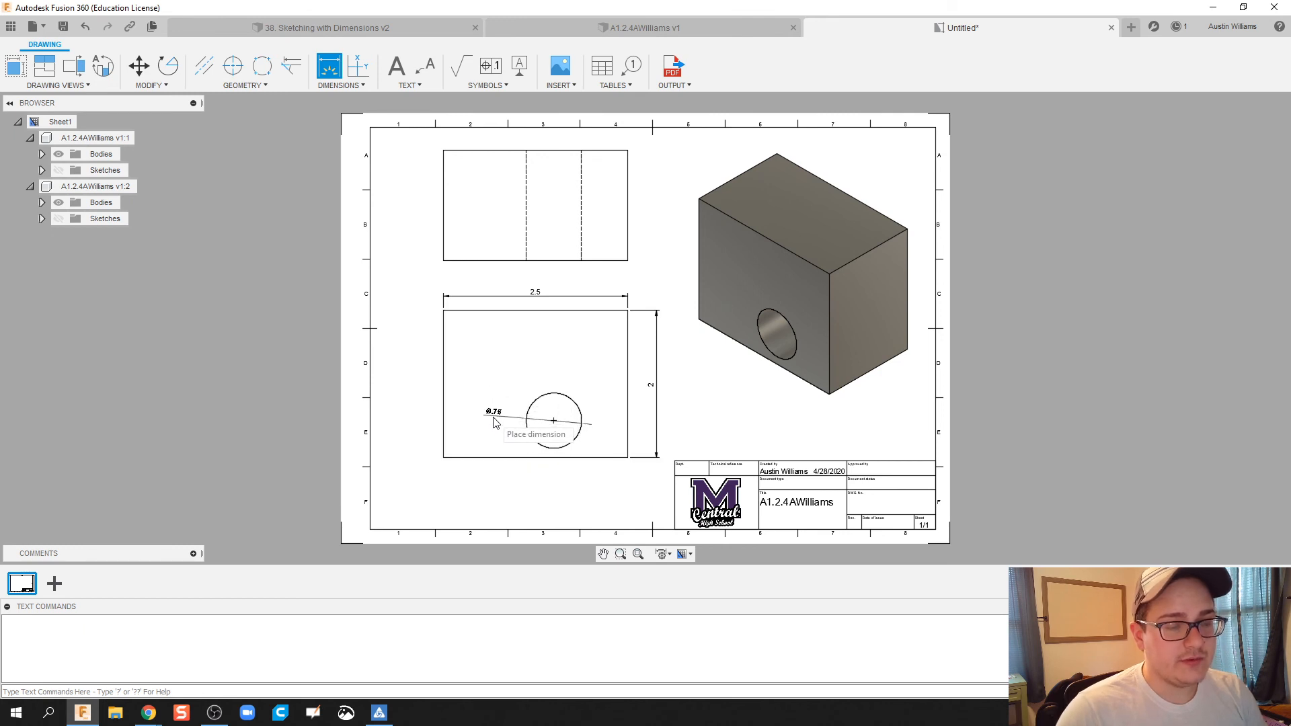
Step: Dimension the hole's Ø.75 diameter and locate its centre from the front view's corner
left_click(492, 422)
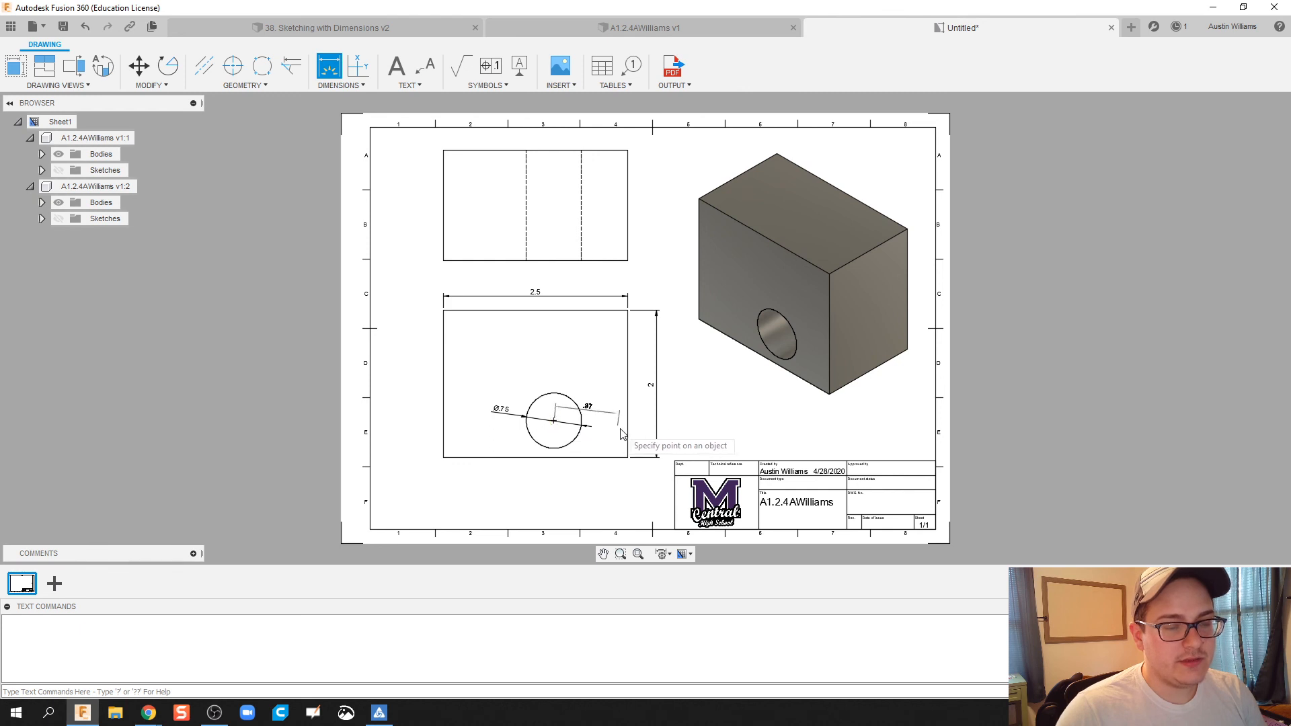
mouse_move(606, 492)
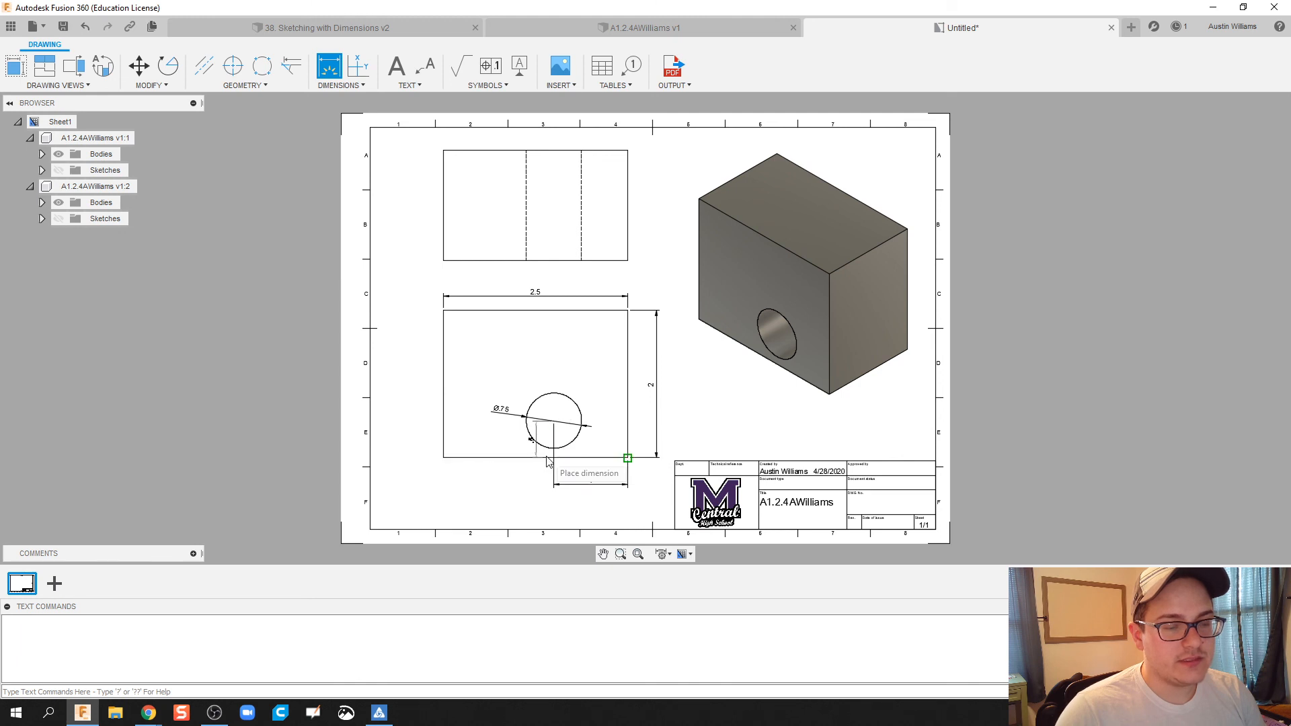
left_click(626, 458)
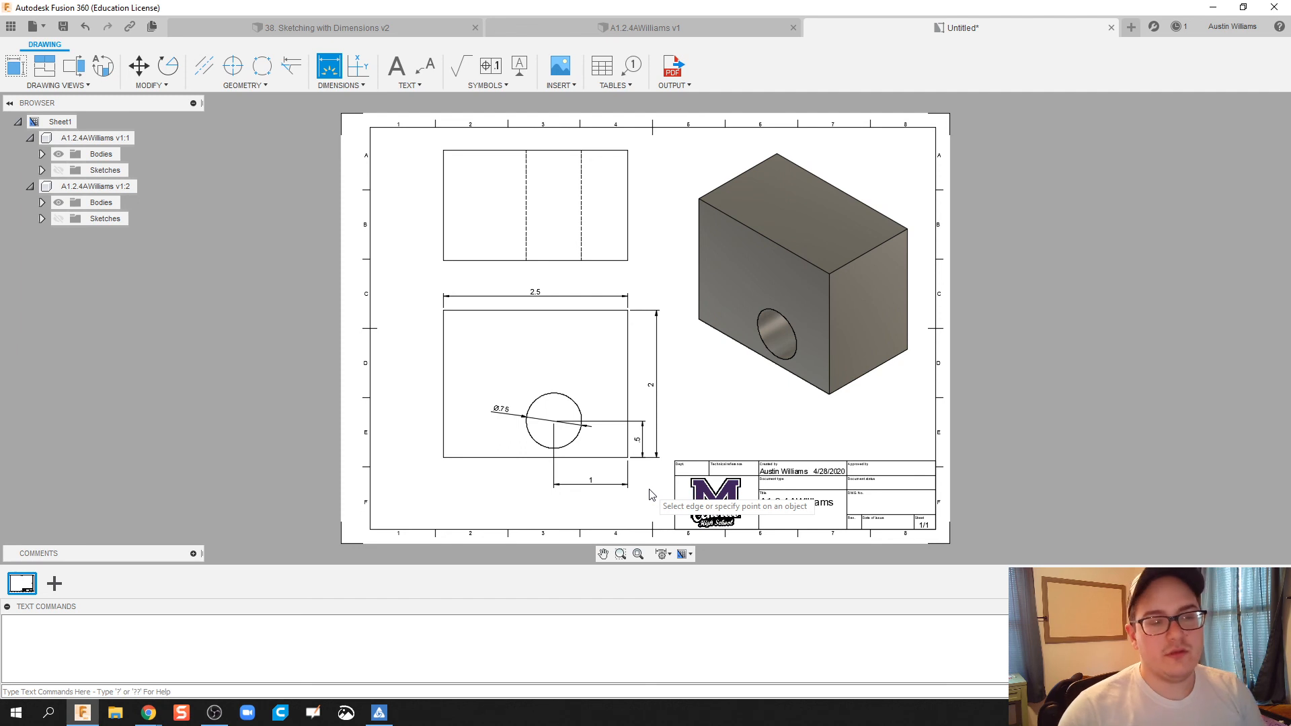
mouse_move(613, 409)
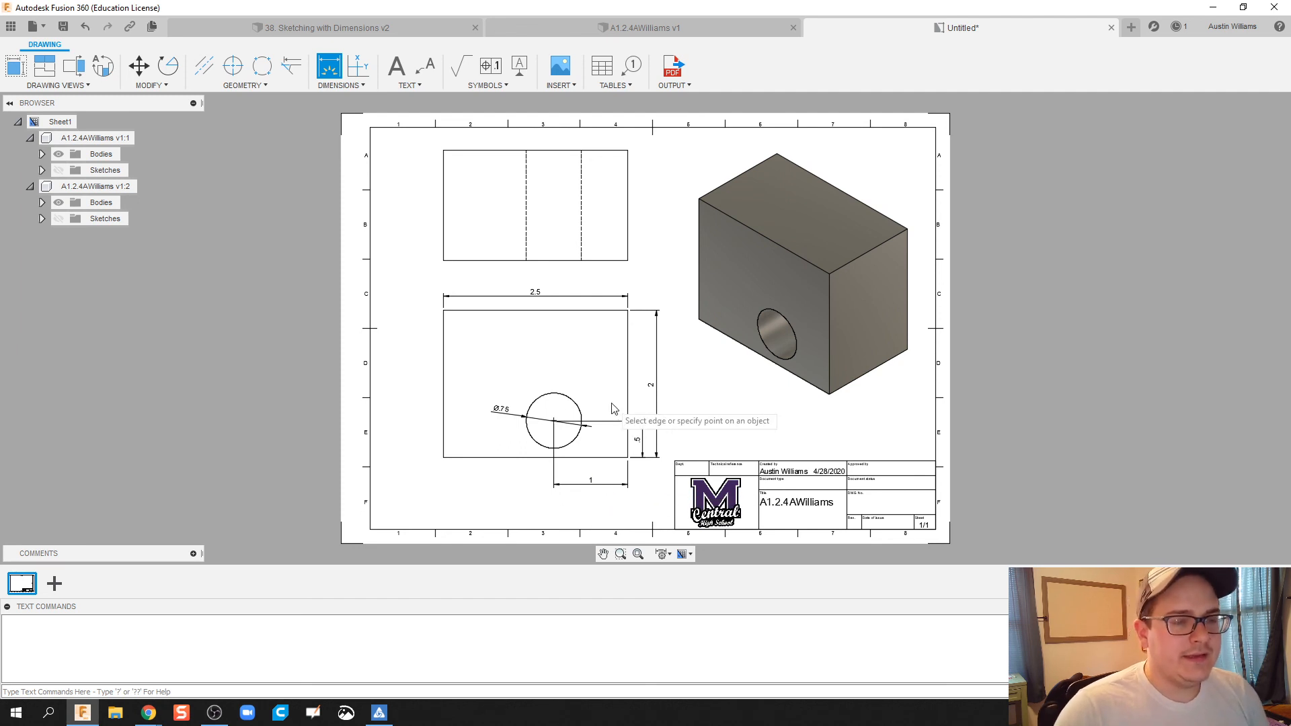
mouse_move(631, 219)
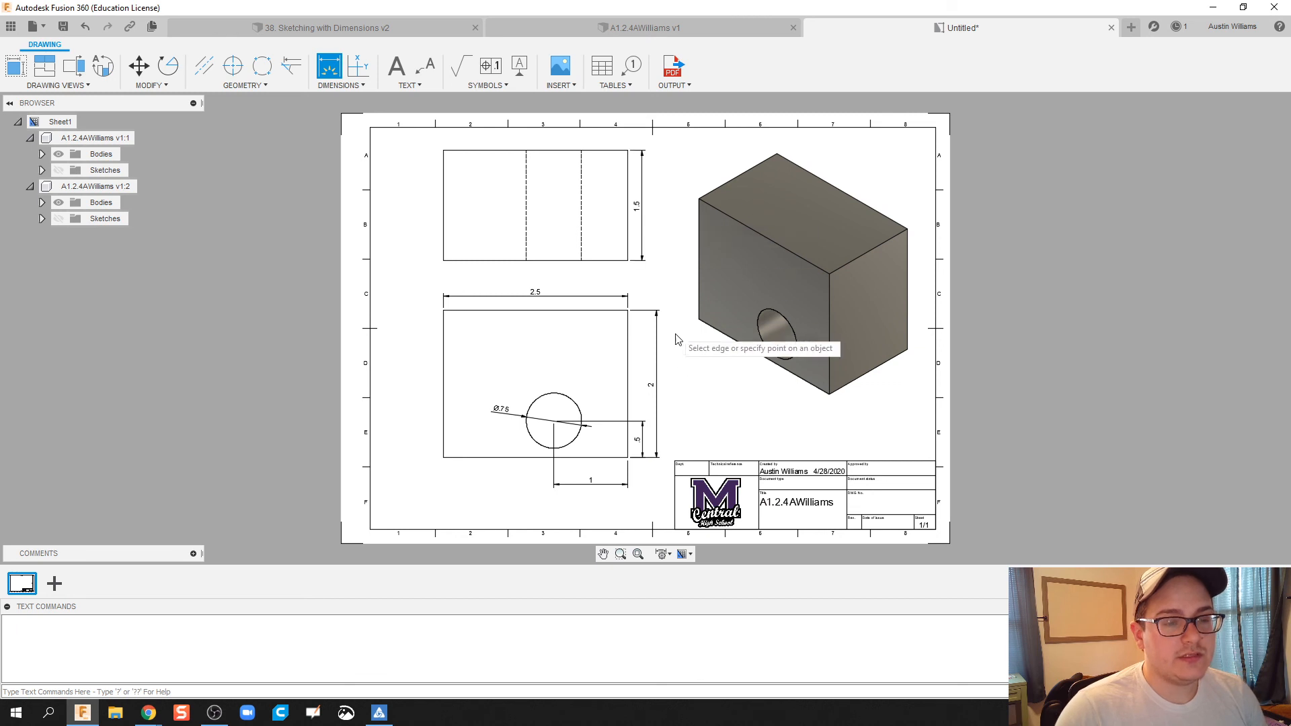
mouse_move(751, 441)
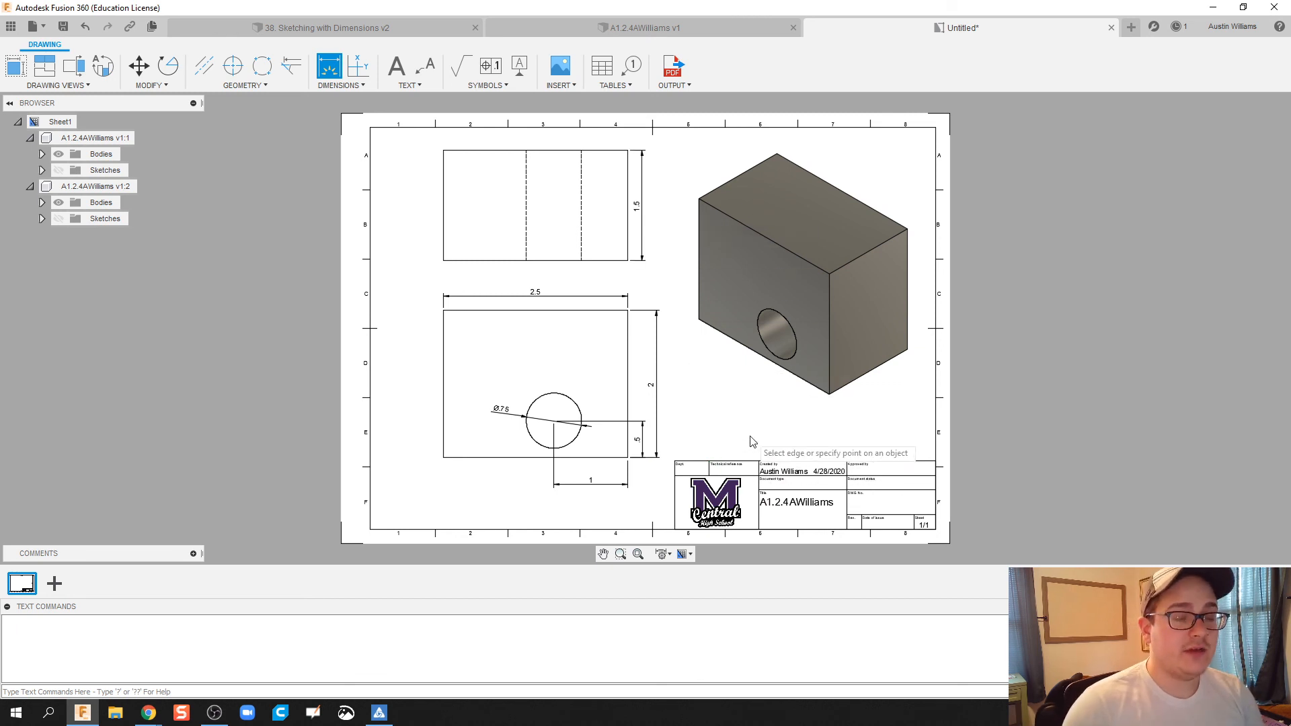
mouse_move(676, 424)
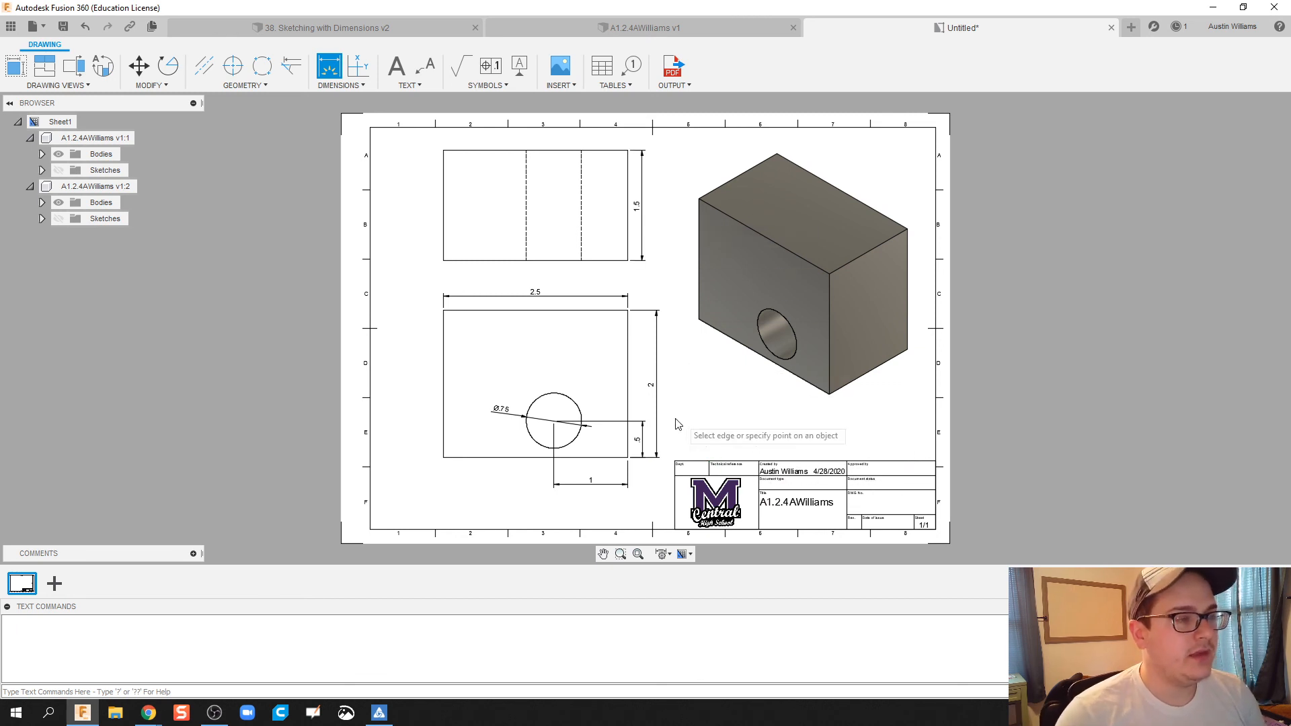
mouse_move(549, 439)
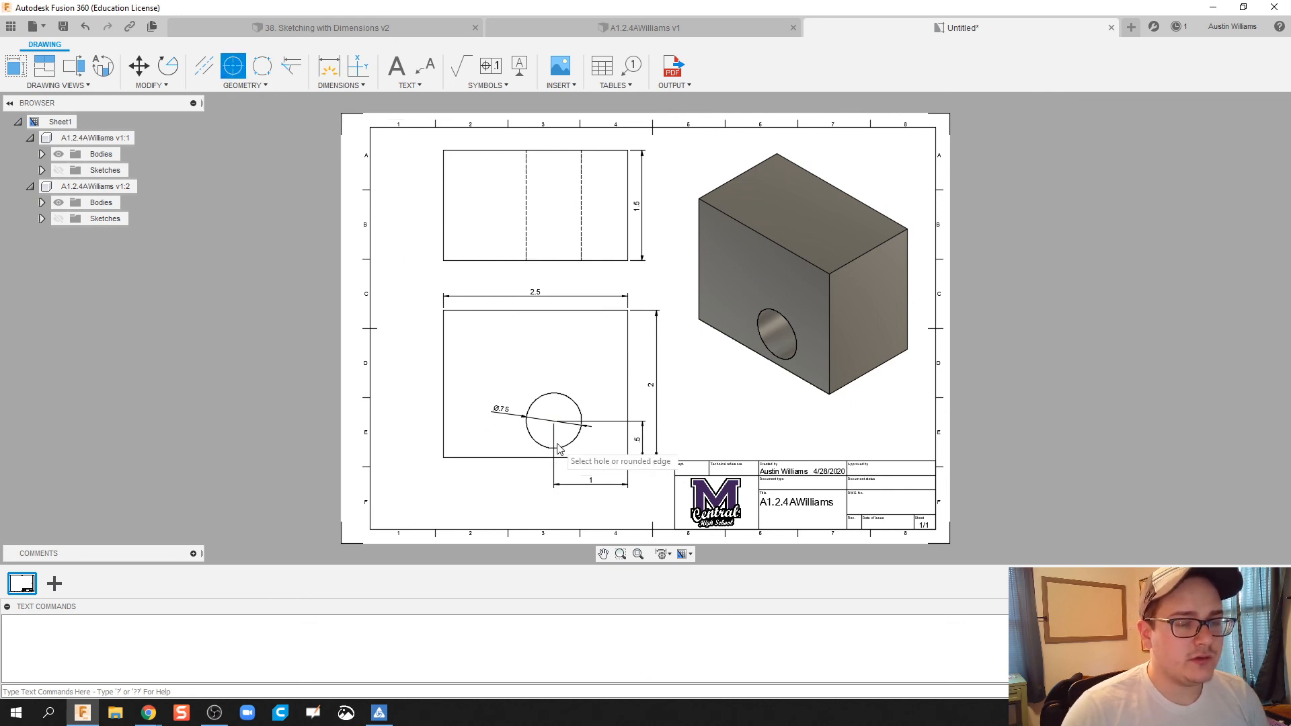
mouse_move(570, 435)
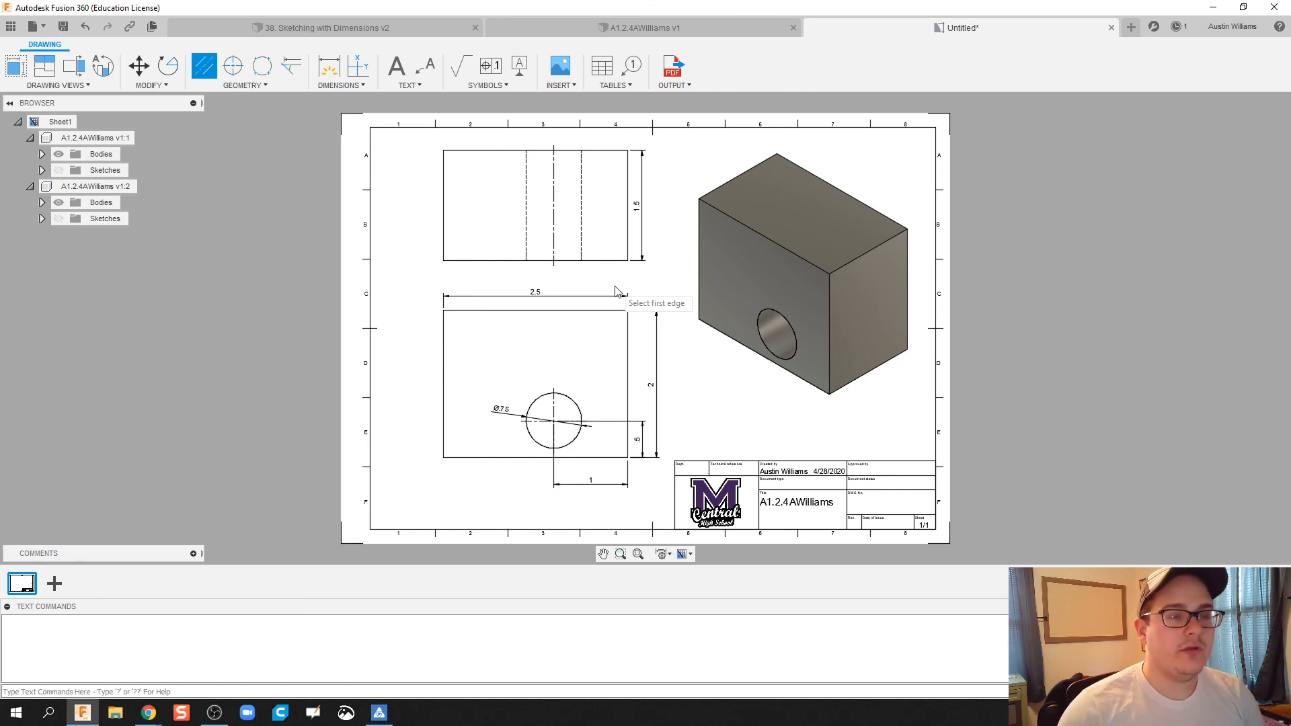
mouse_move(728, 415)
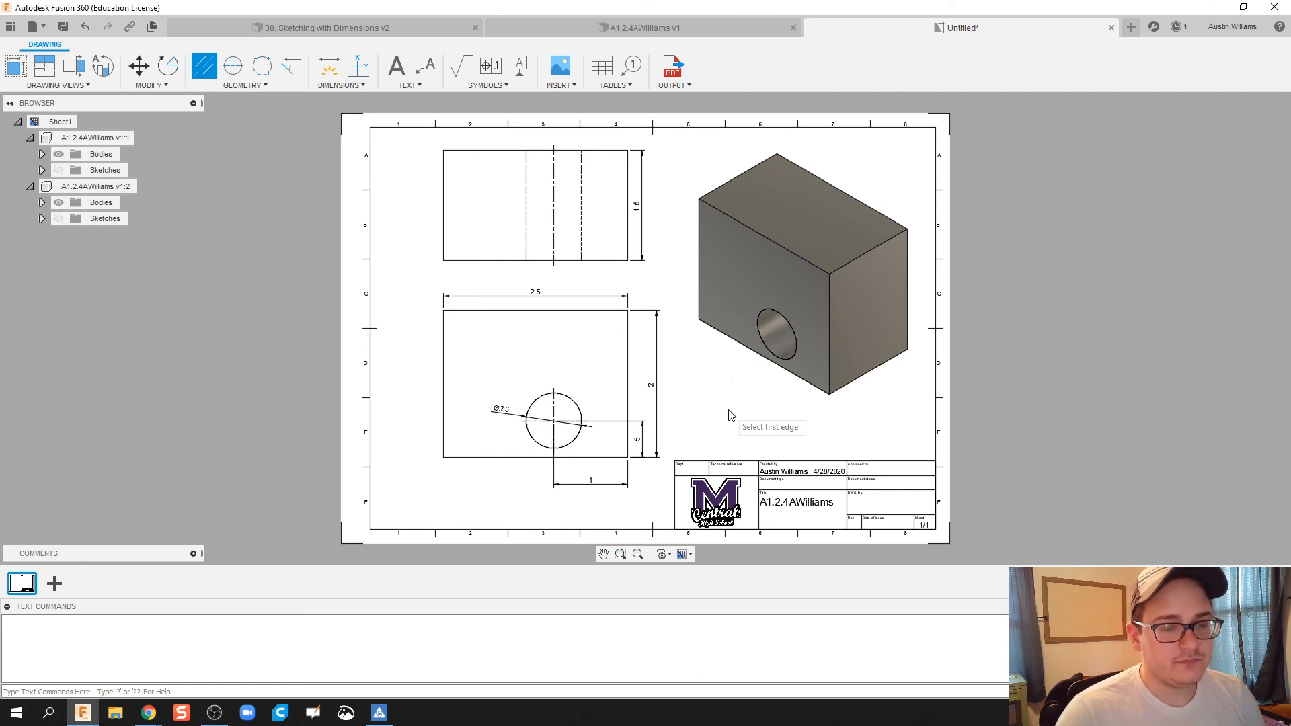